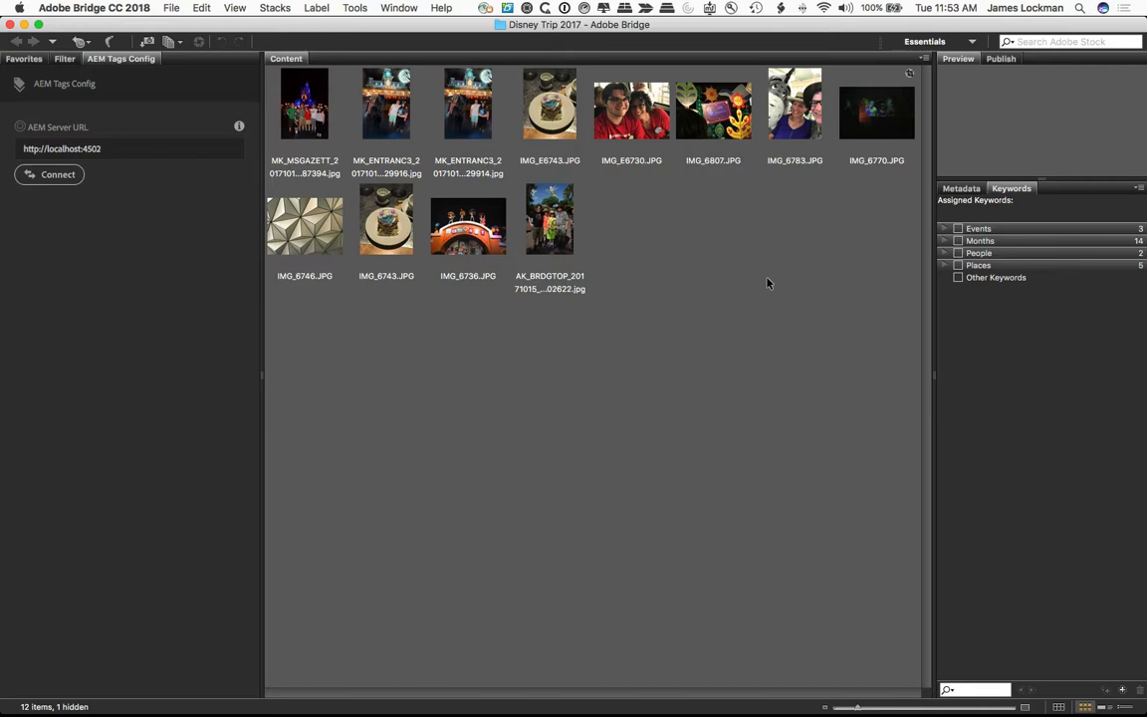
mouse_move(617, 155)
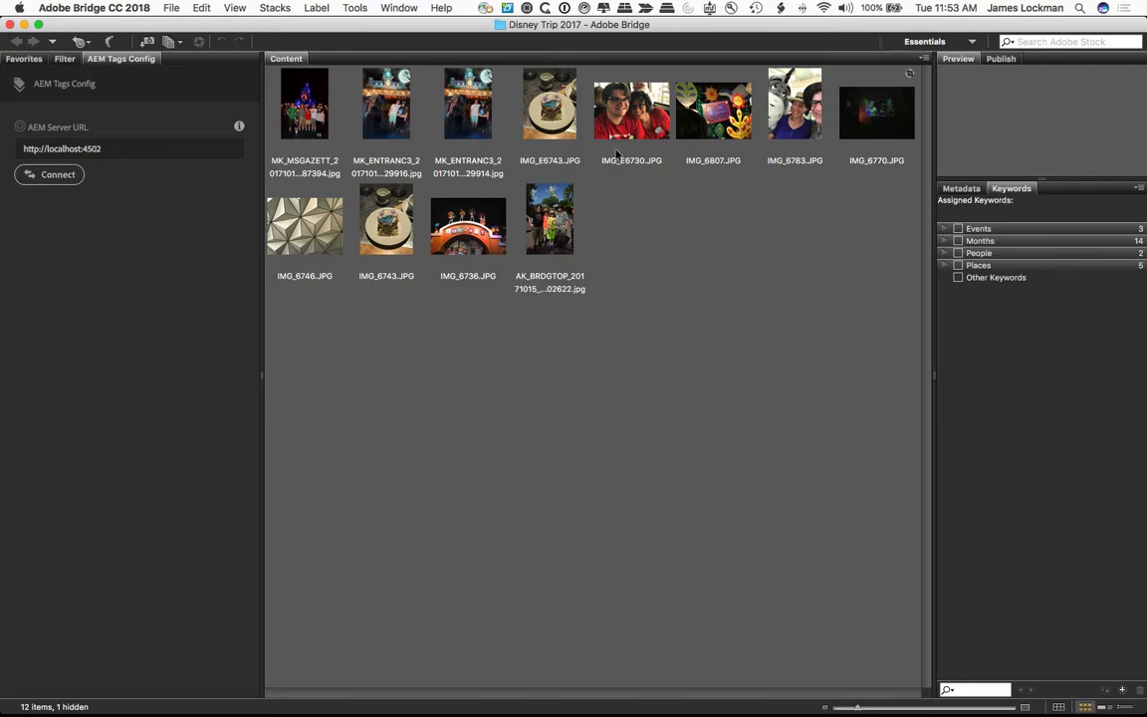
click(398, 8)
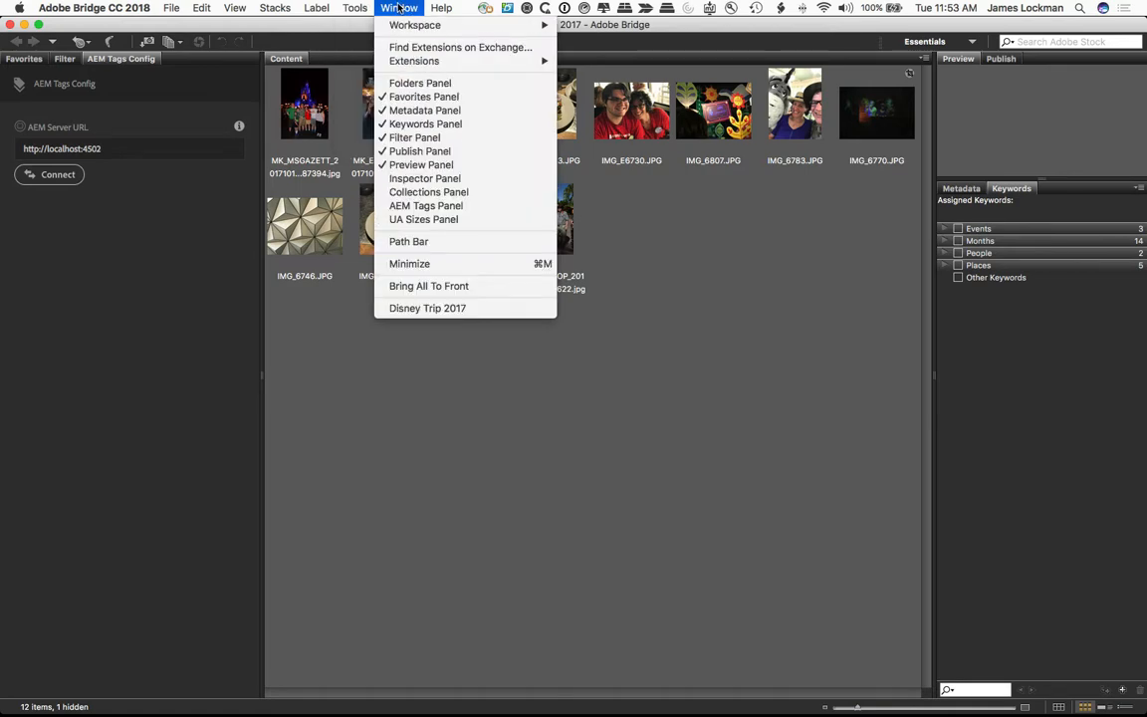
mouse_move(460, 47)
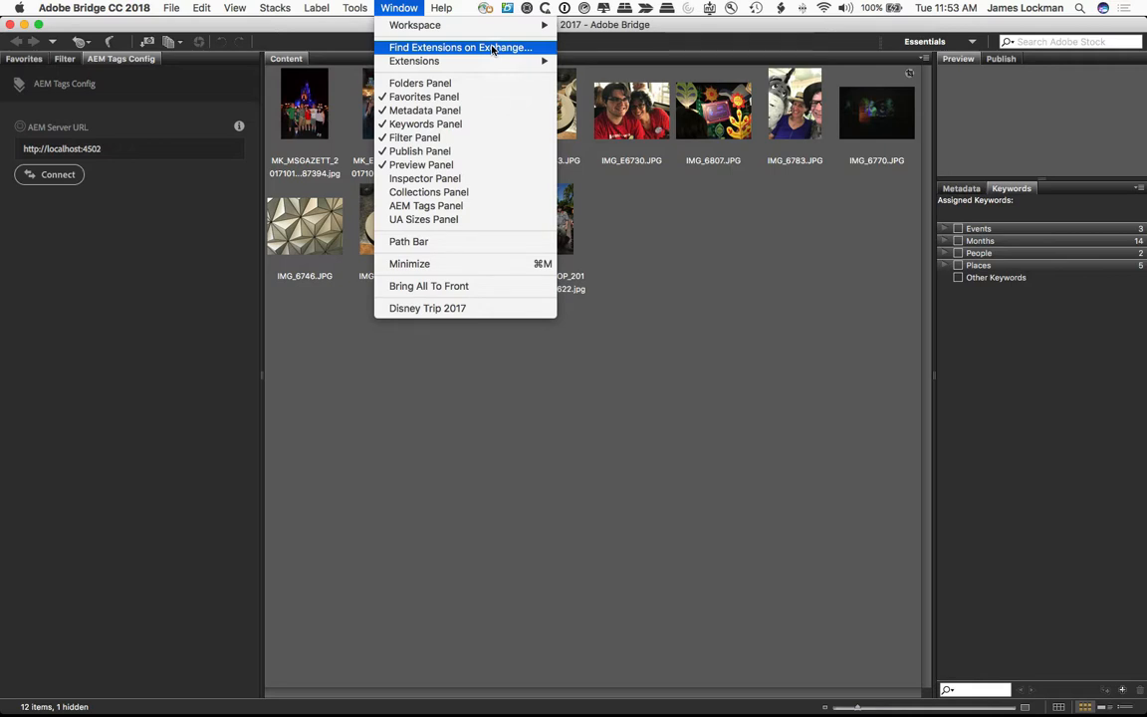
mouse_move(414, 60)
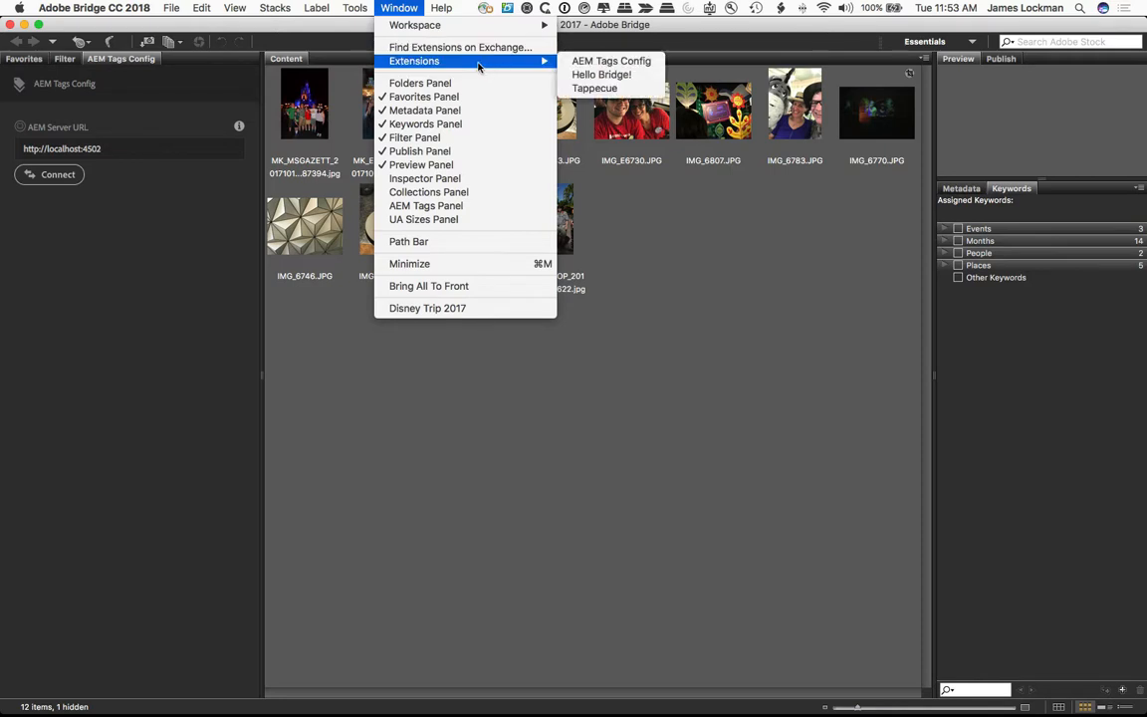
mouse_move(610, 60)
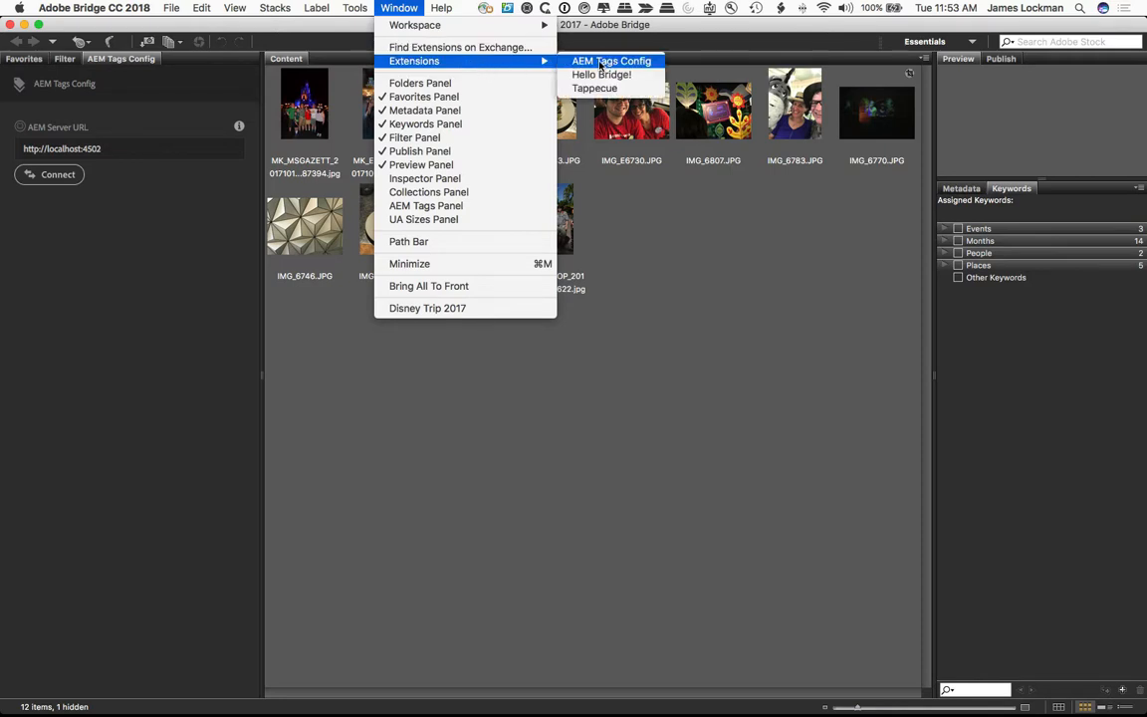
mouse_move(80, 95)
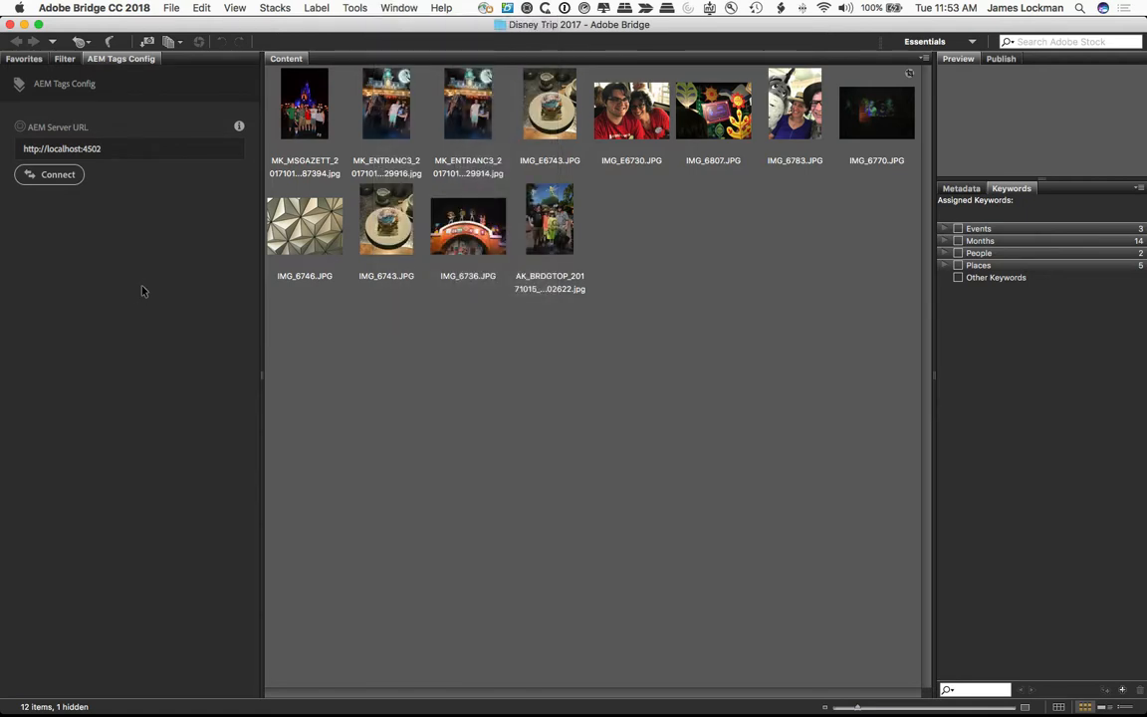
click(129, 148)
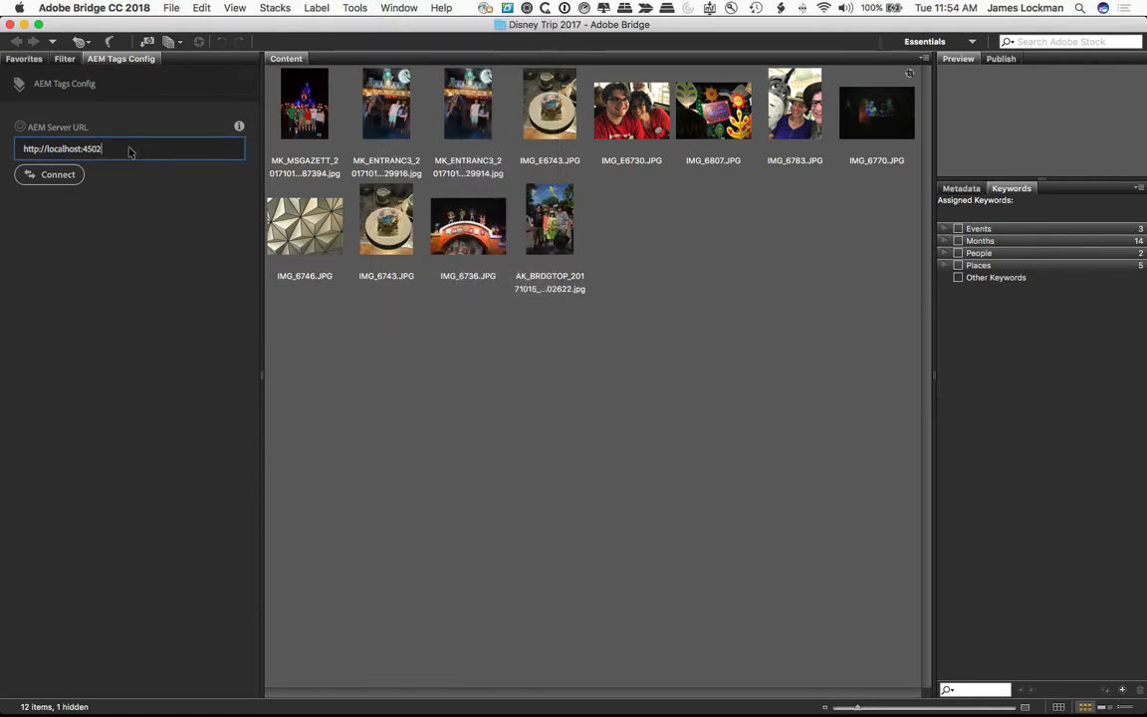
mouse_move(168, 231)
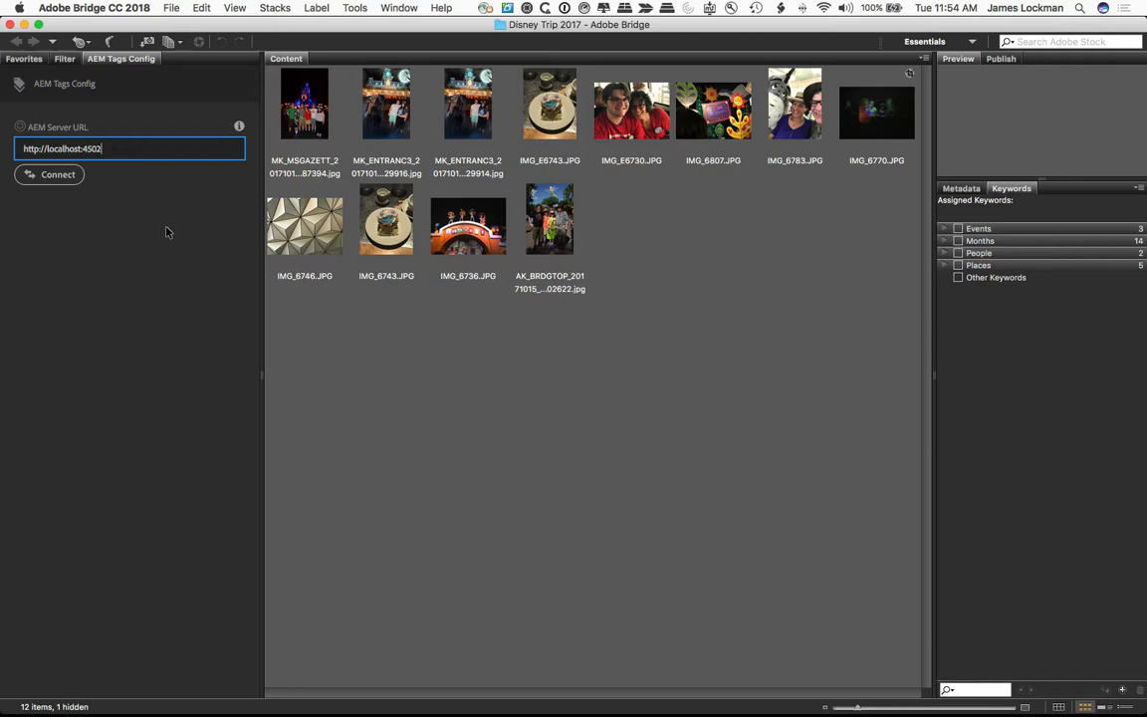
mouse_move(157, 233)
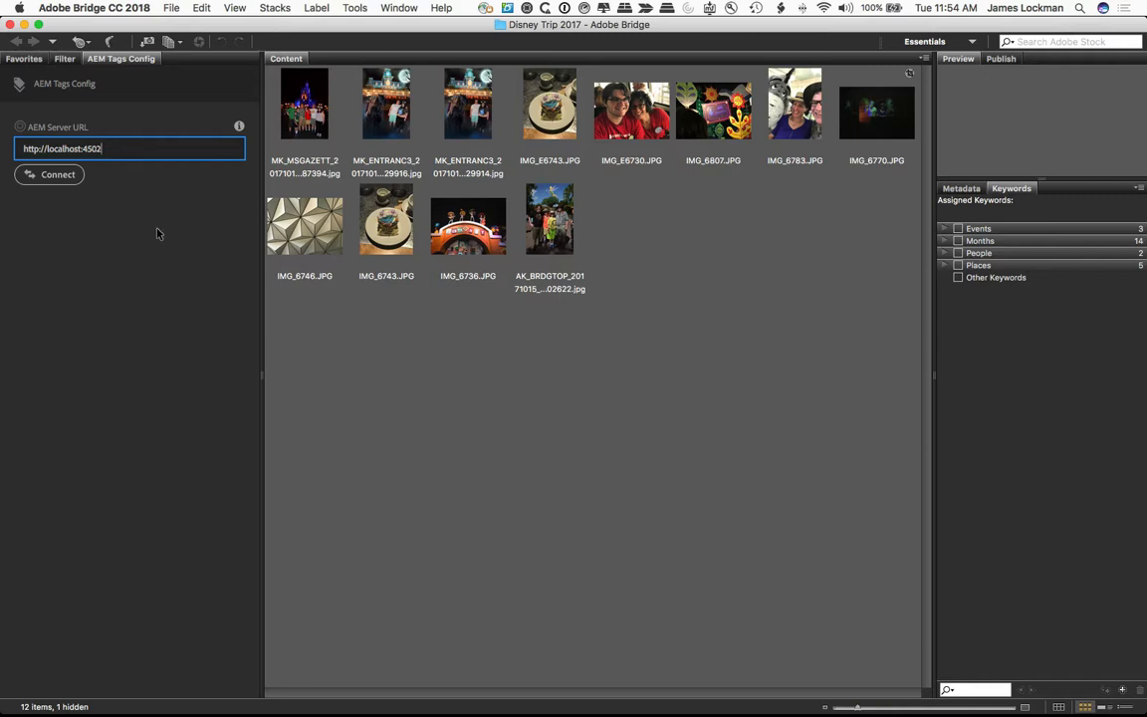
click(58, 175)
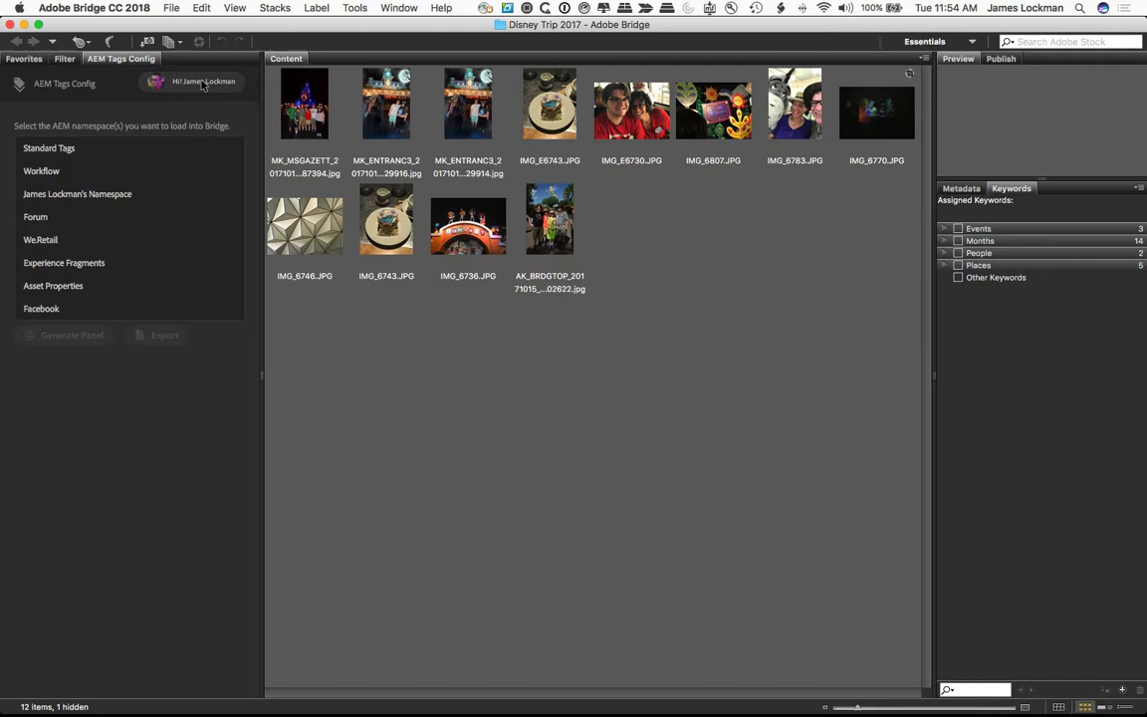
mouse_move(88, 153)
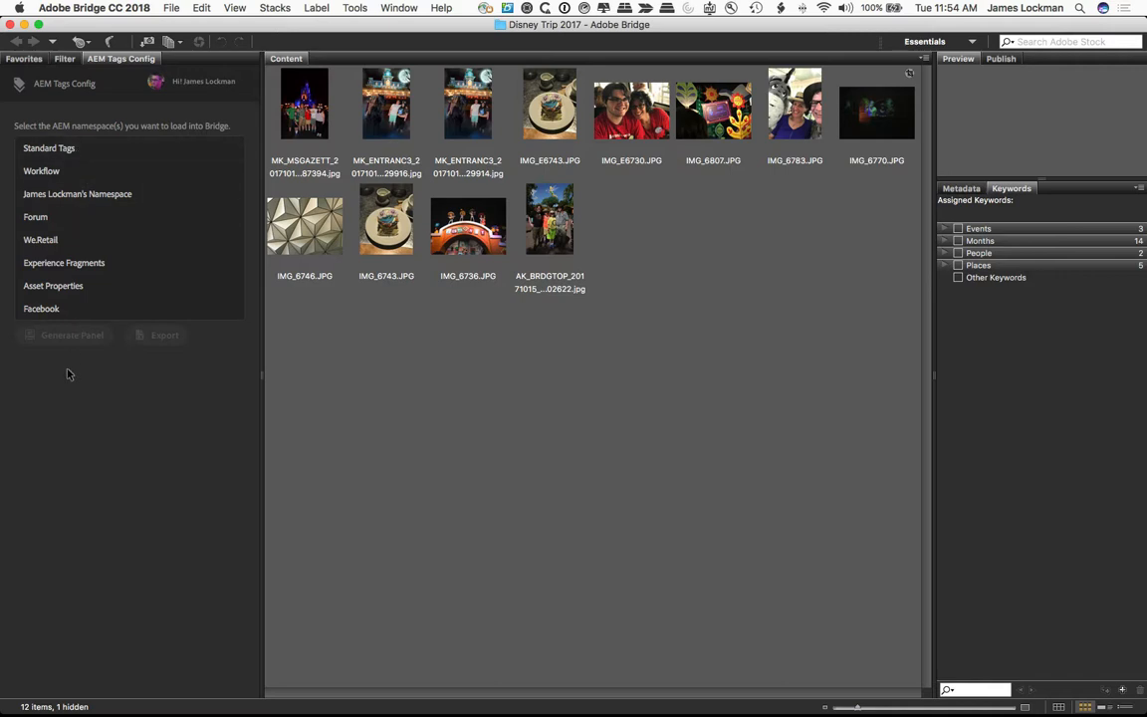
mouse_move(143, 231)
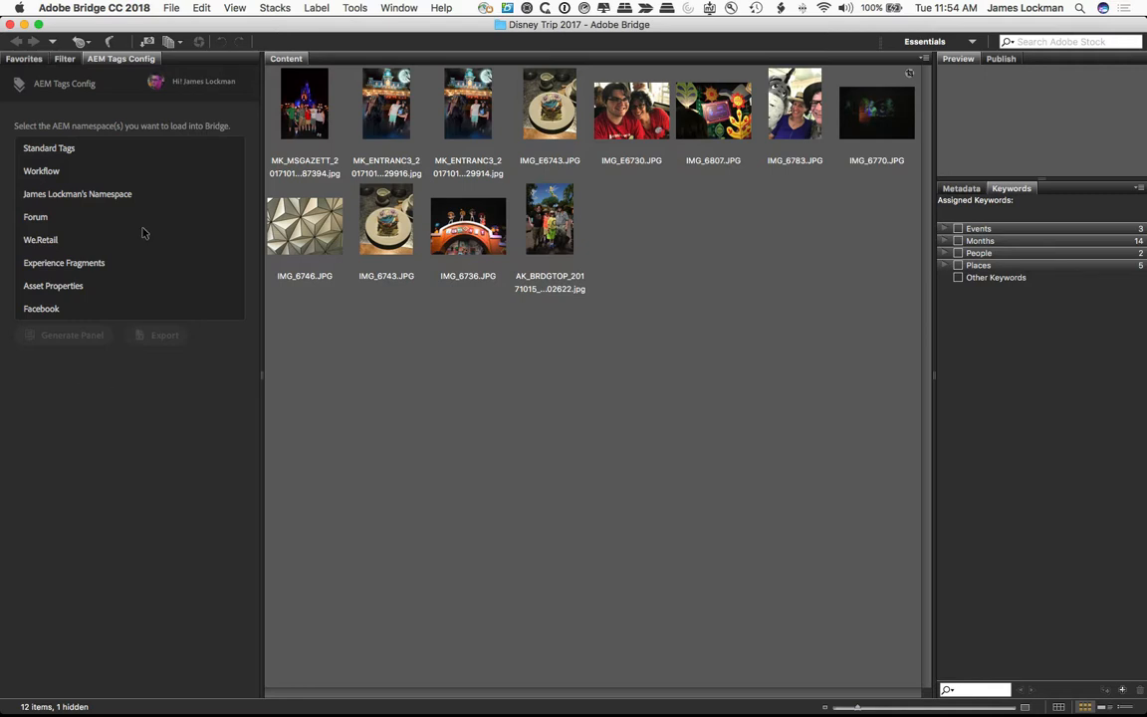
mouse_move(157, 201)
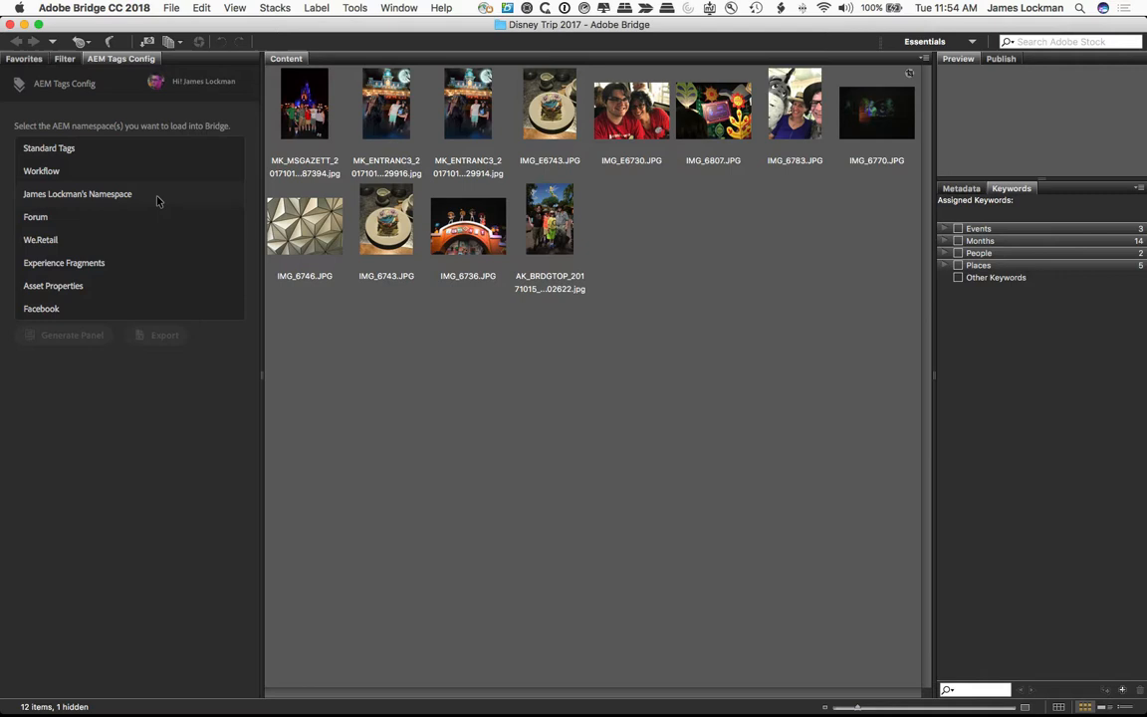
Generate an AEM tags panel from the personal tag namespace.
click(78, 195)
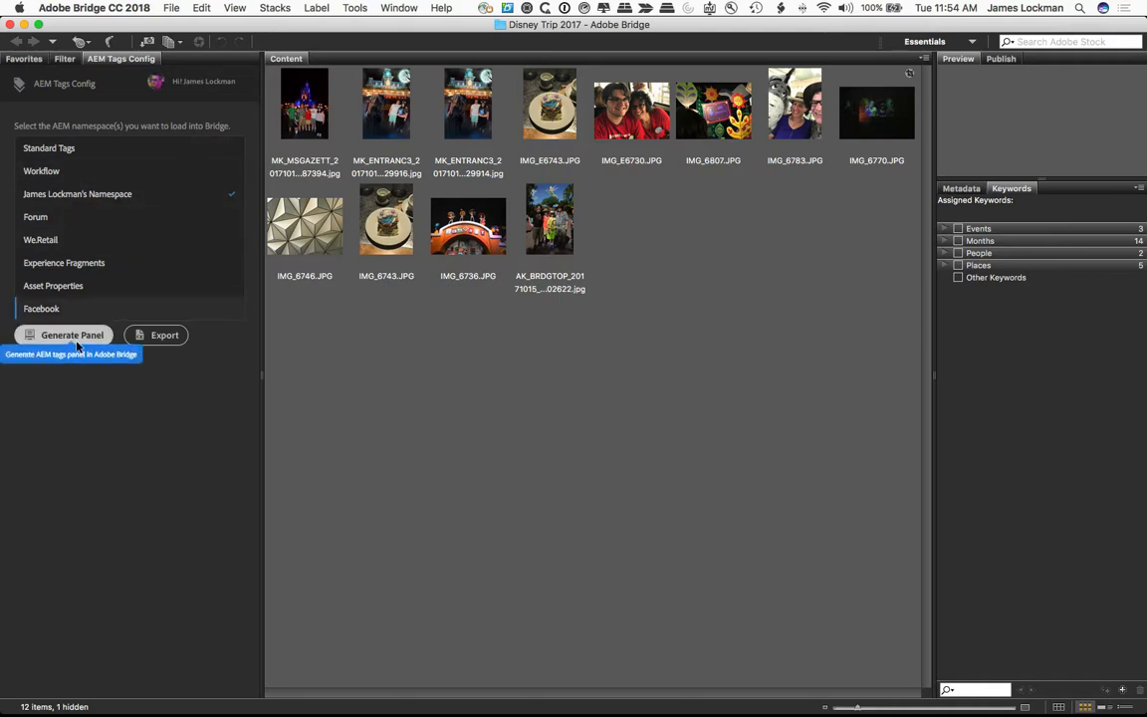
mouse_move(163, 334)
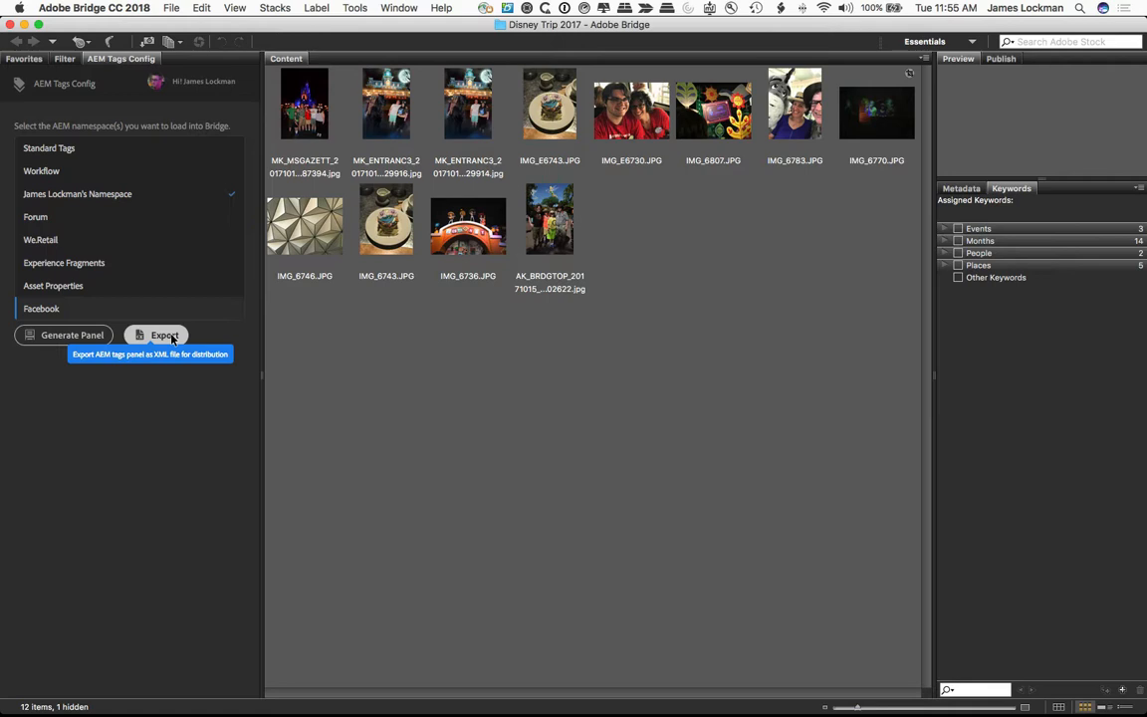
mouse_move(71, 335)
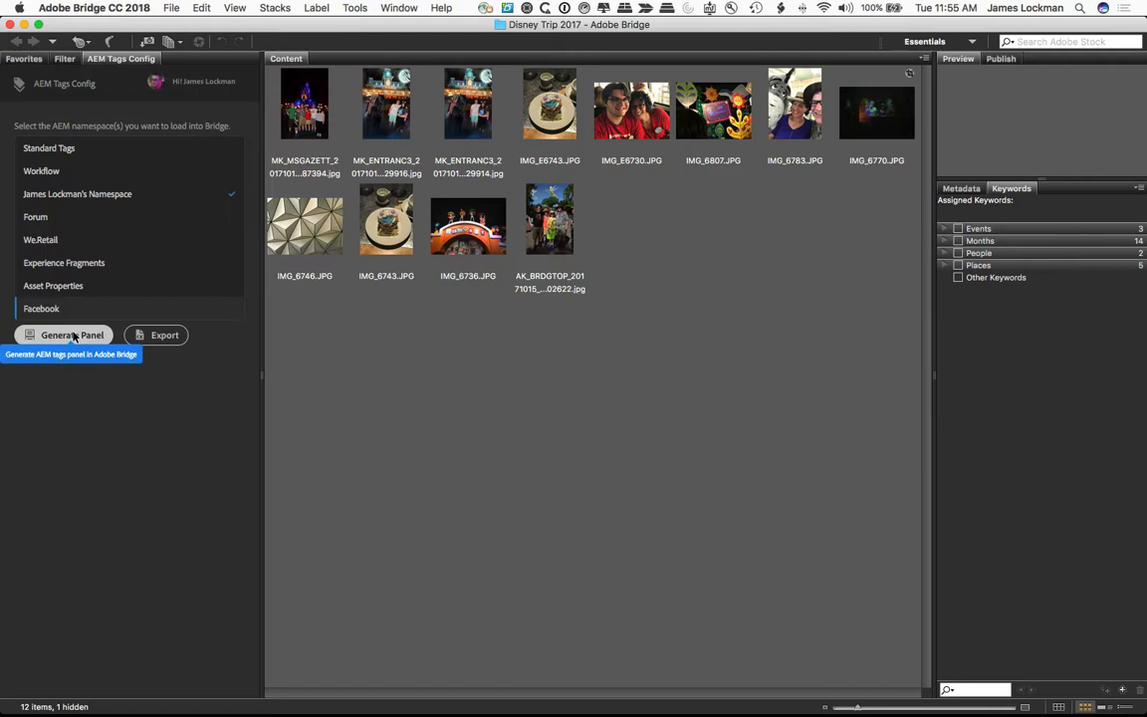
click(72, 334)
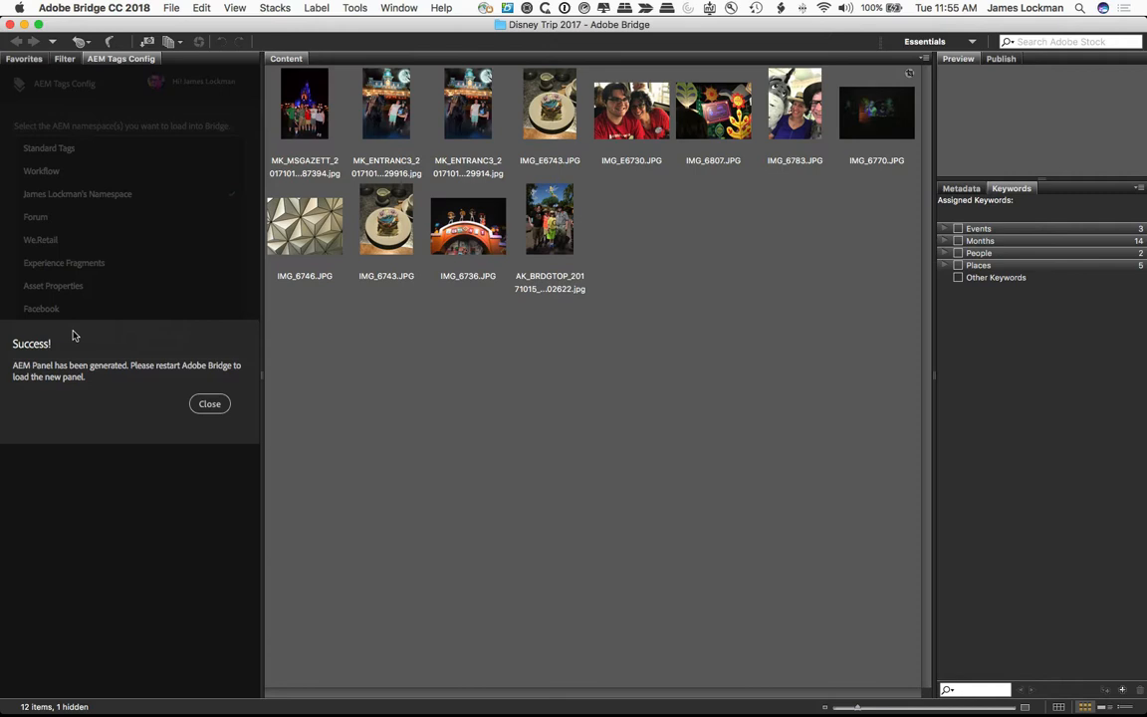
Dismiss the panel-generated notice and switch the left side to the Filter view.
click(94, 8)
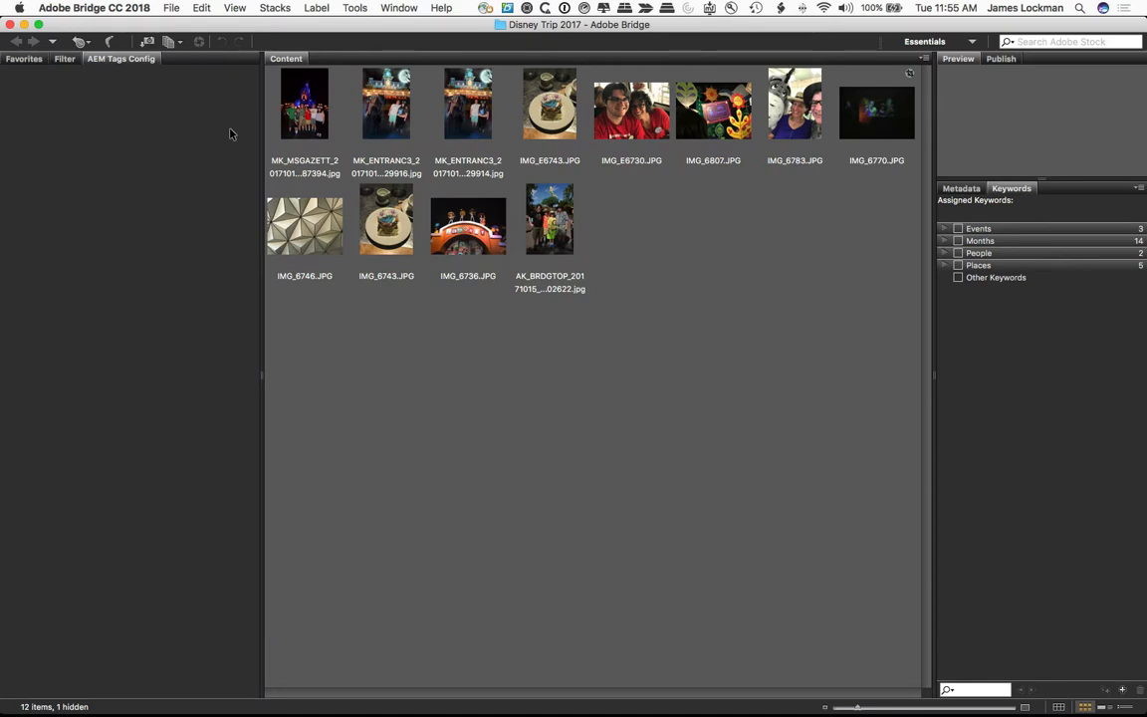
click(119, 58)
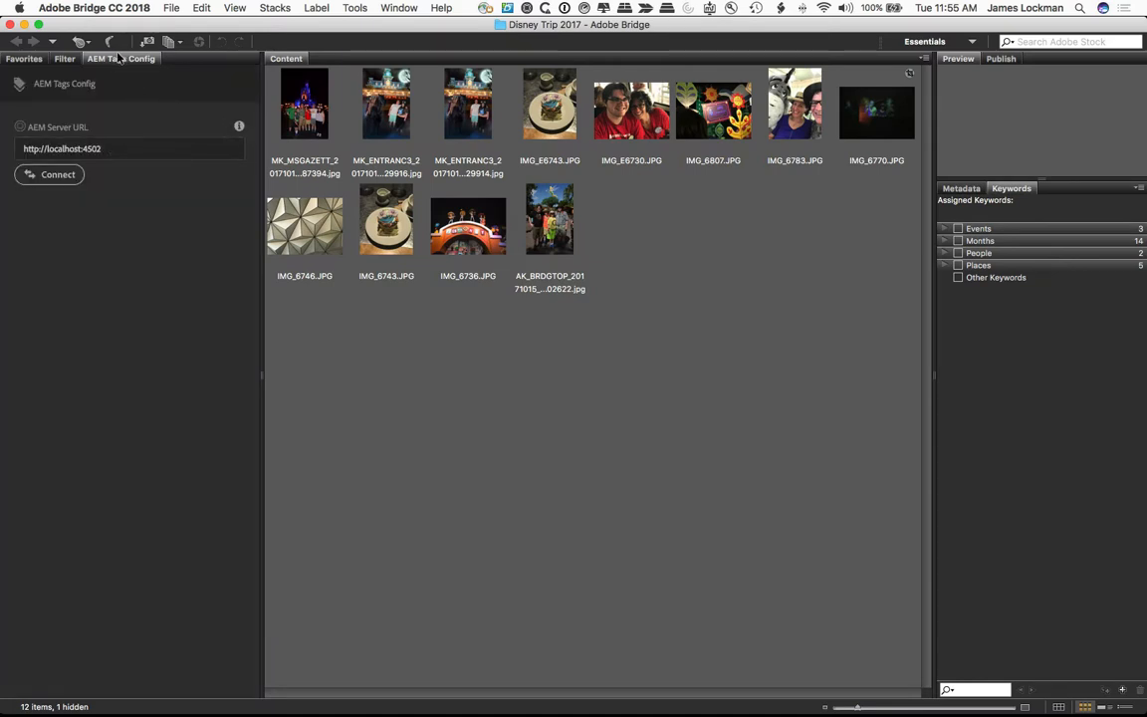
click(119, 58)
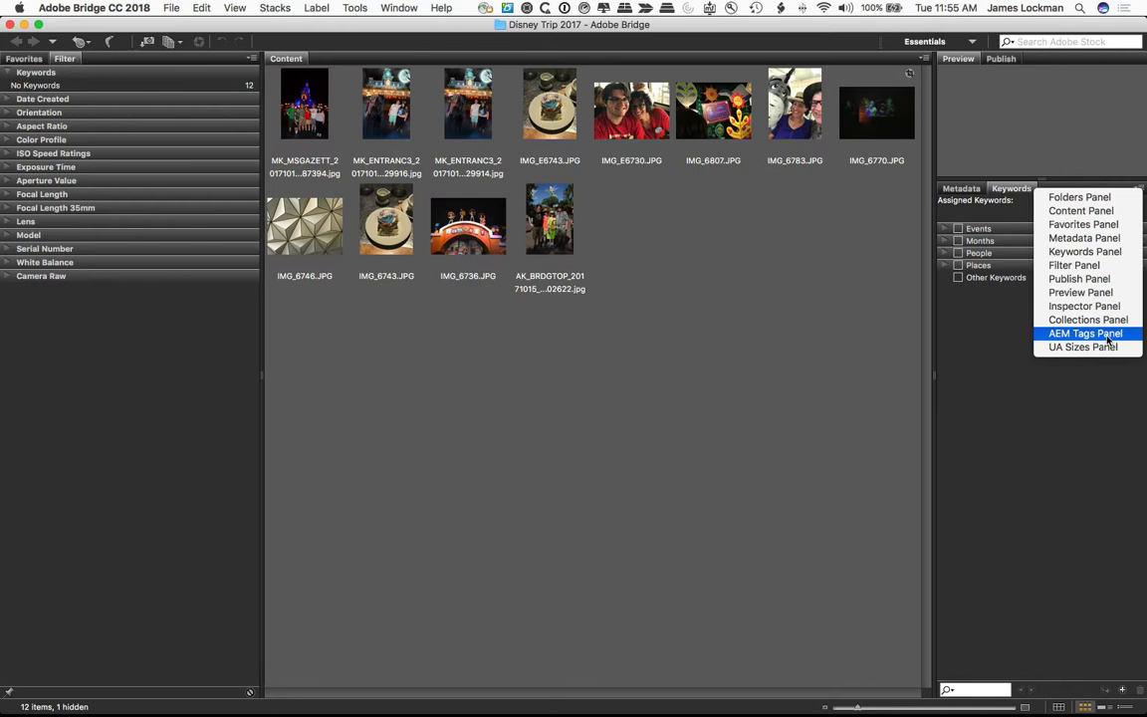
click(1084, 335)
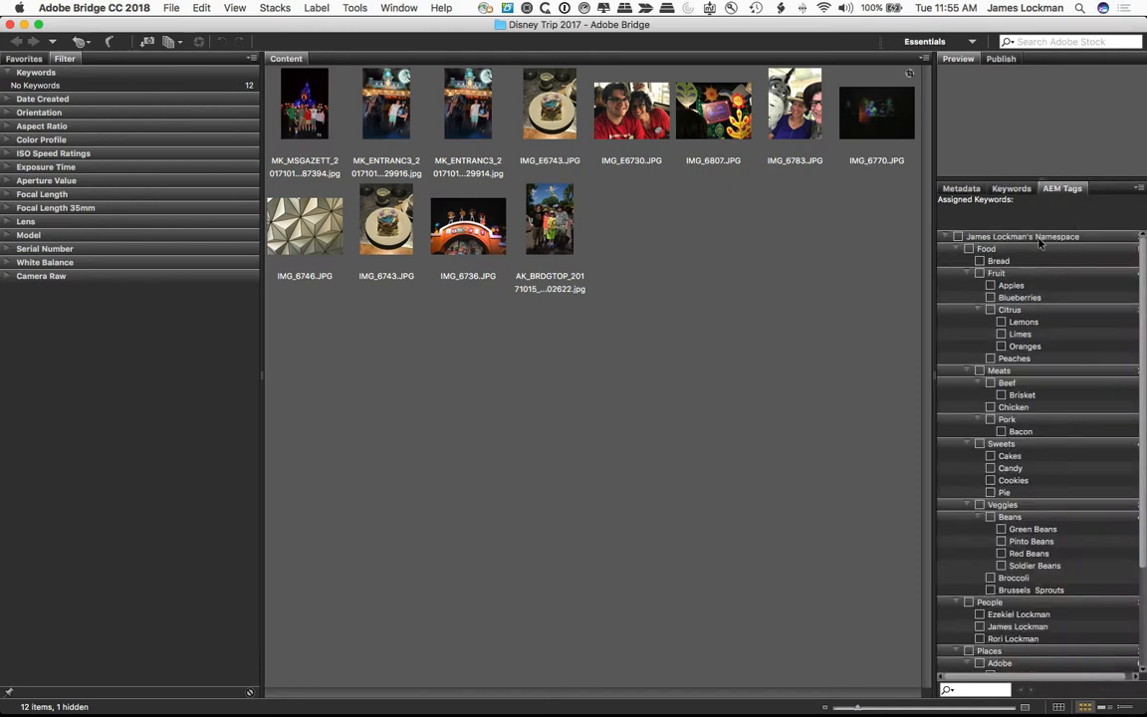
mouse_move(1000, 255)
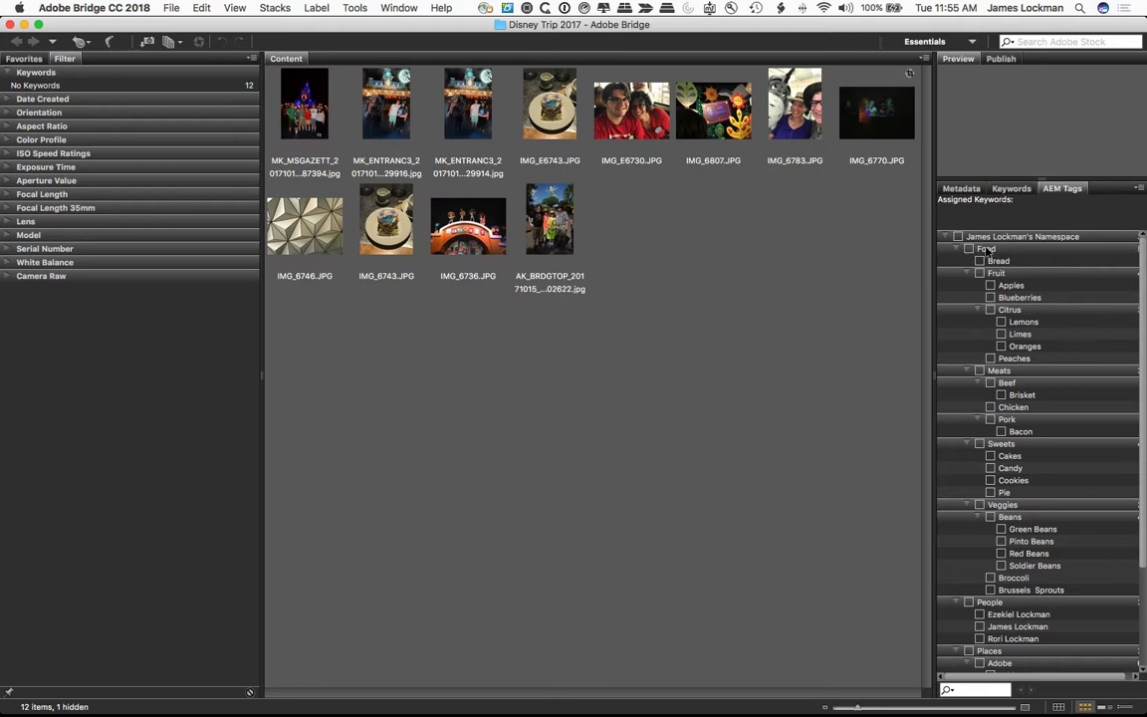
mouse_move(1016, 258)
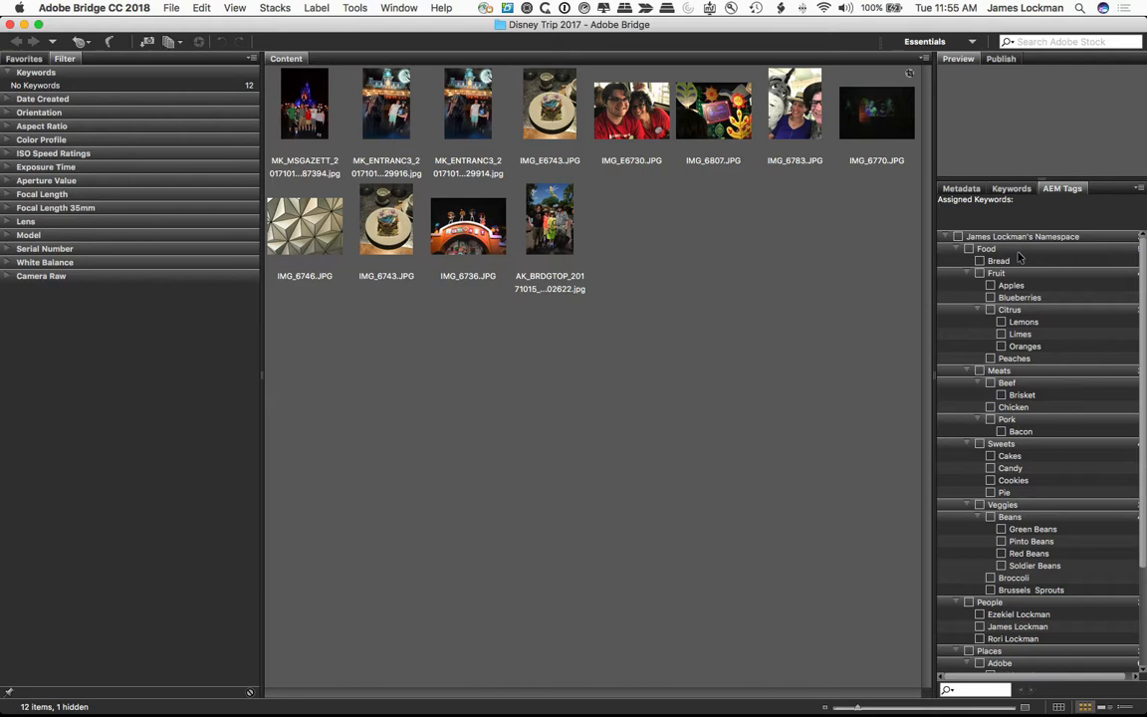
mouse_move(1014, 255)
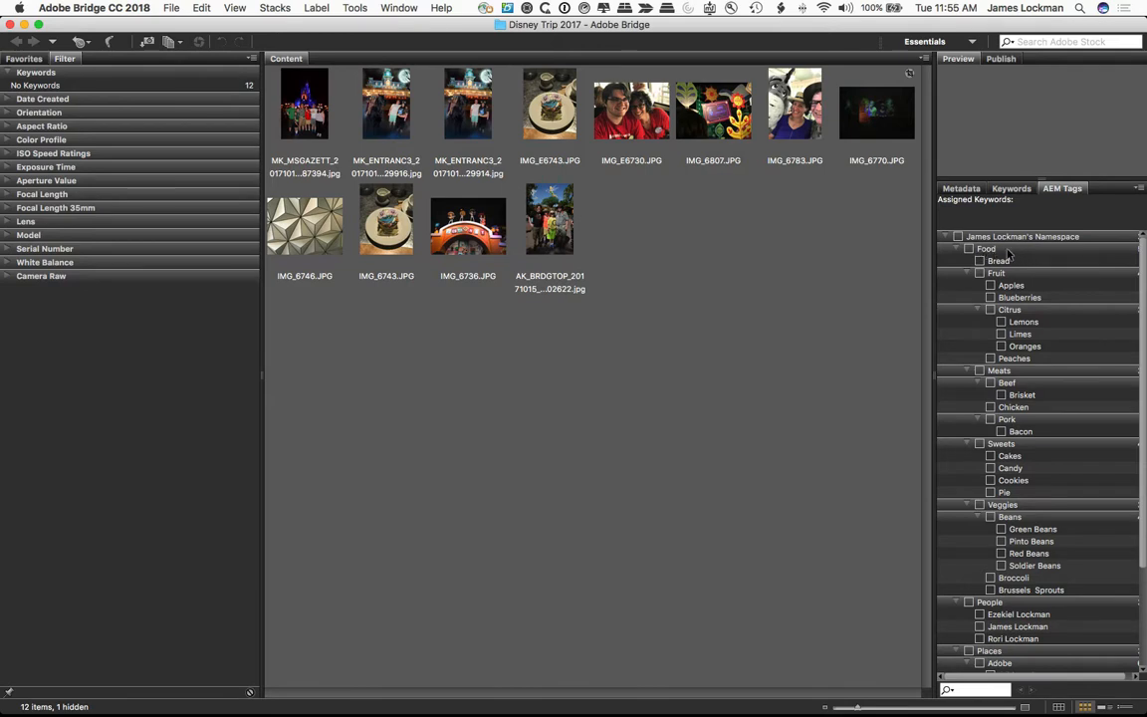
click(996, 273)
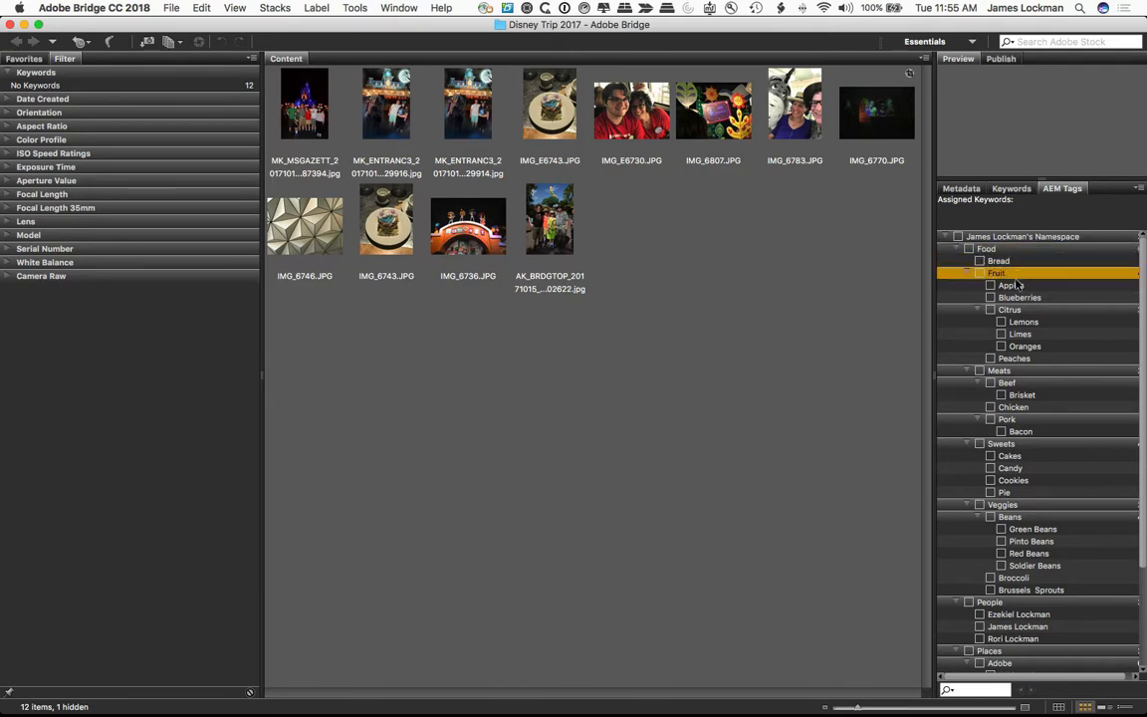
click(1008, 311)
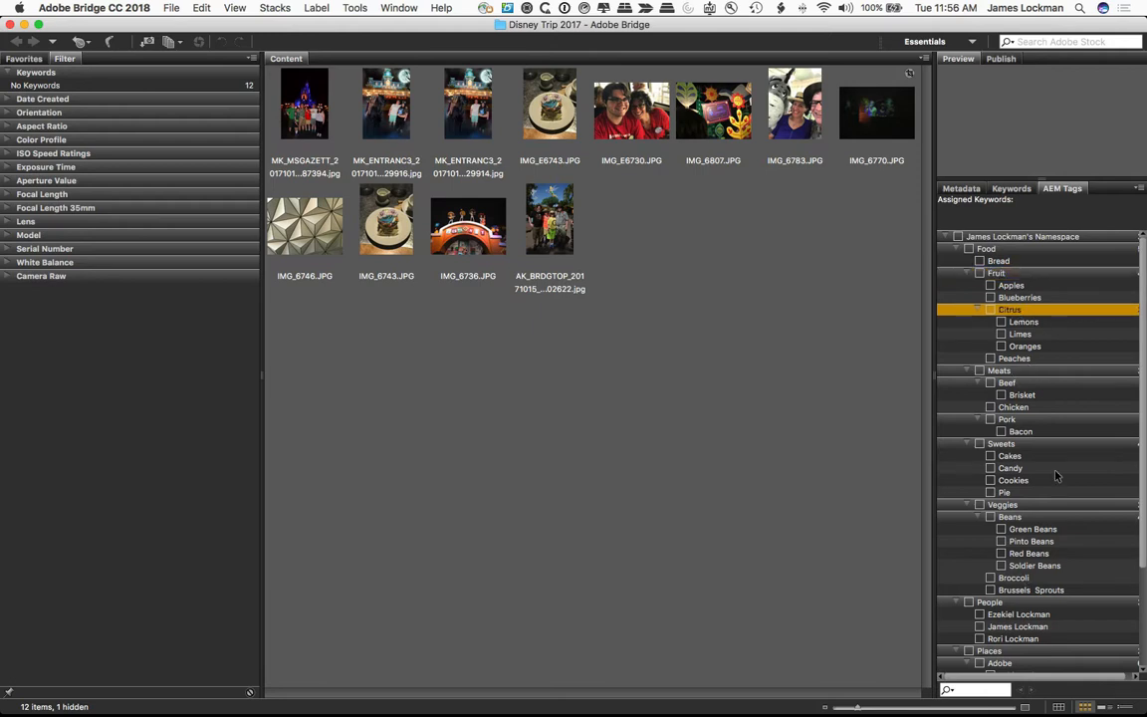
mouse_move(793, 294)
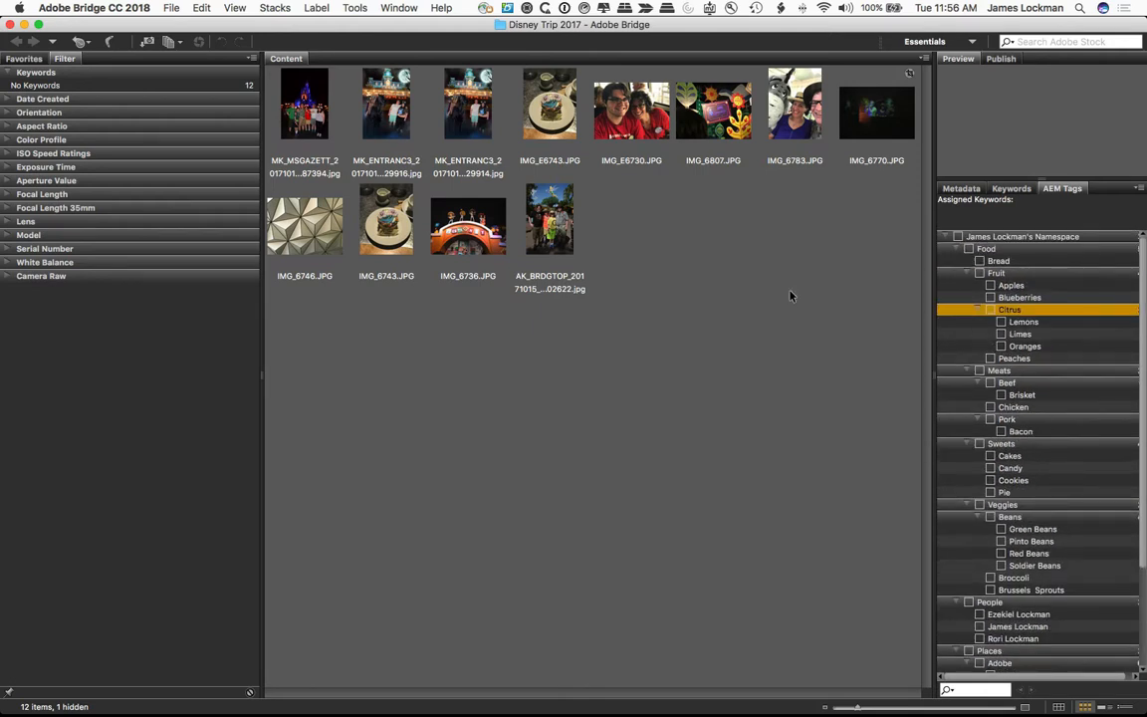
mouse_move(697, 204)
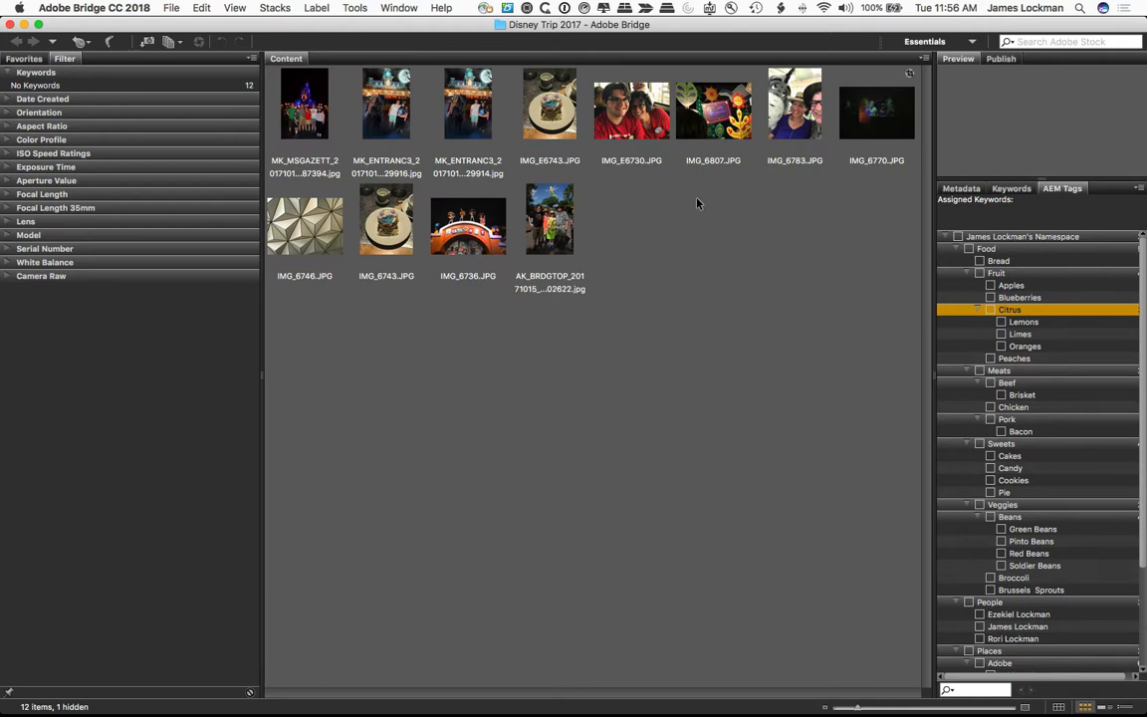
mouse_move(351, 113)
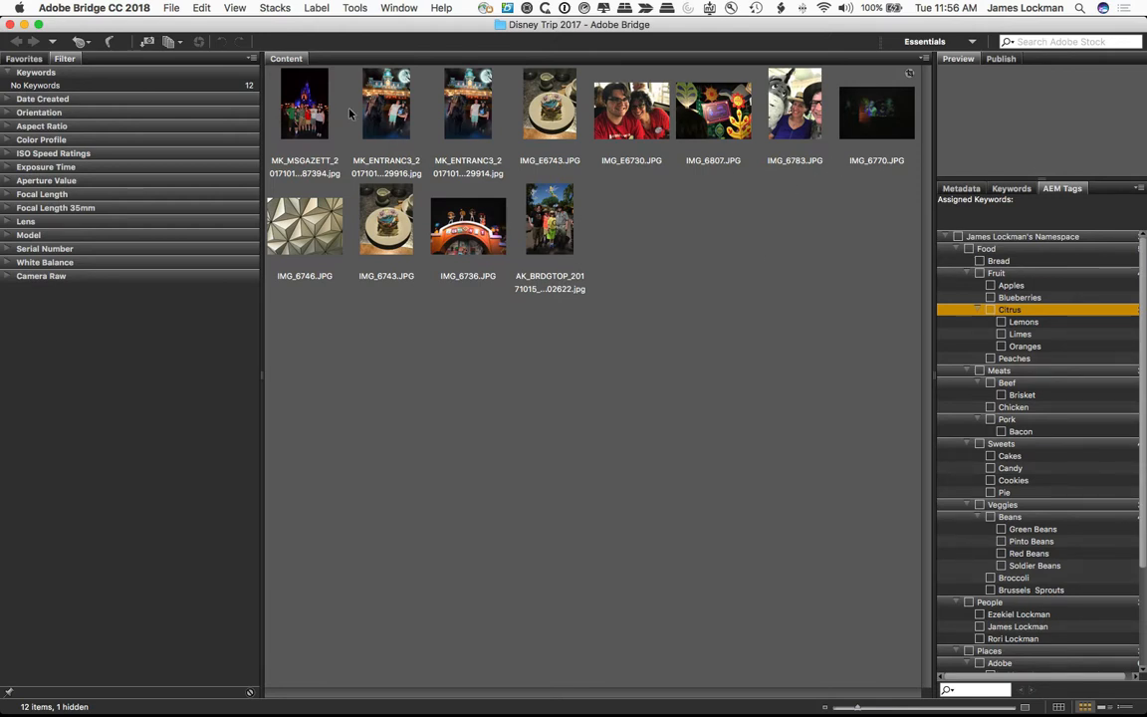
Select all twelve Disney Trip photos and tag them with Disney World, Orlando.
click(304, 103)
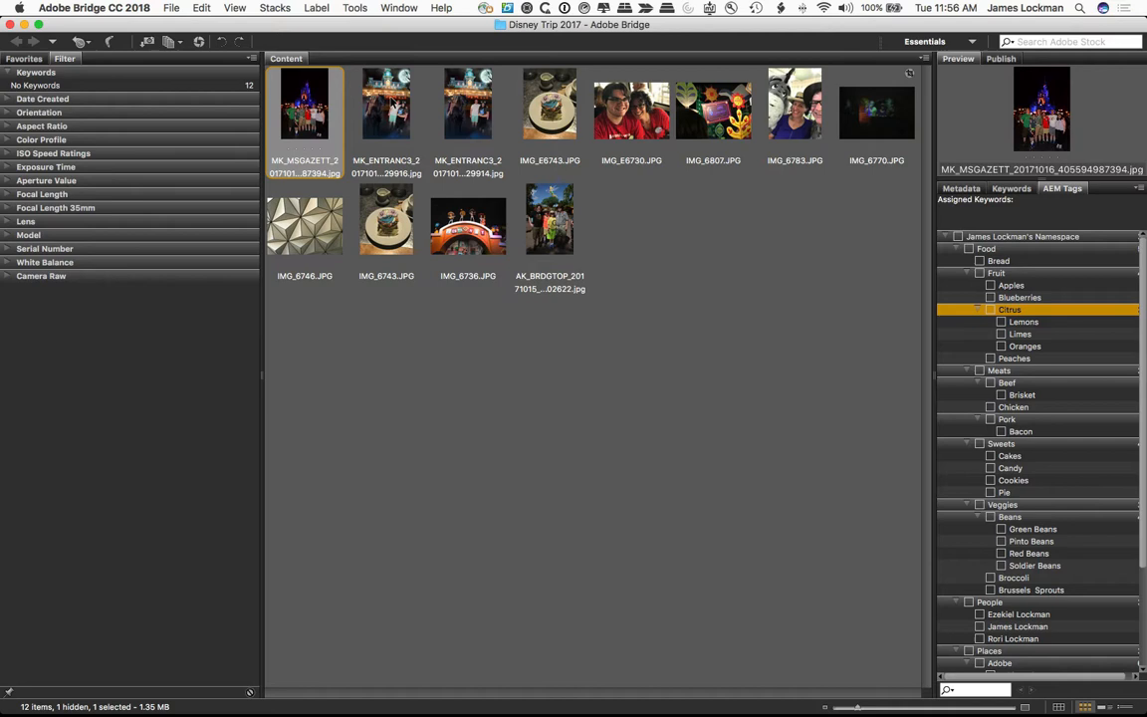
click(387, 104)
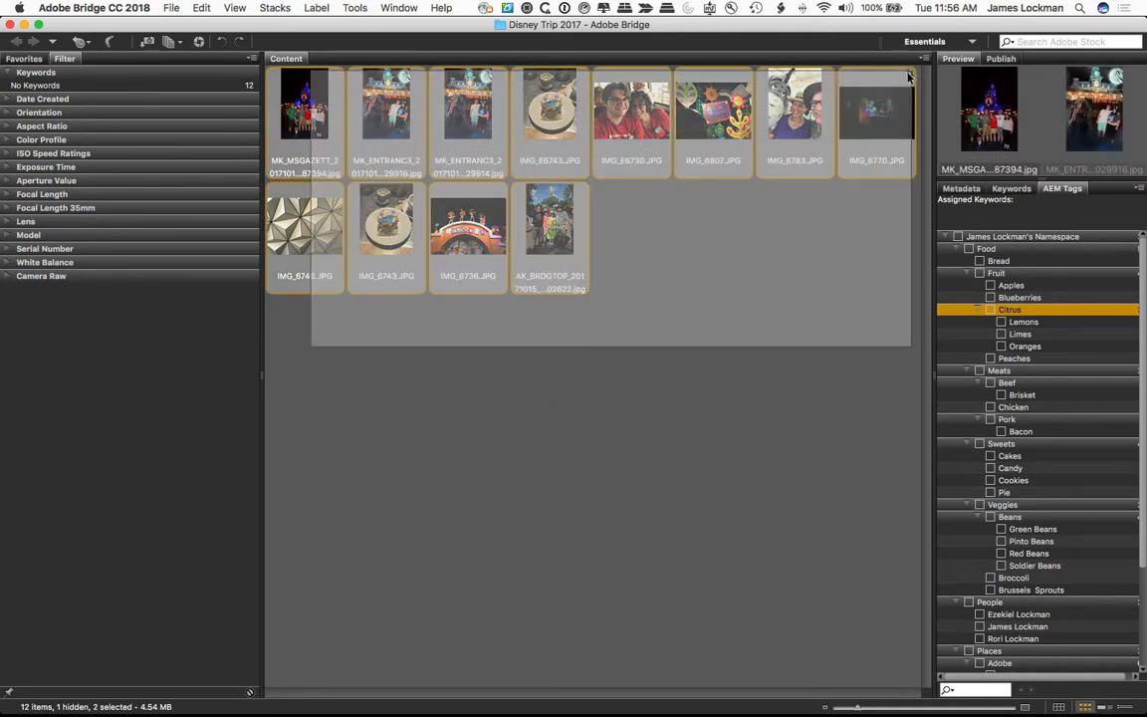
key(cmd+a)
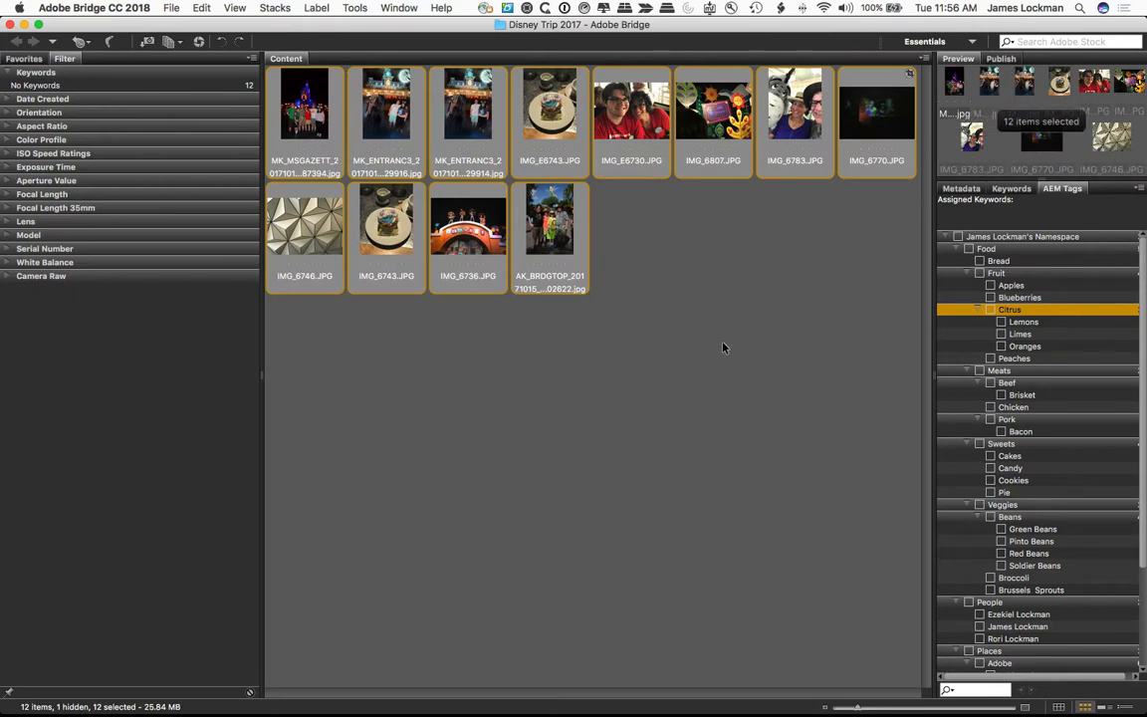
mouse_move(892, 442)
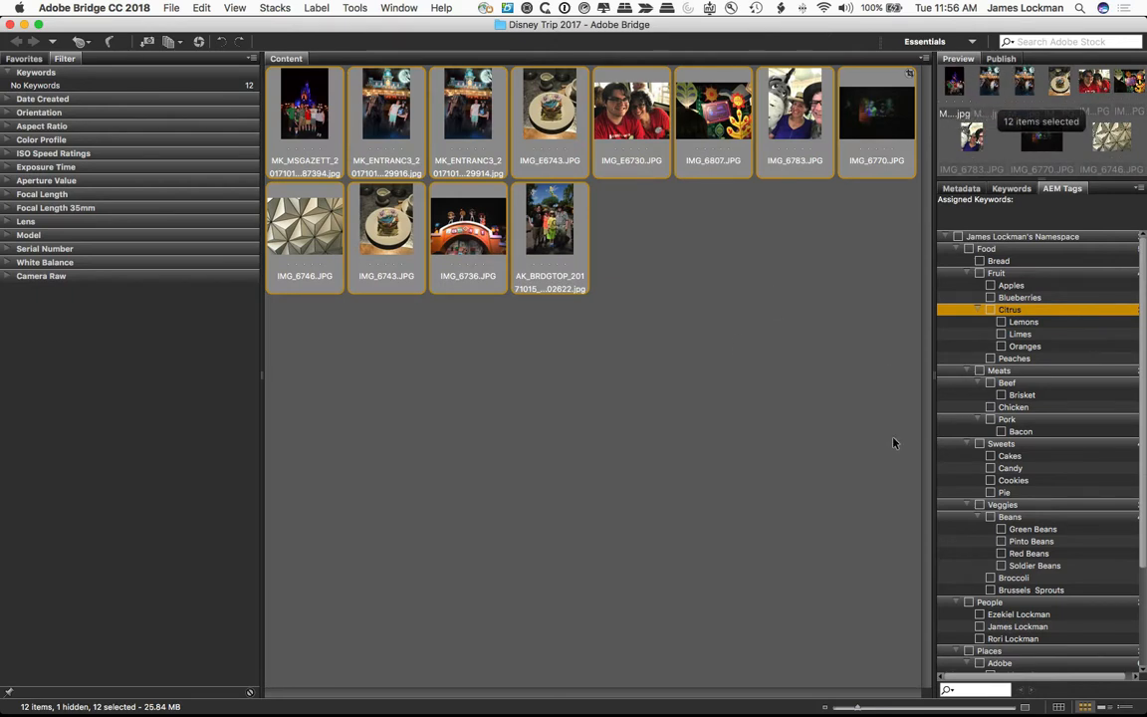
scroll(down, 3)
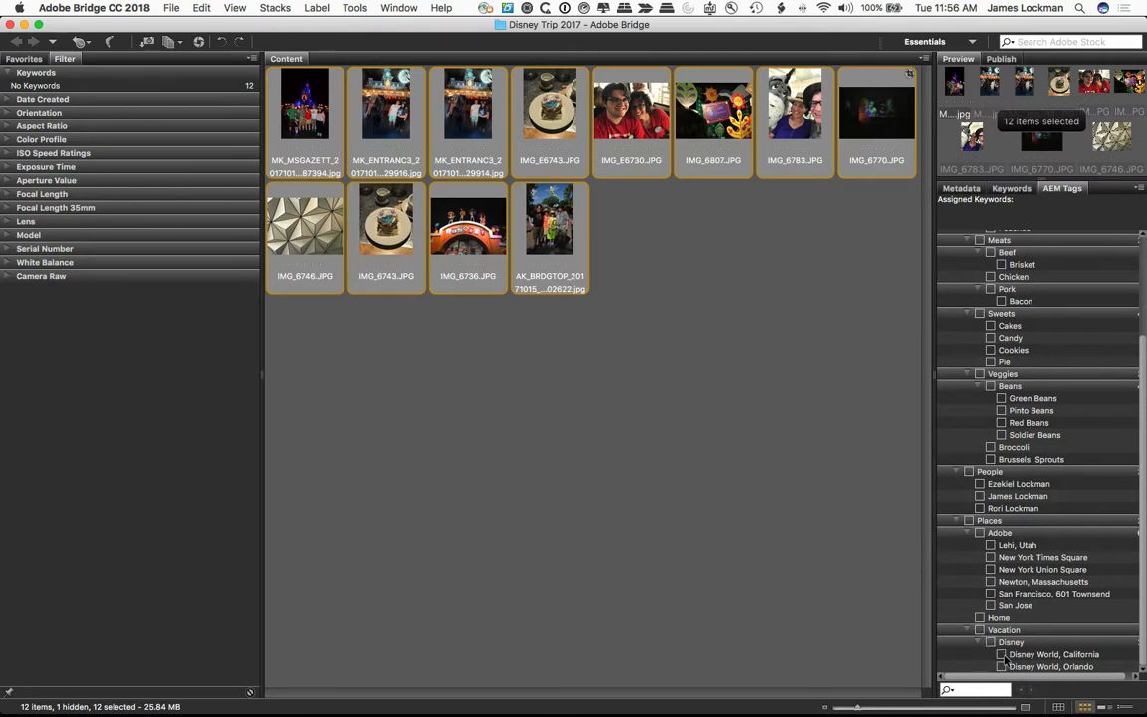
click(1004, 665)
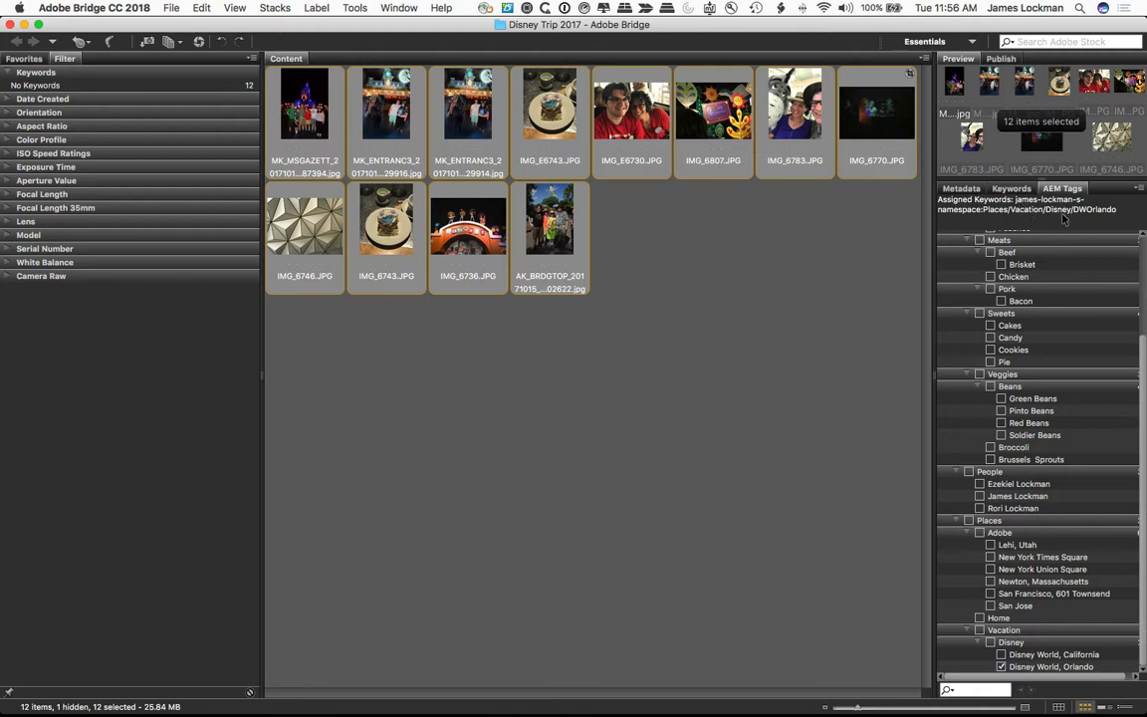
mouse_move(741, 275)
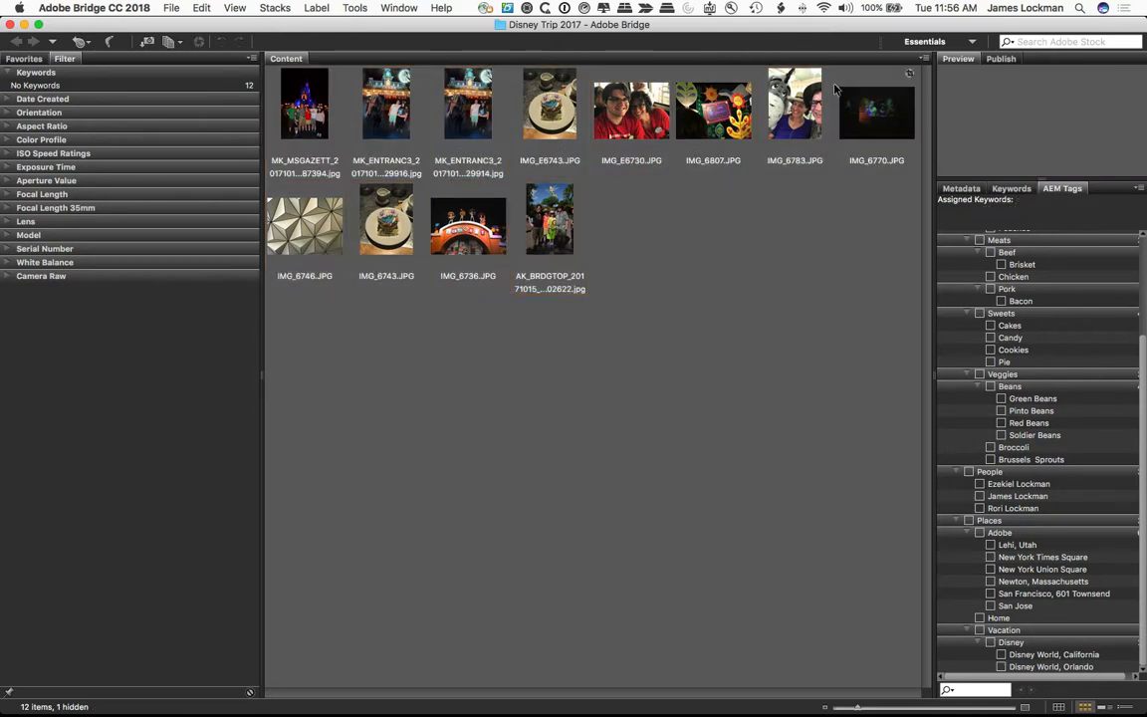
Select IMG_6783.JPG and add a People tag to it from the AEM Tags panel.
click(794, 104)
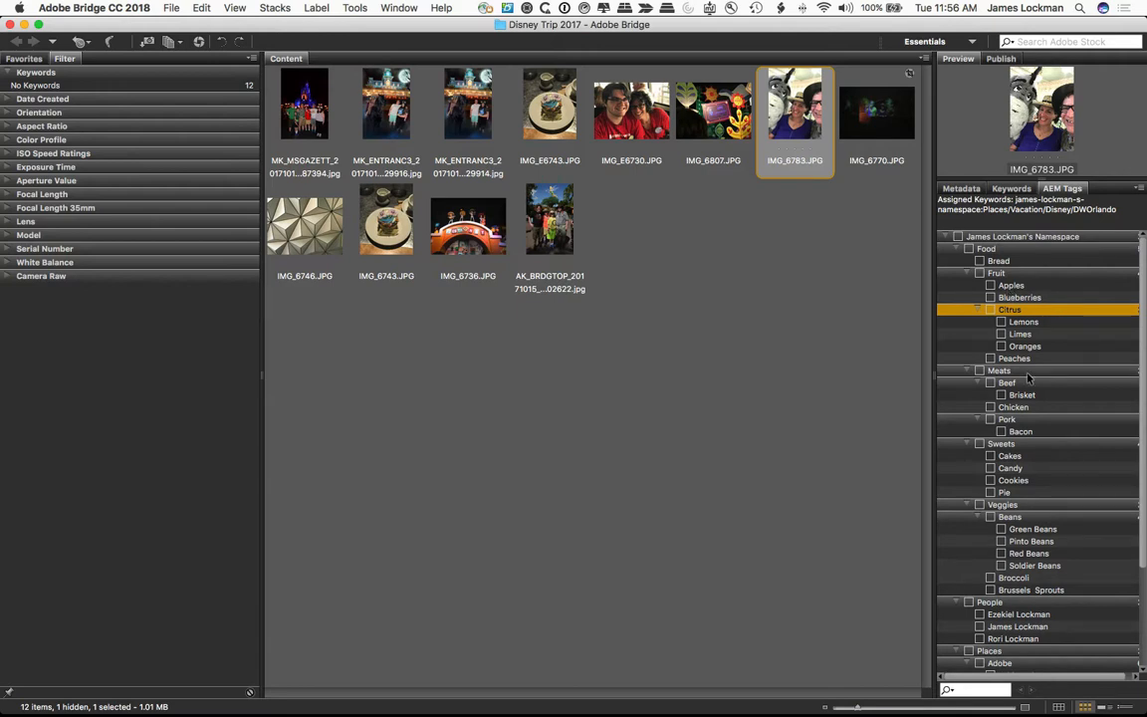
scroll(down, 3)
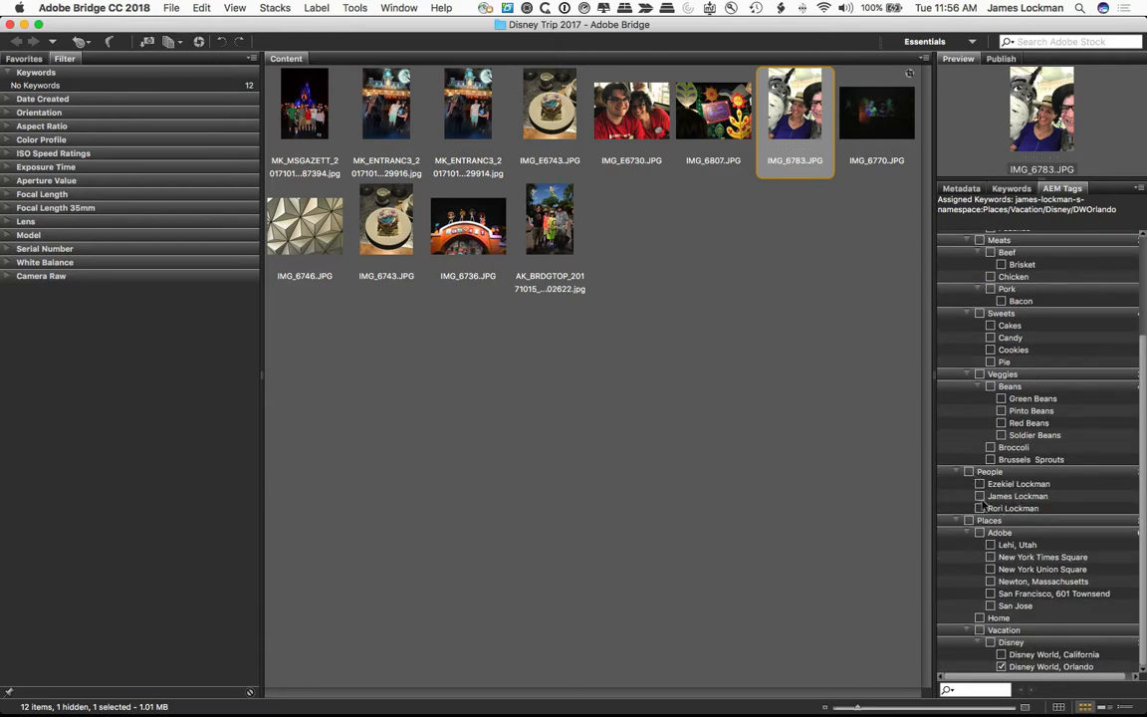
click(980, 496)
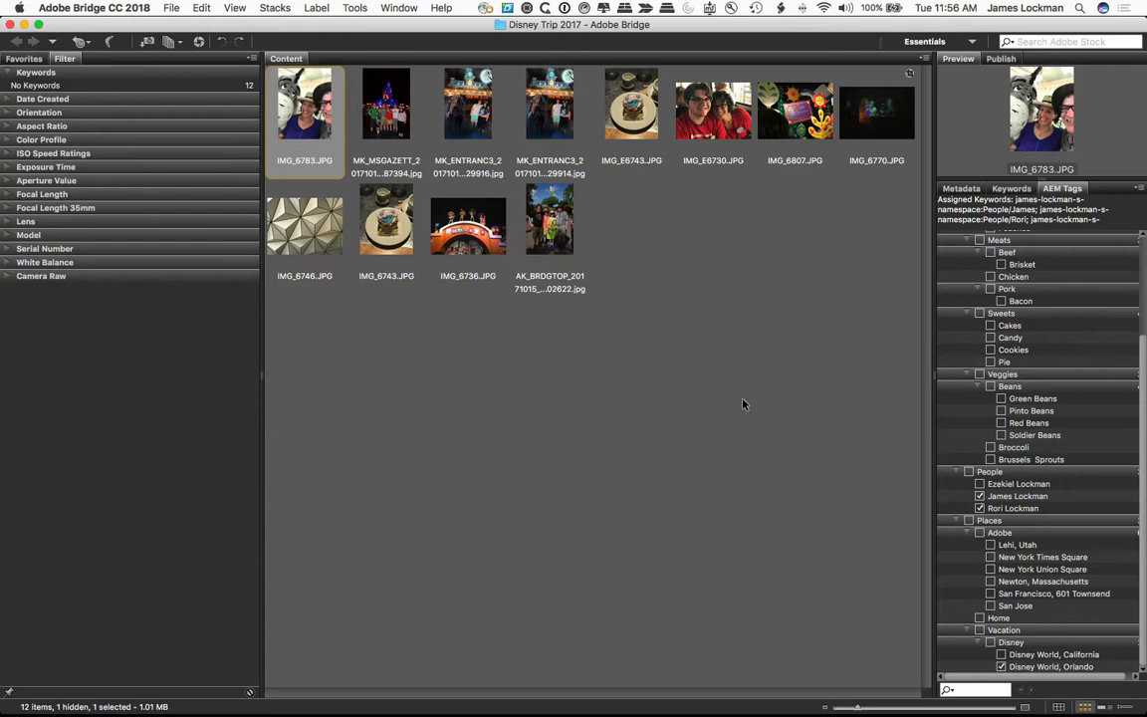
Open File Info for IMG_6783.JPG to view its AEM tags.
right_click(304, 103)
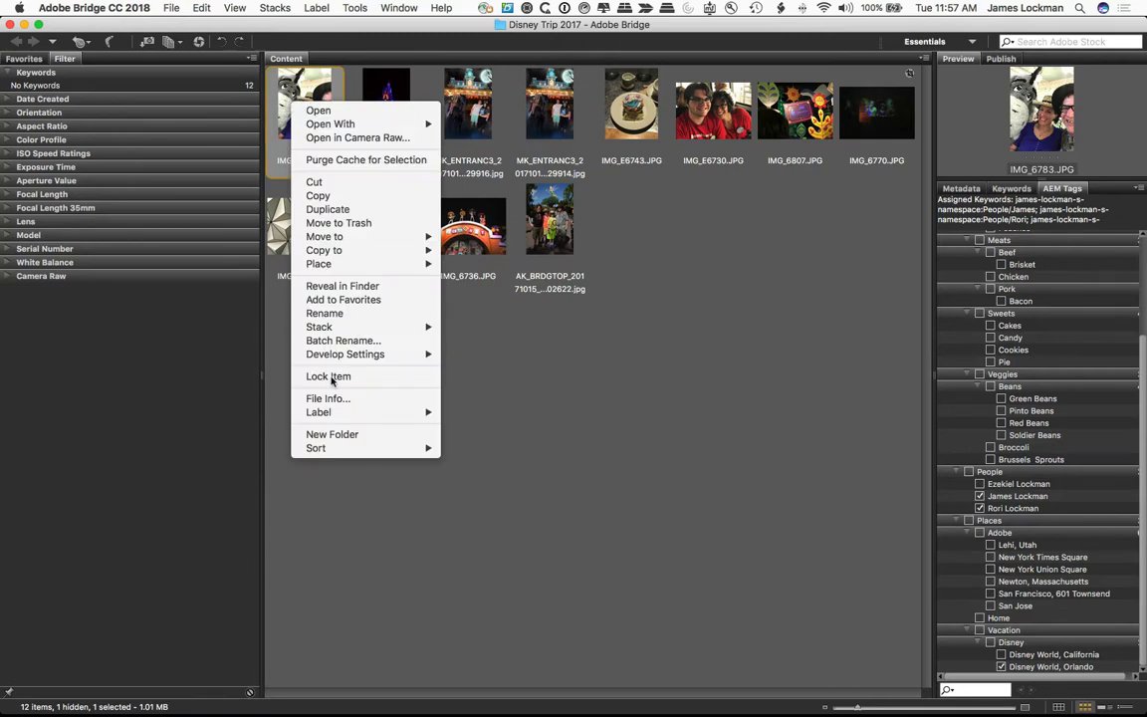
click(327, 399)
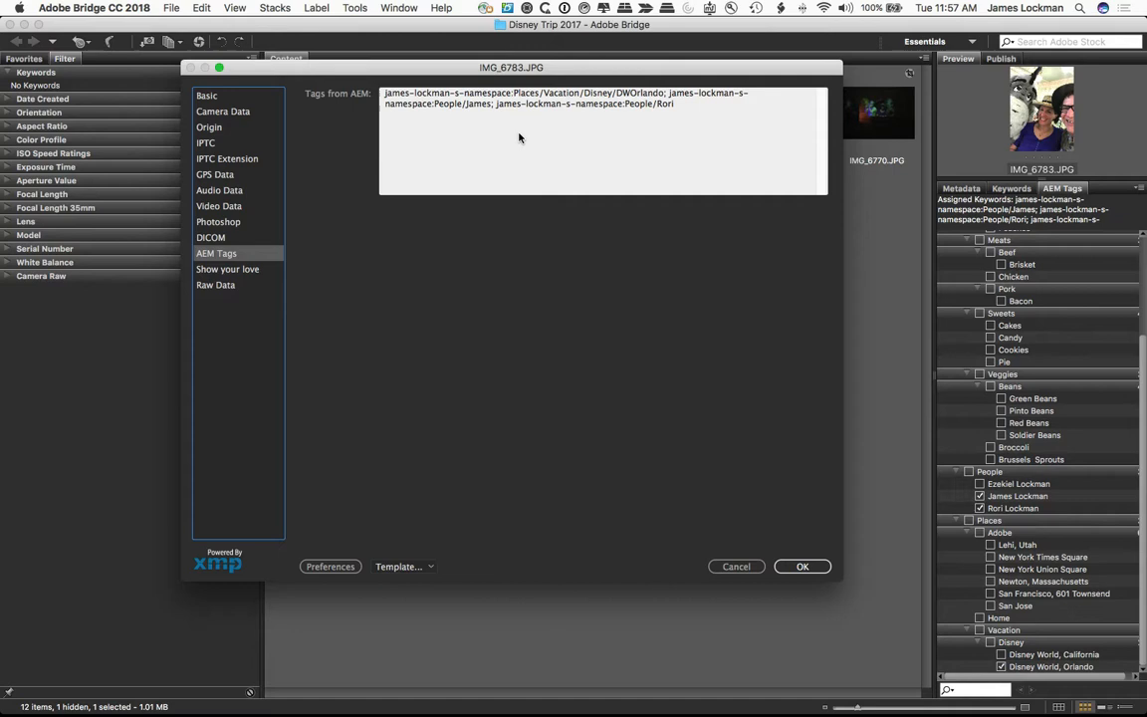
Review the raw XMP data confirming the three AEM tags, then close the file info dialog.
click(215, 285)
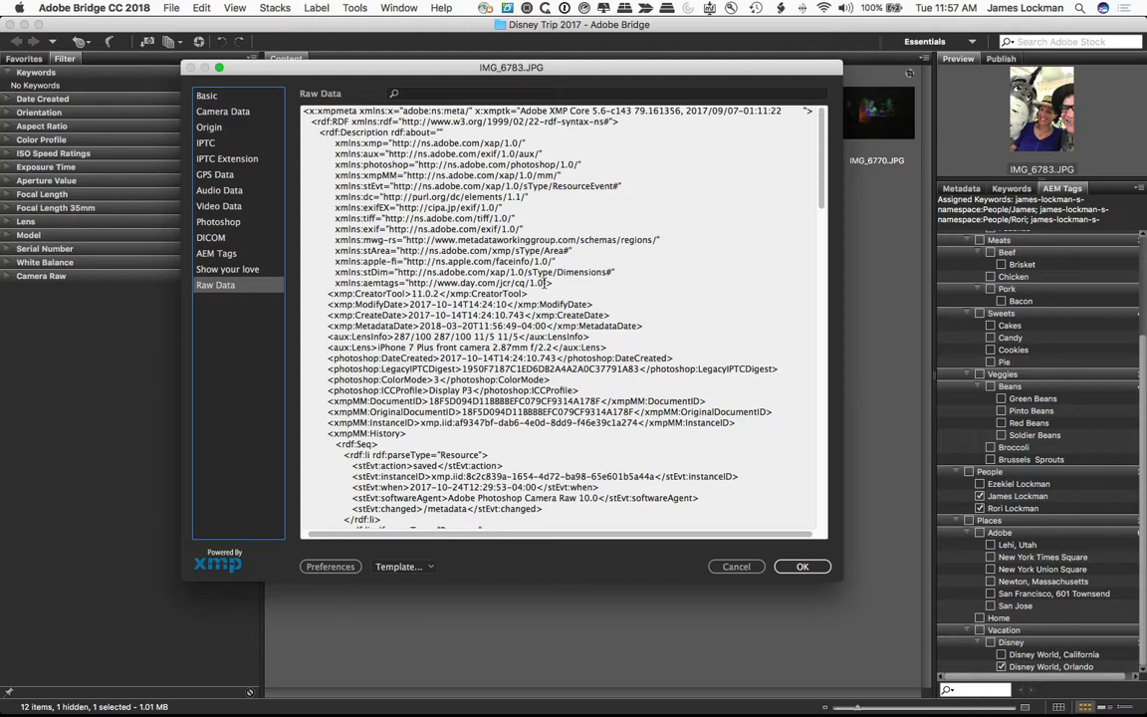
mouse_move(538, 283)
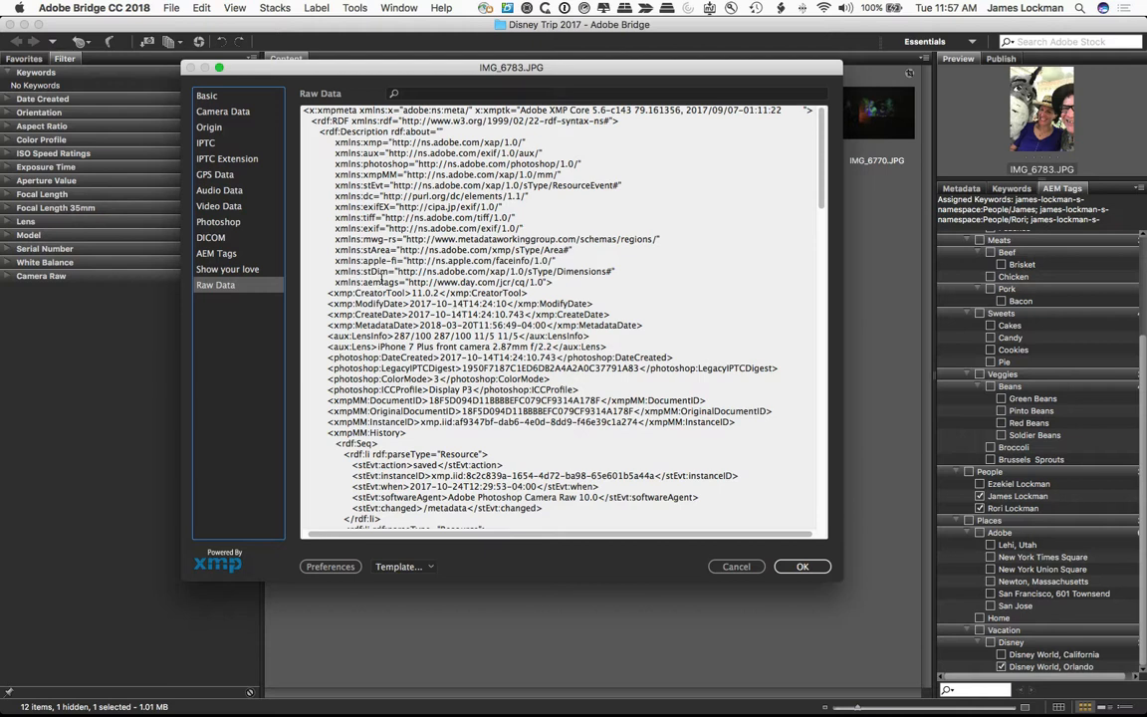
mouse_move(383, 289)
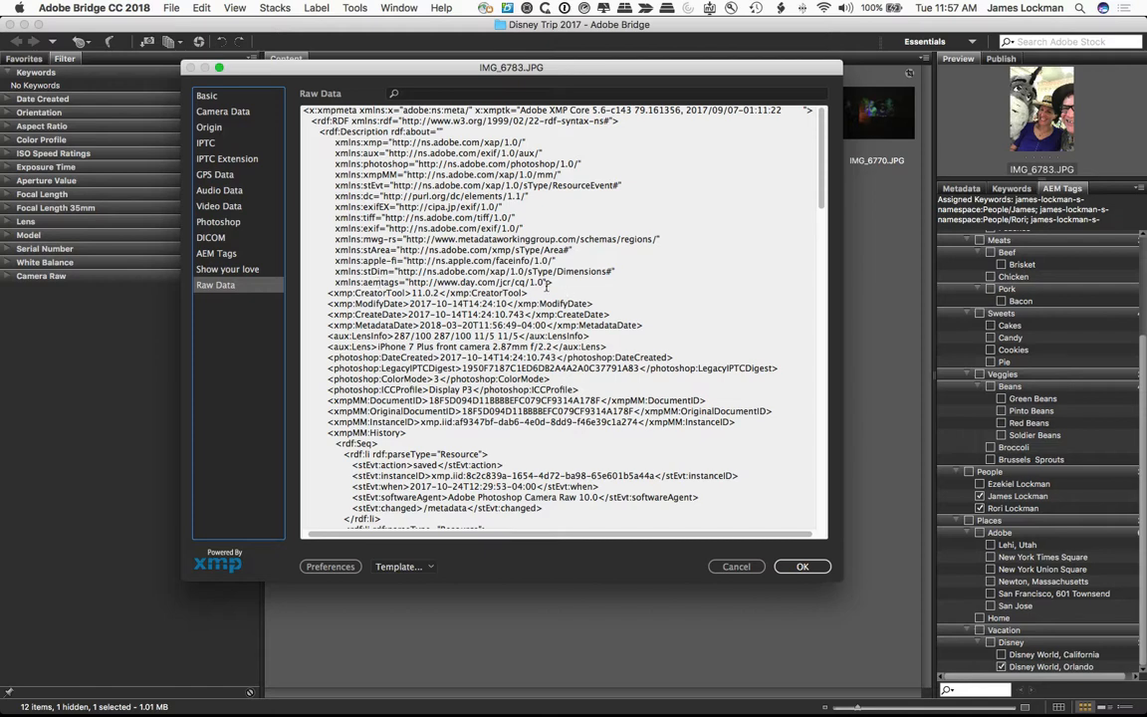
double_click(476, 283)
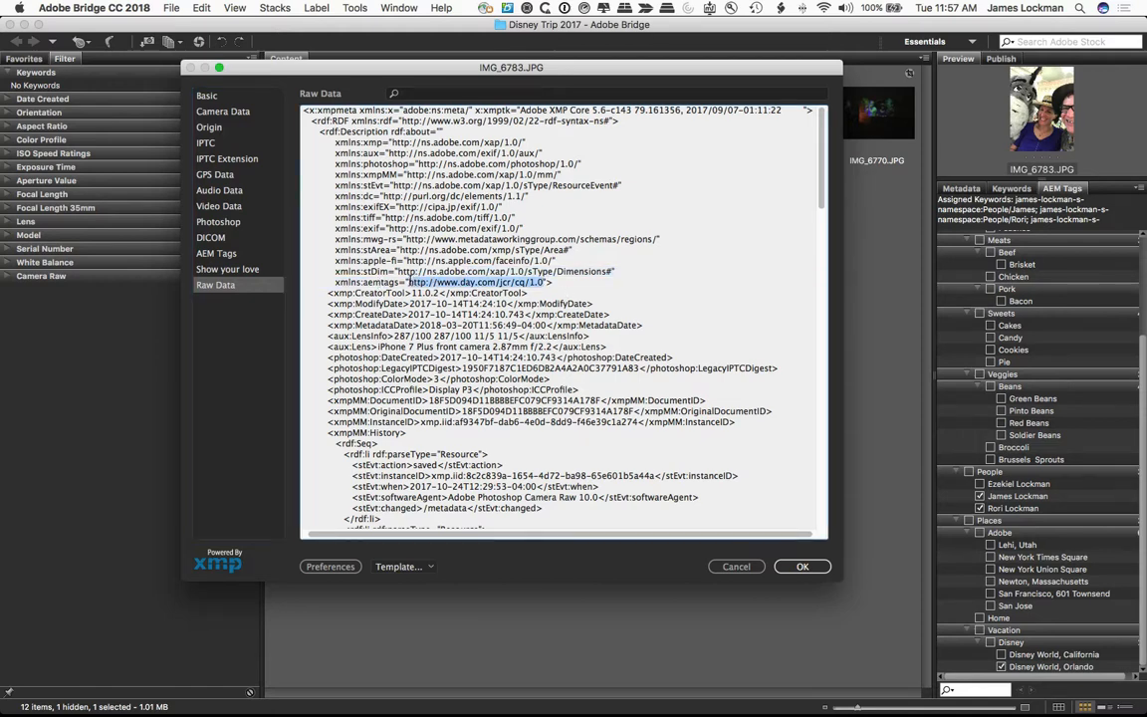
scroll(down, 3)
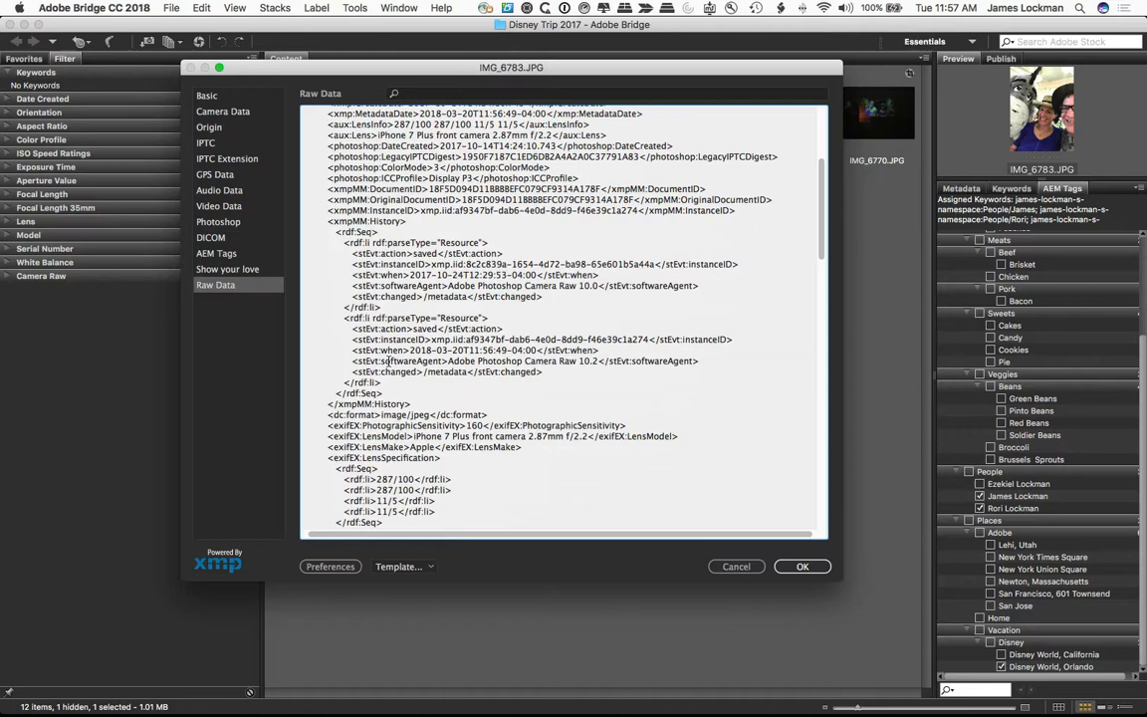
scroll(down, 3)
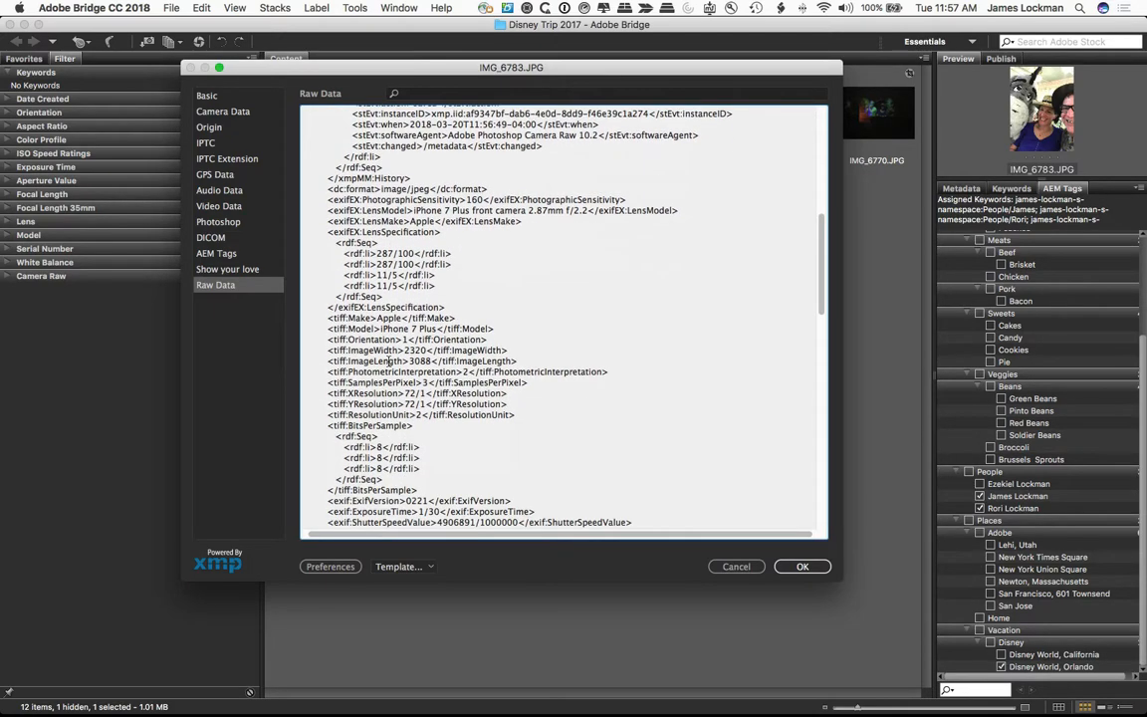
scroll(down, 3)
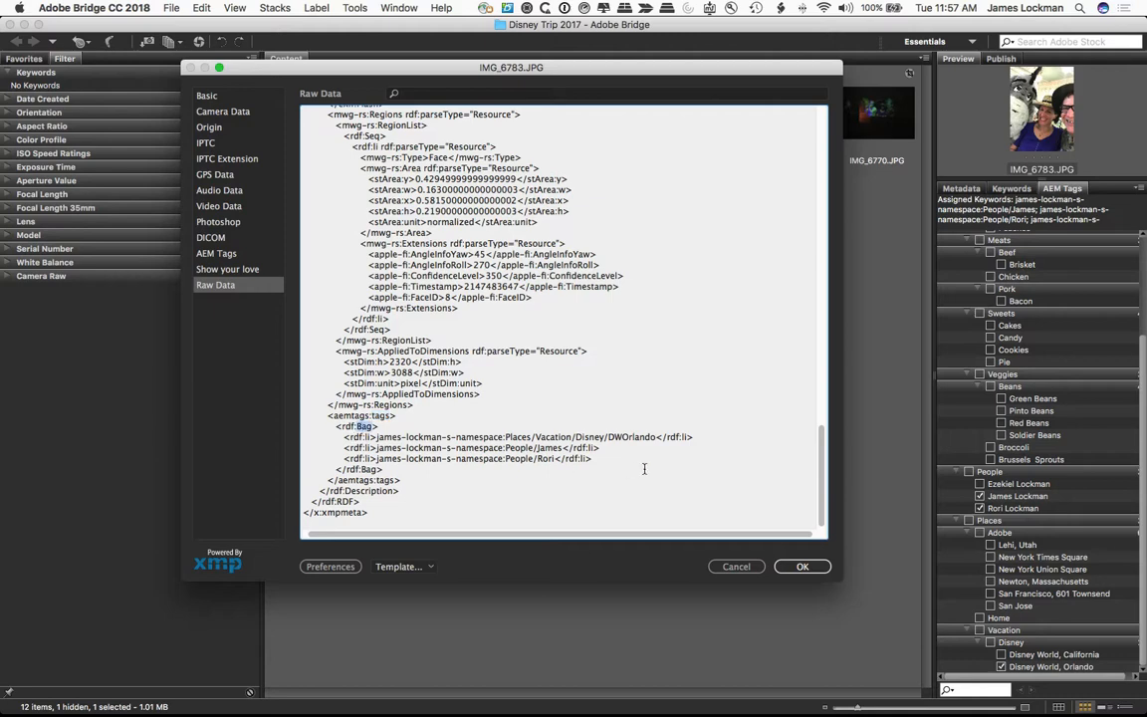
drag(346, 436, 593, 458)
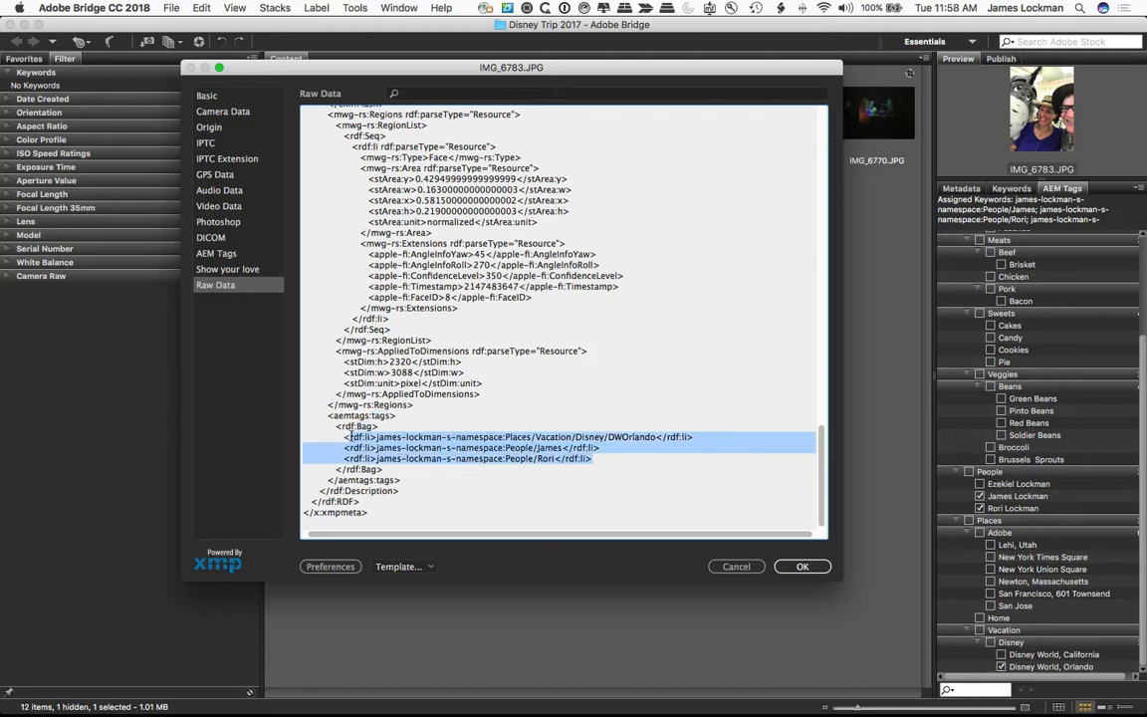
click(802, 566)
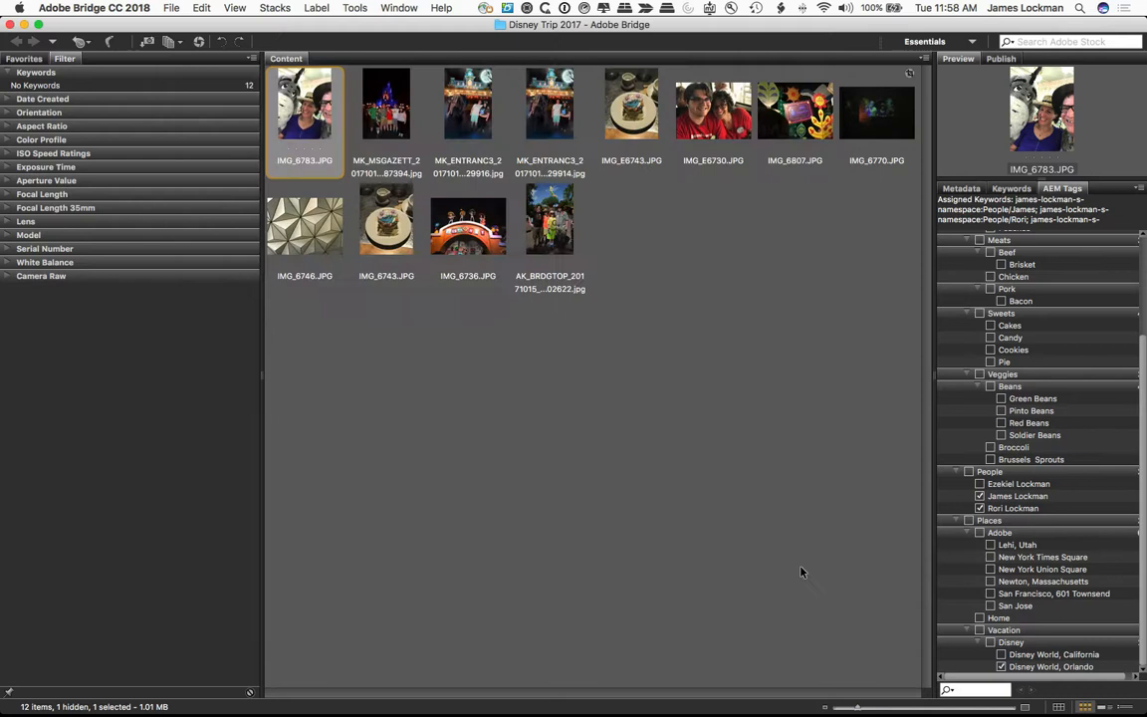
mouse_move(649, 390)
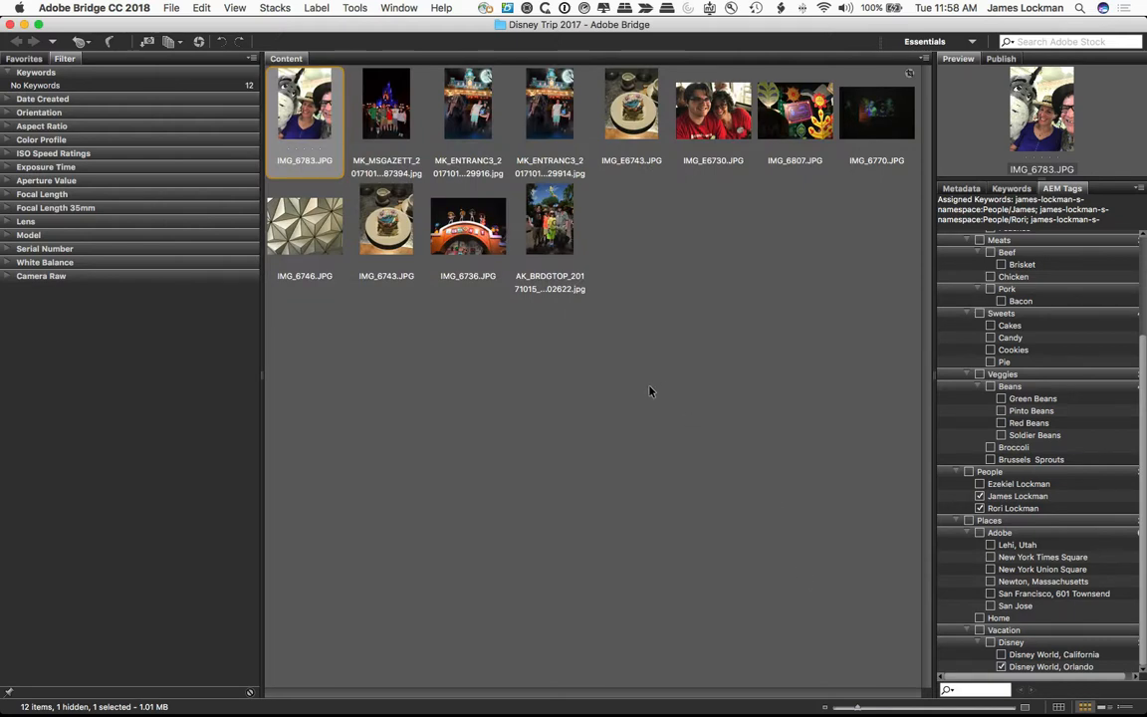
mouse_move(648, 307)
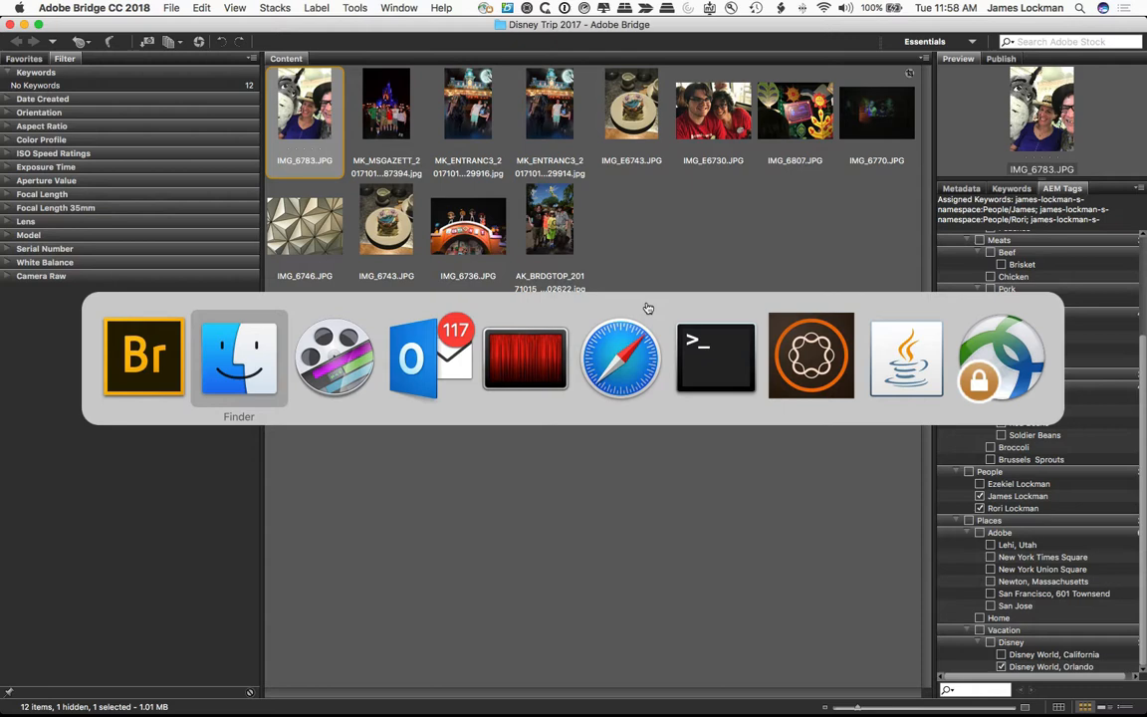
Switch to AEM Assets in the browser and browse to the James Vacation folder.
click(621, 357)
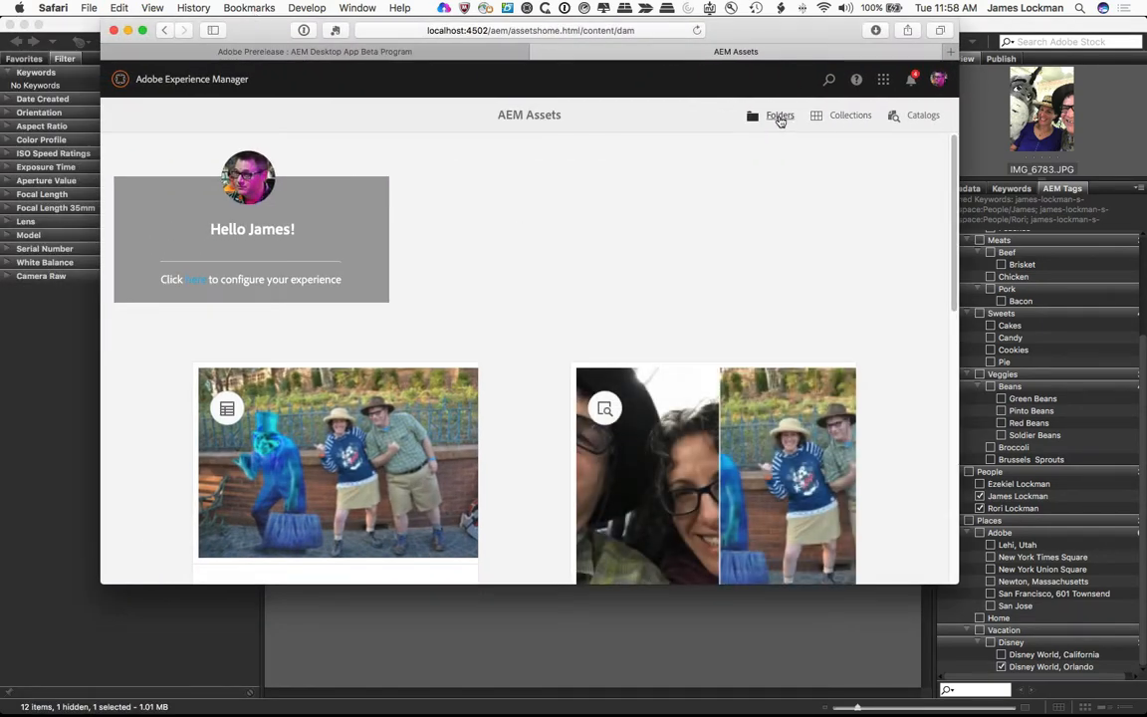
click(780, 116)
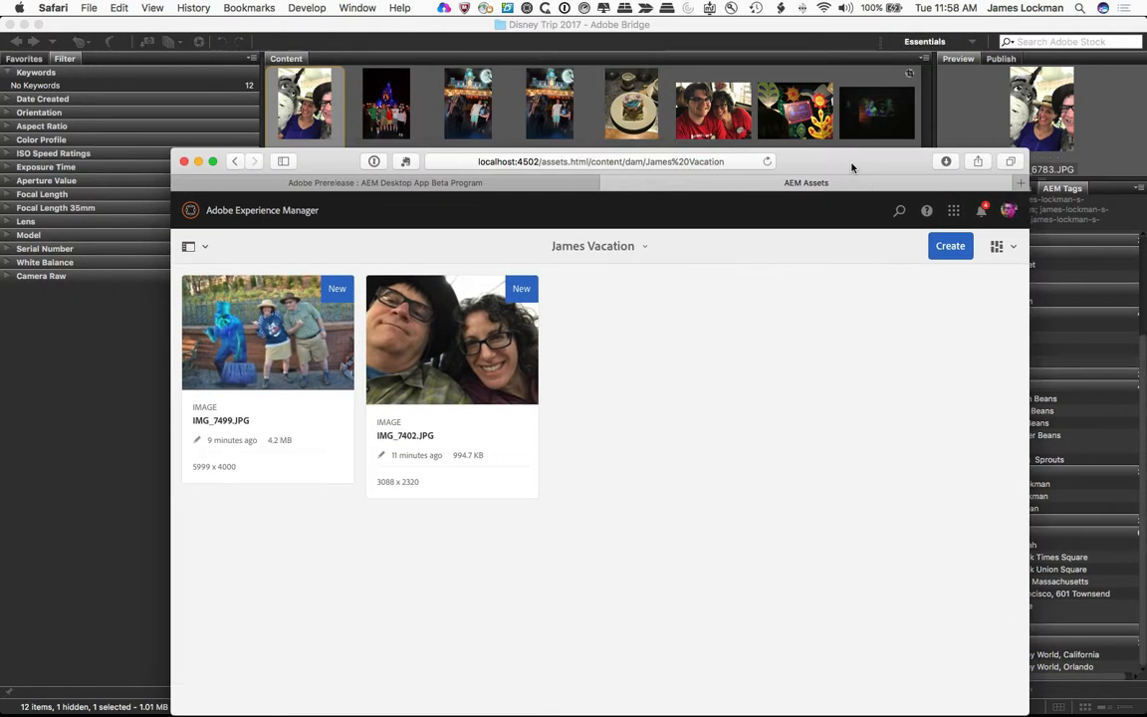
Upload IMG_6783.JPG into James Vacation, check its Tags in Properties, and save.
drag(852, 161, 697, 297)
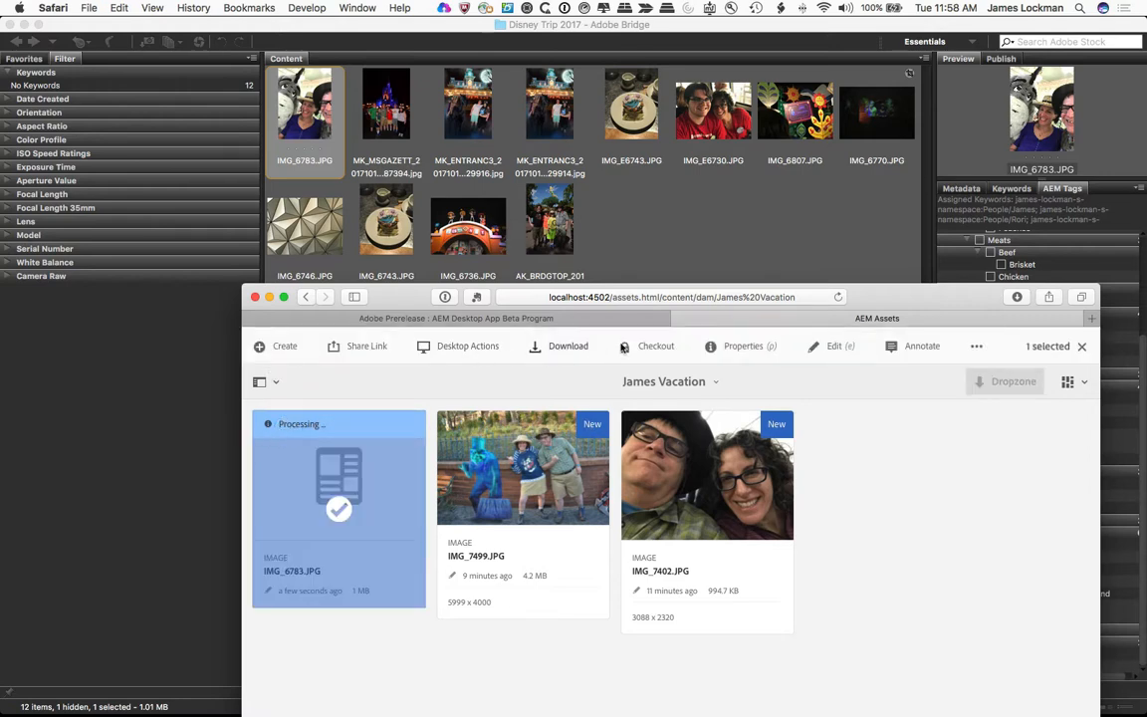
click(743, 346)
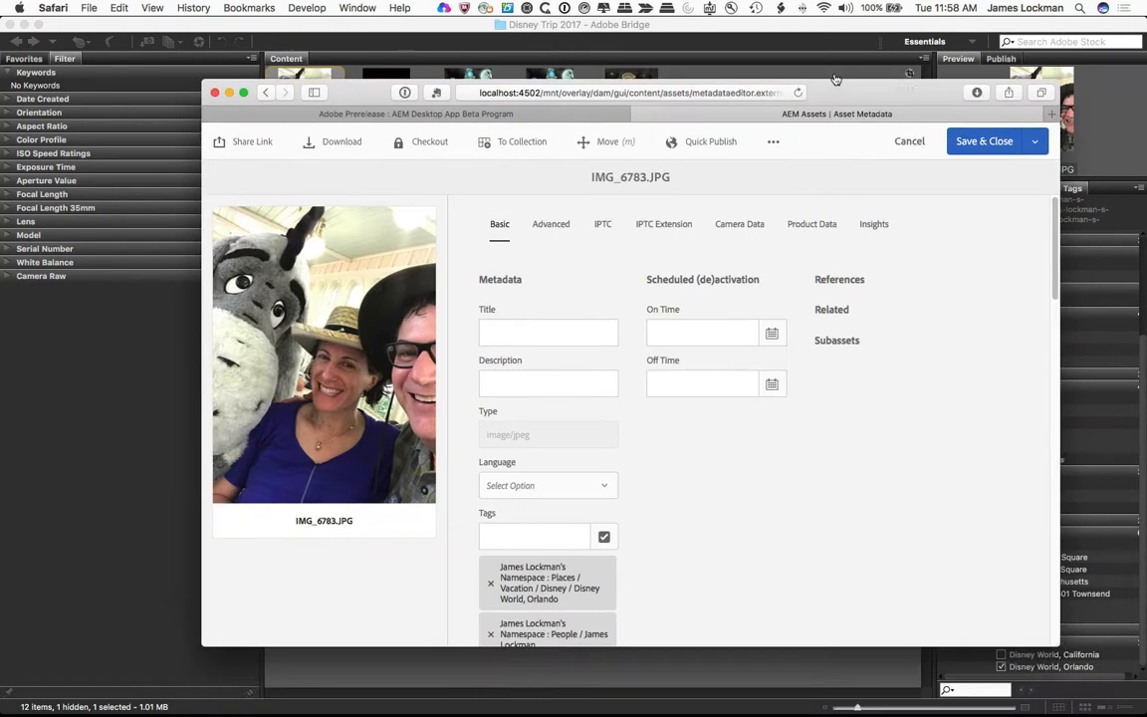
scroll(down, 3)
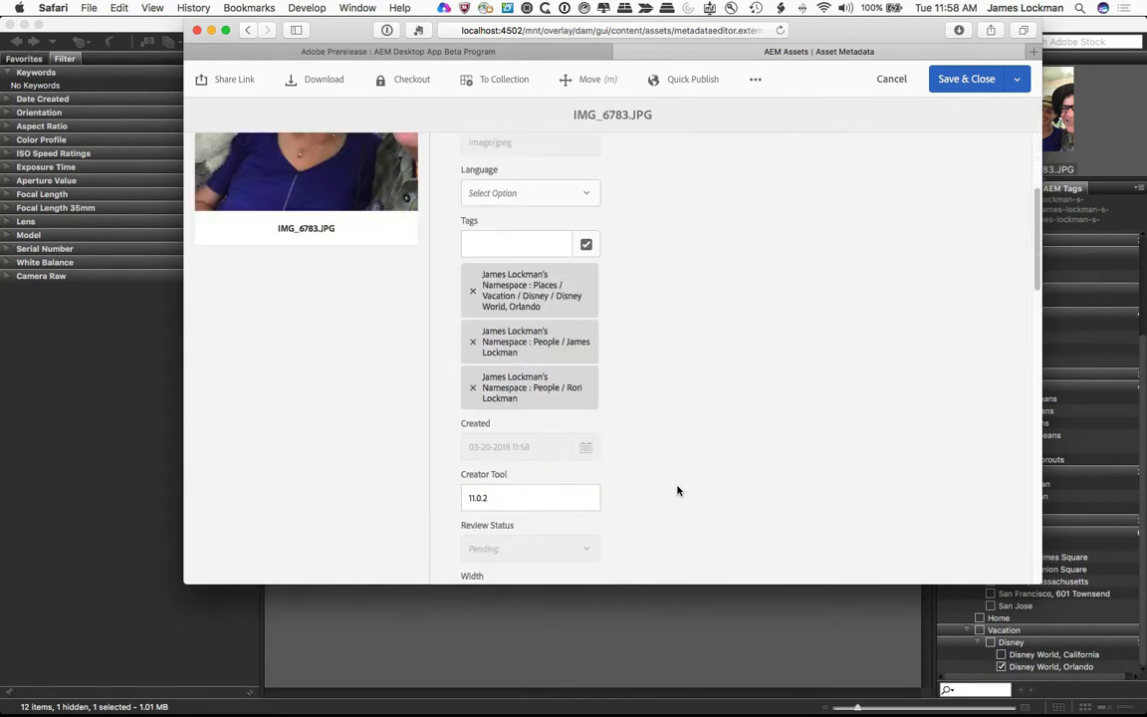
mouse_move(530, 407)
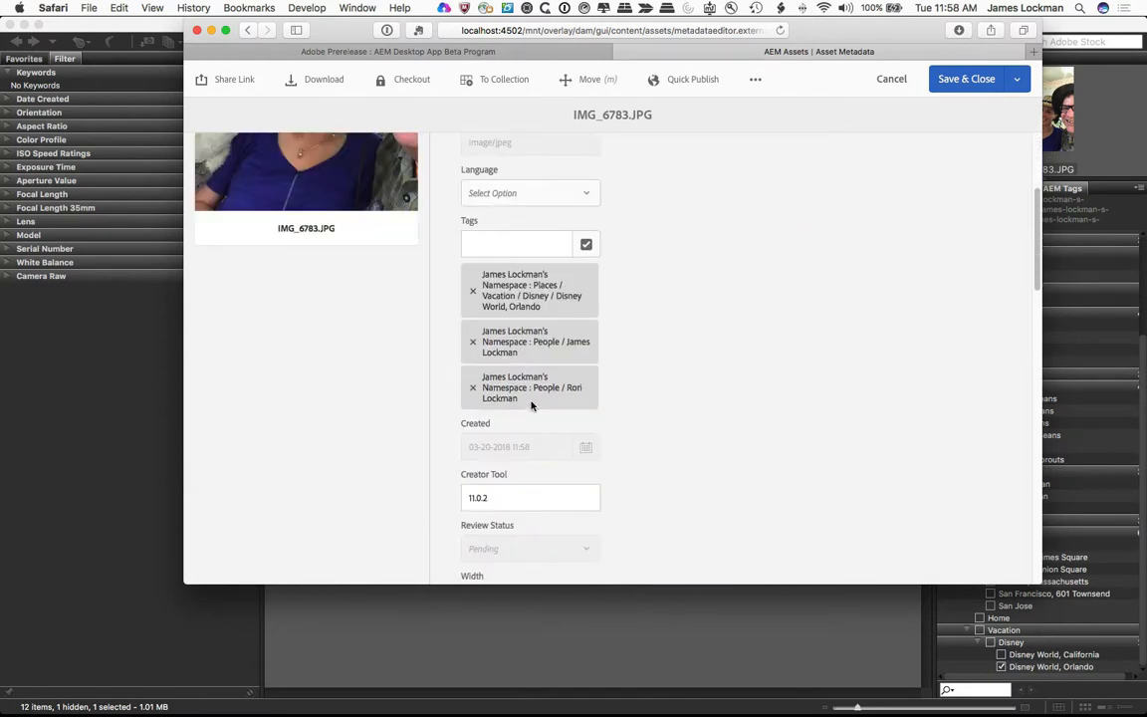
mouse_move(767, 344)
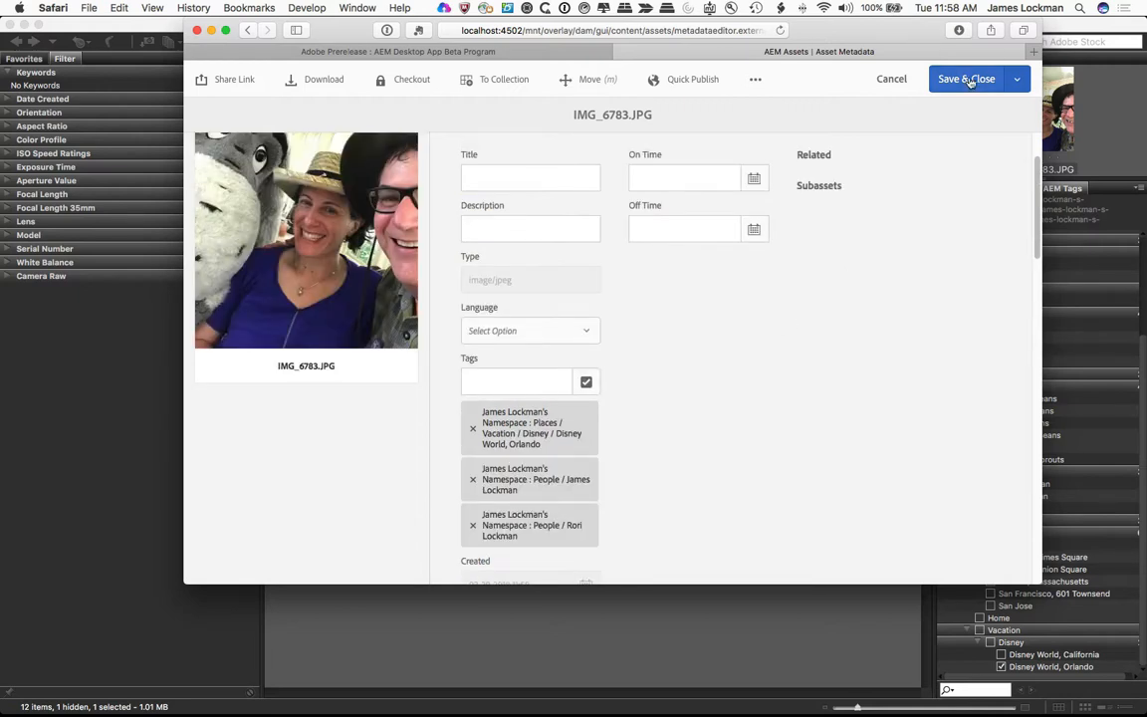
click(966, 80)
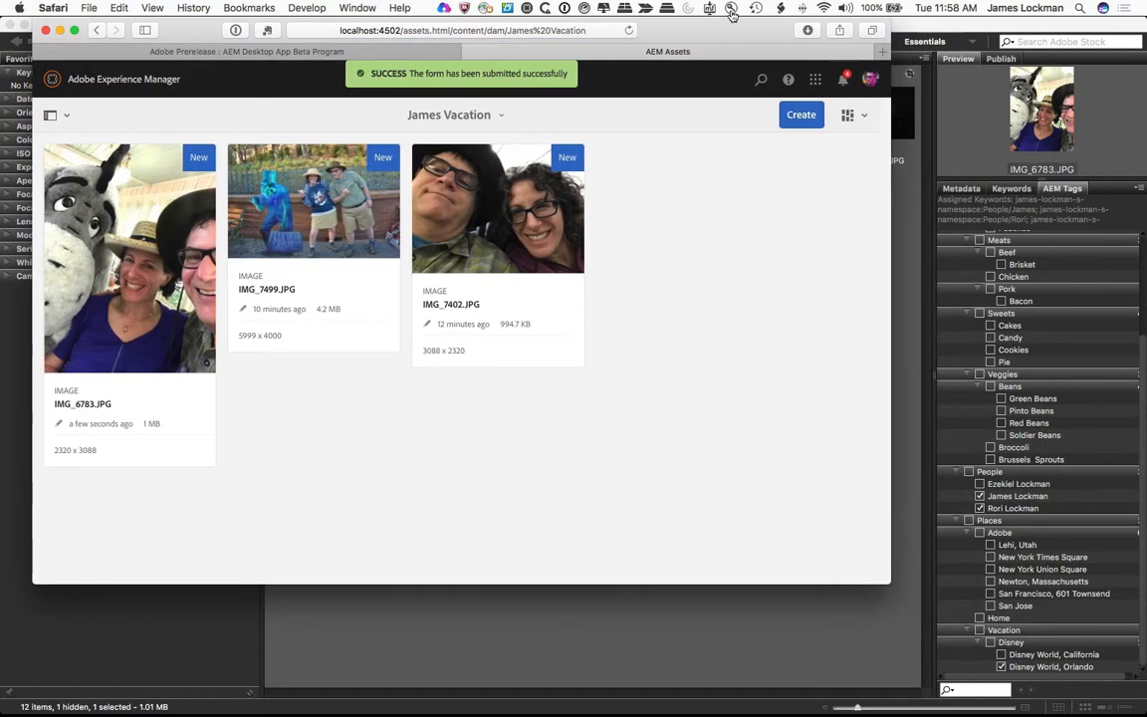
mouse_move(251, 100)
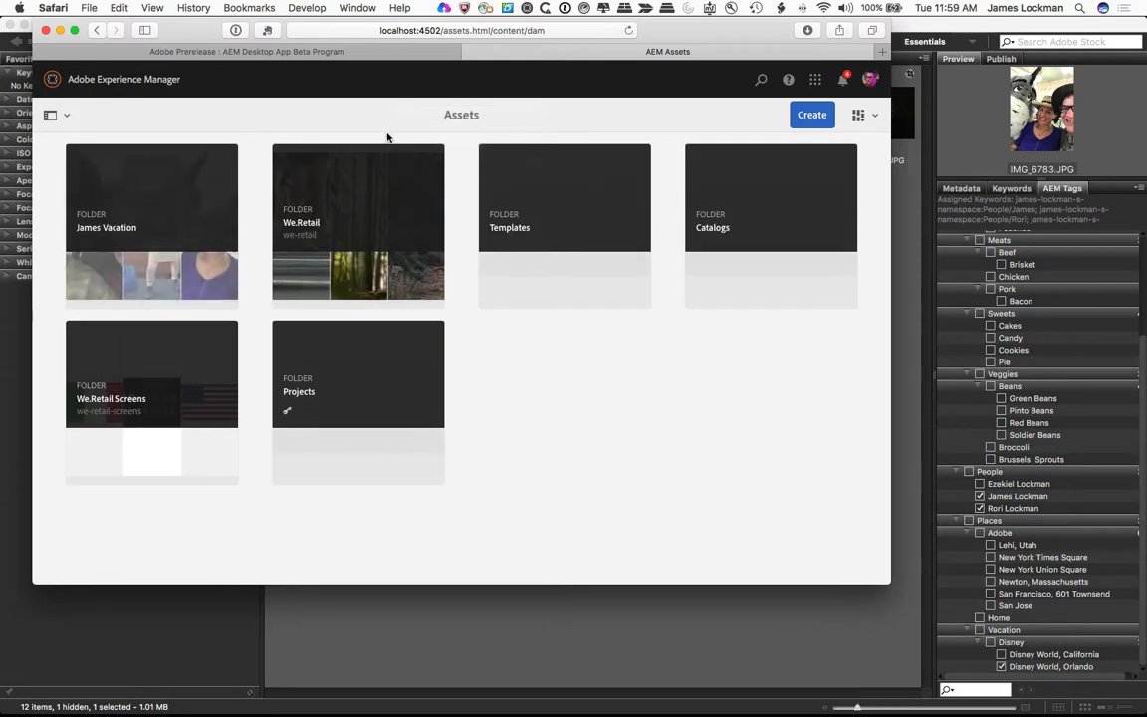
Select the James Vacation folder, view its more-actions menu, then dismiss it.
click(151, 199)
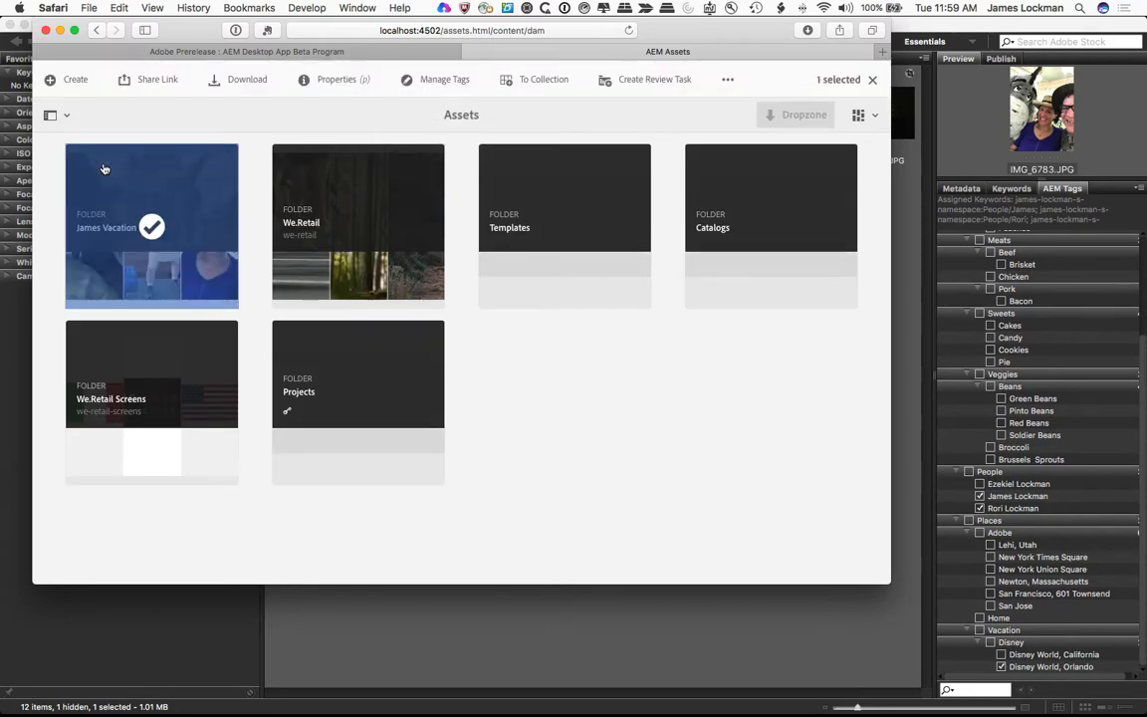
click(729, 80)
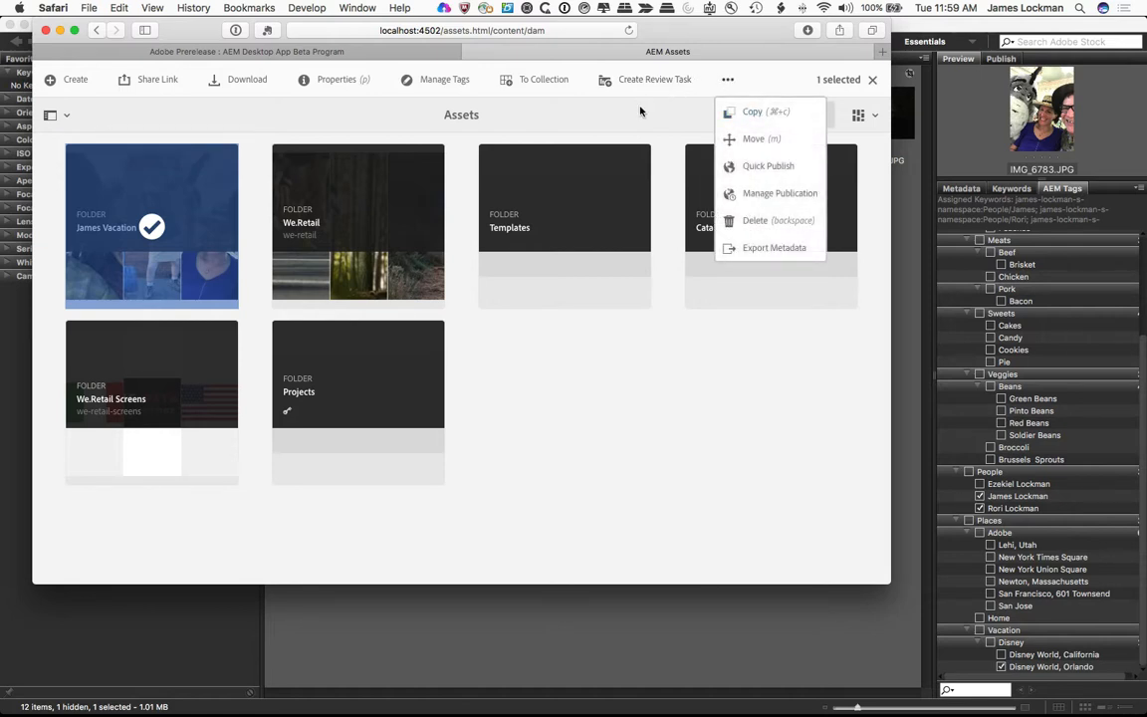
click(641, 111)
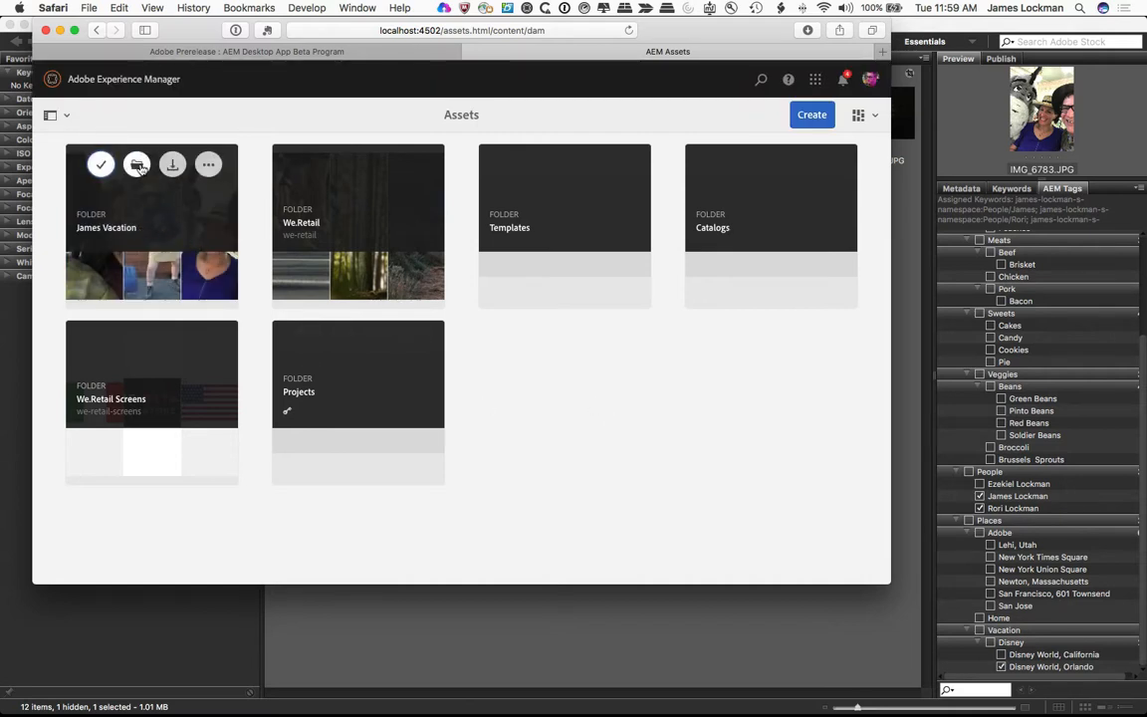
mouse_move(136, 164)
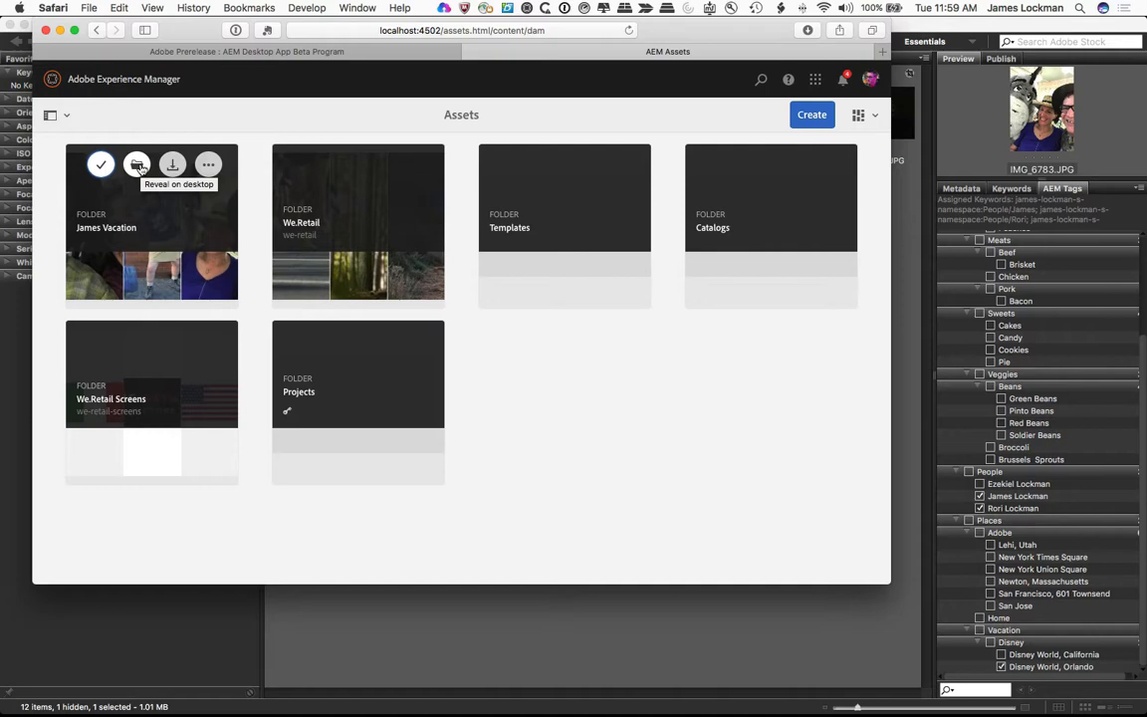
Reveal James Vacation on the desktop via the AEM app and open it in Finder.
click(135, 163)
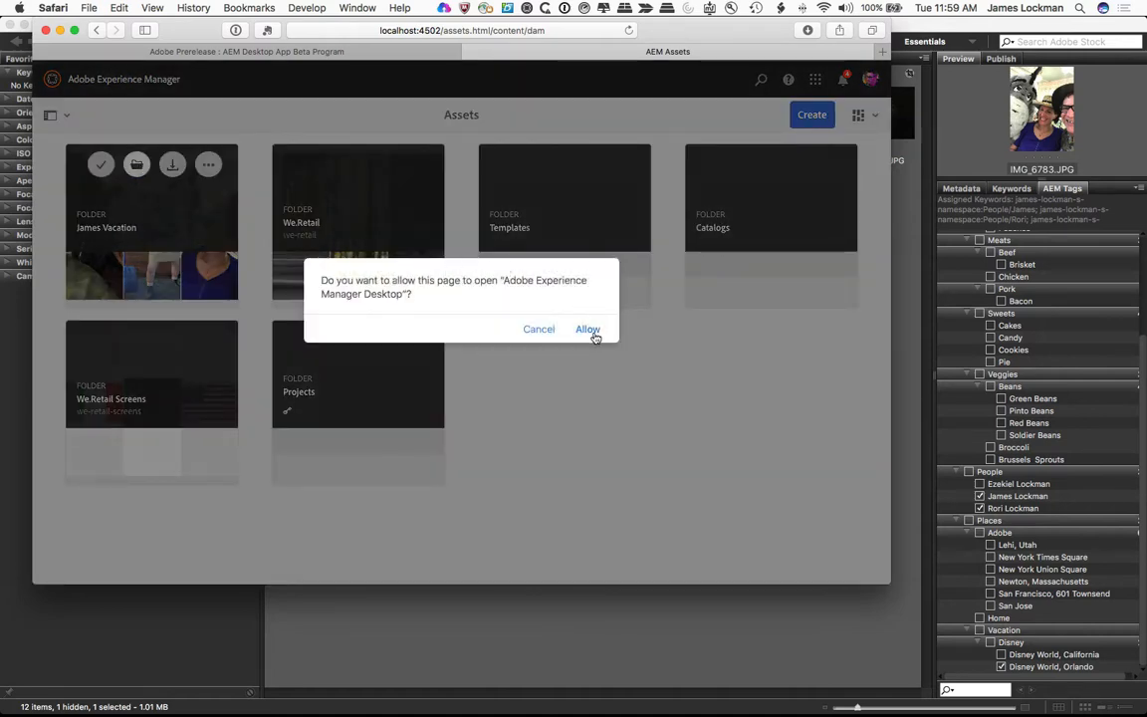
click(588, 331)
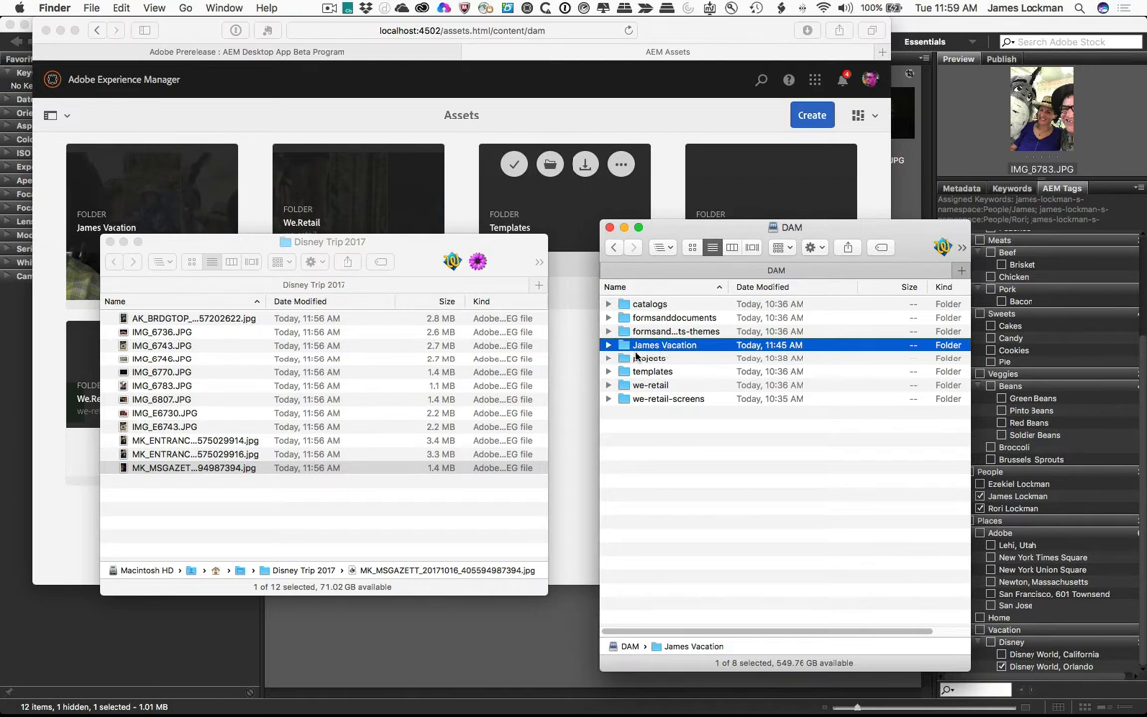
double_click(665, 343)
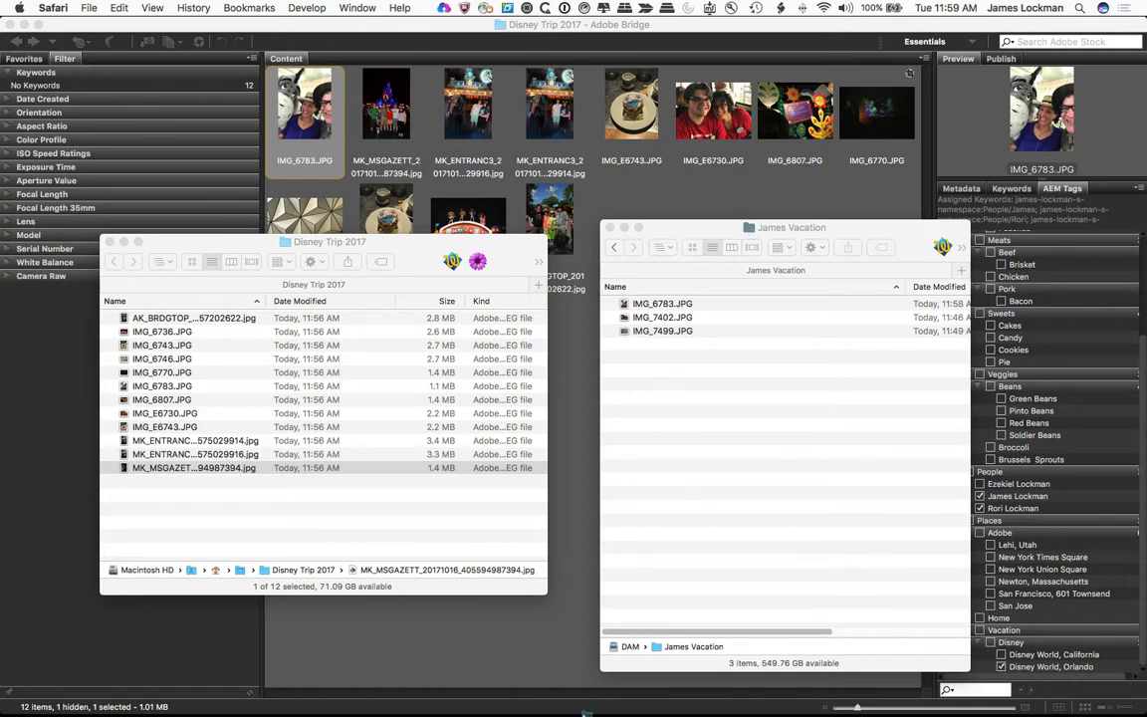
mouse_move(303, 701)
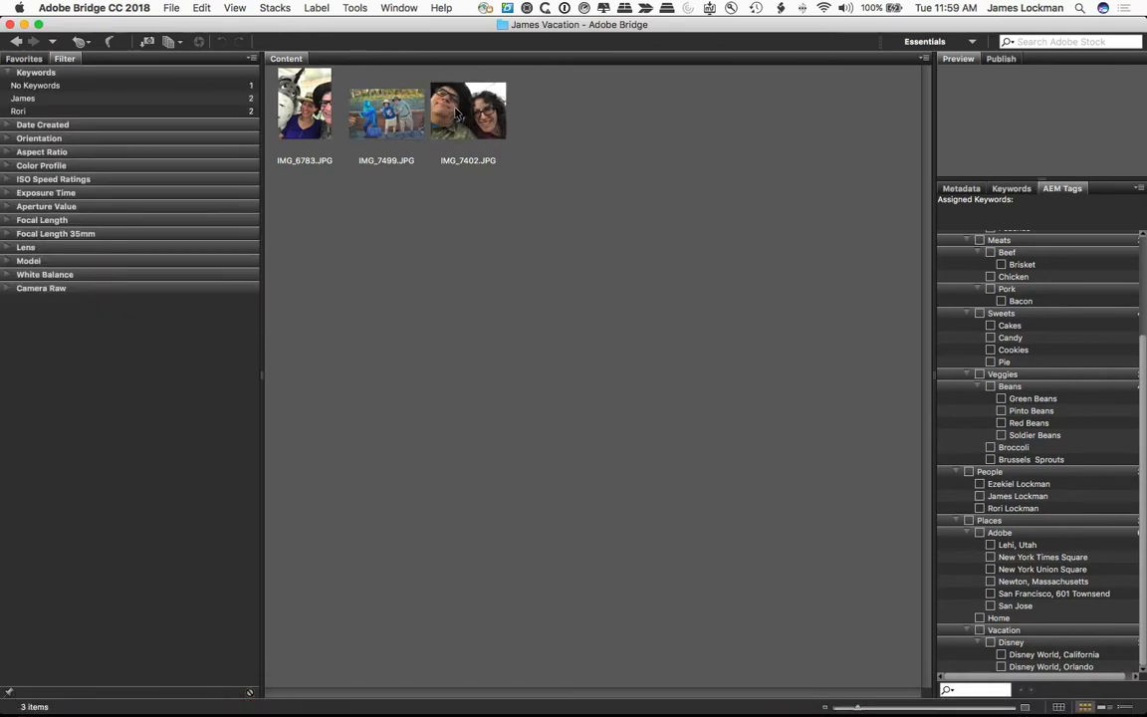
click(386, 108)
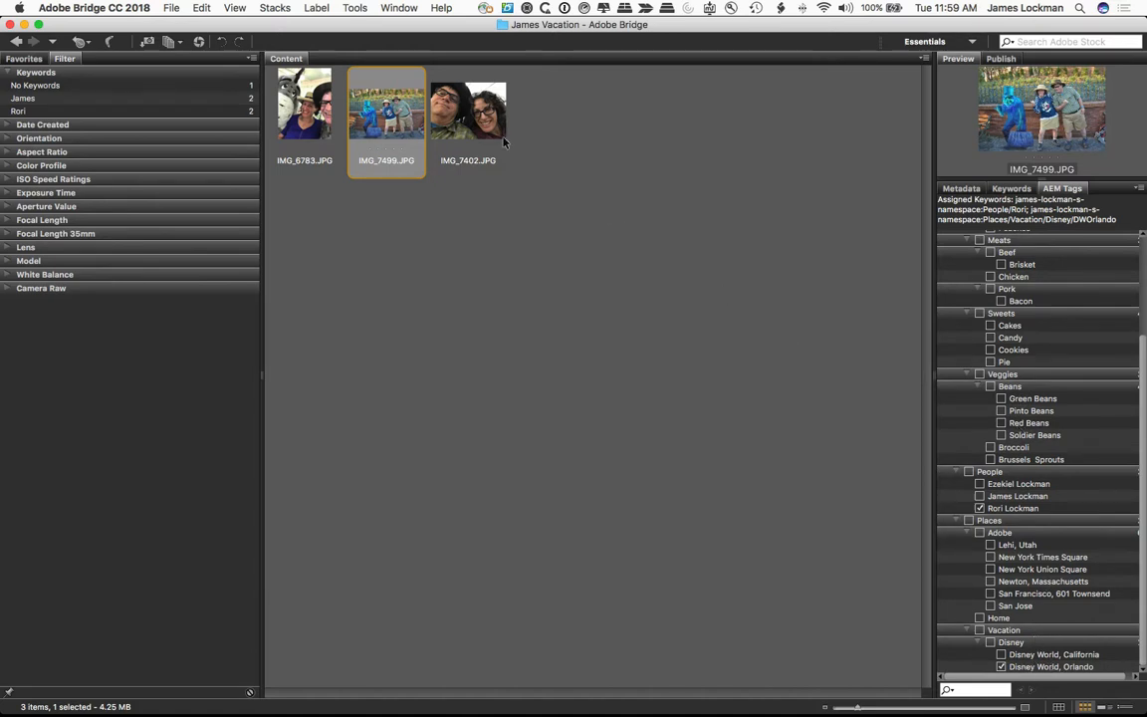
click(468, 104)
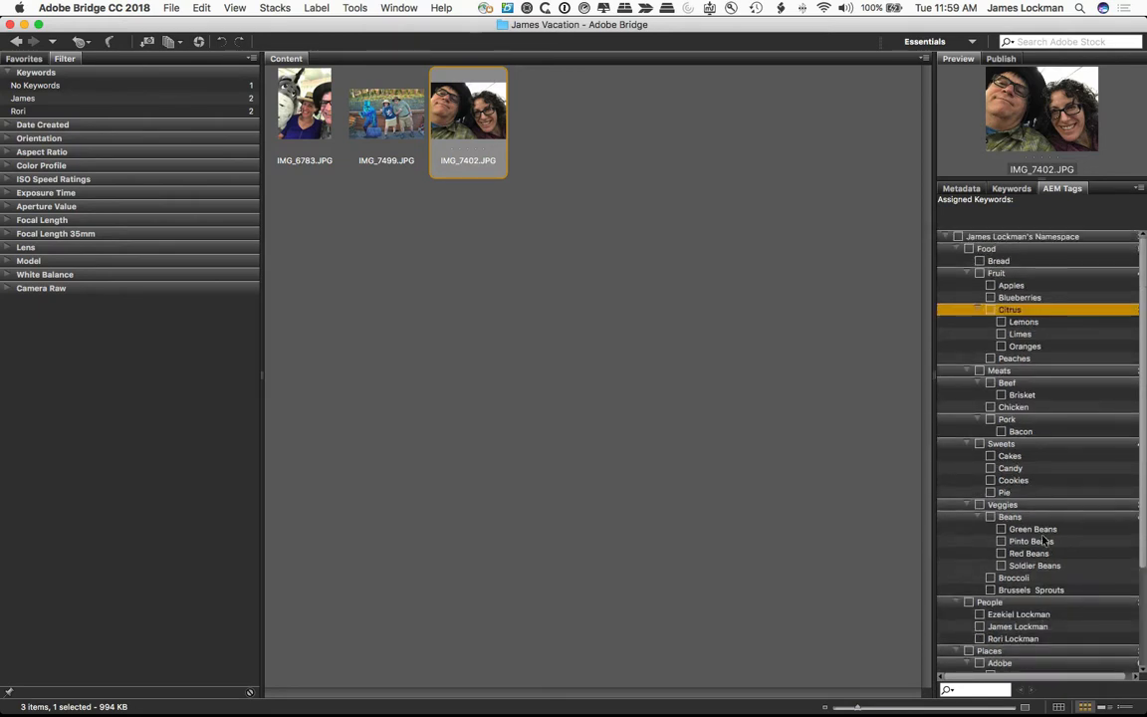
scroll(down, 3)
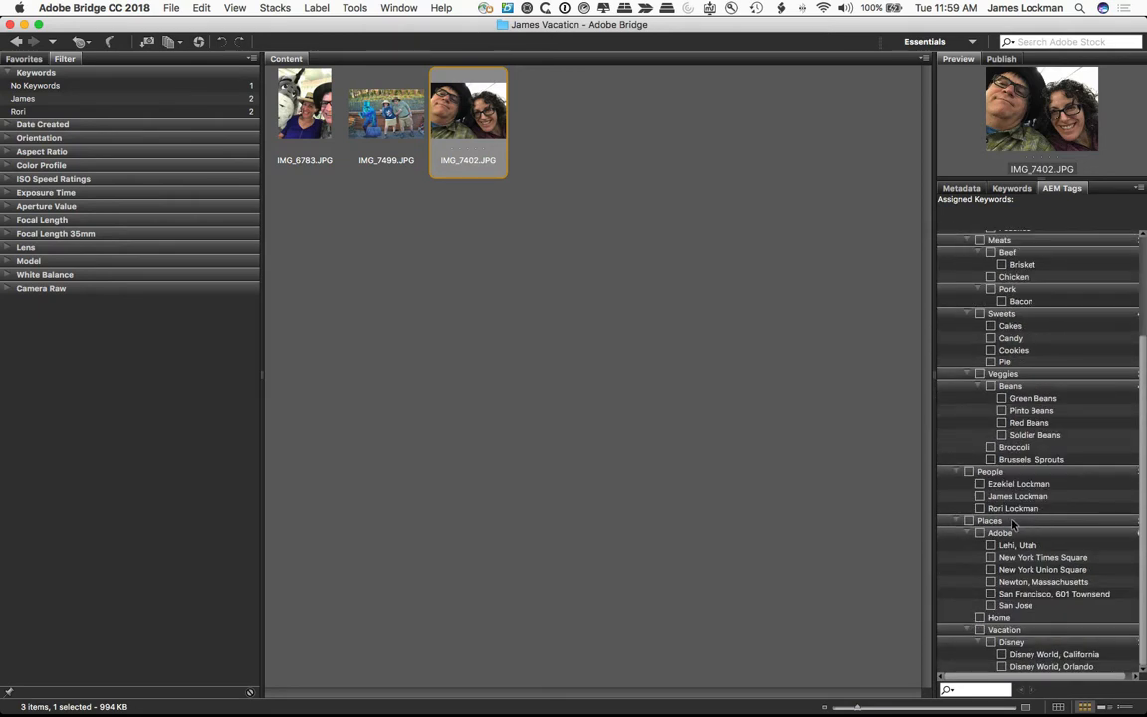
mouse_move(1006, 673)
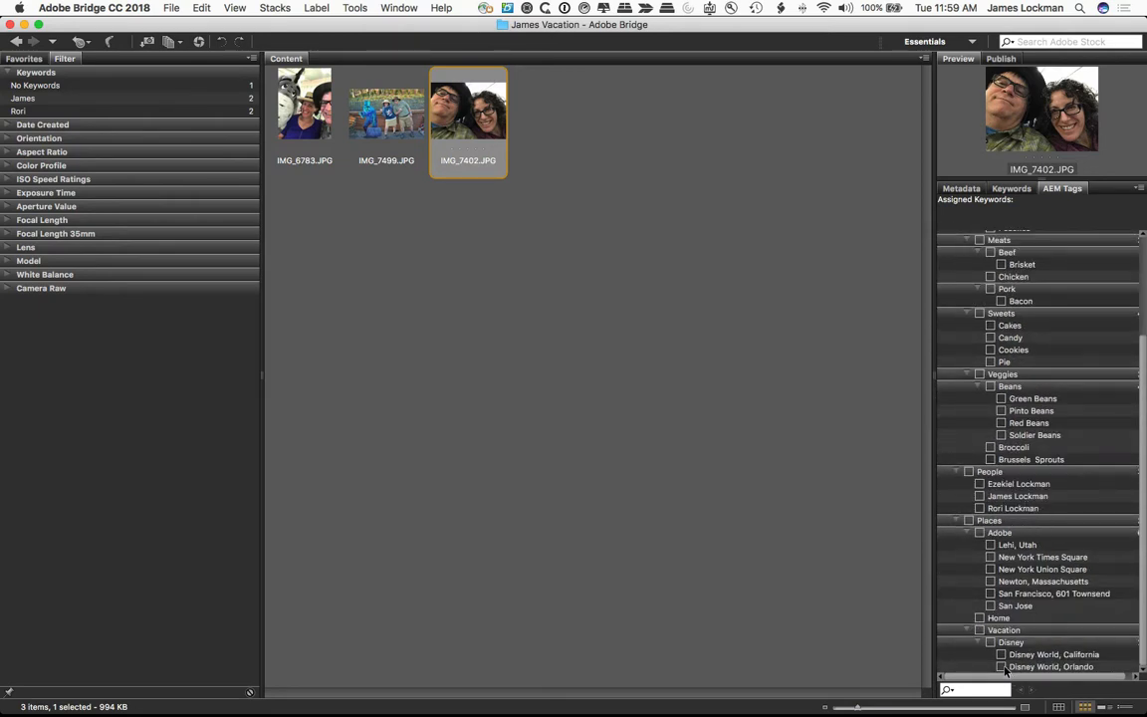
click(1002, 665)
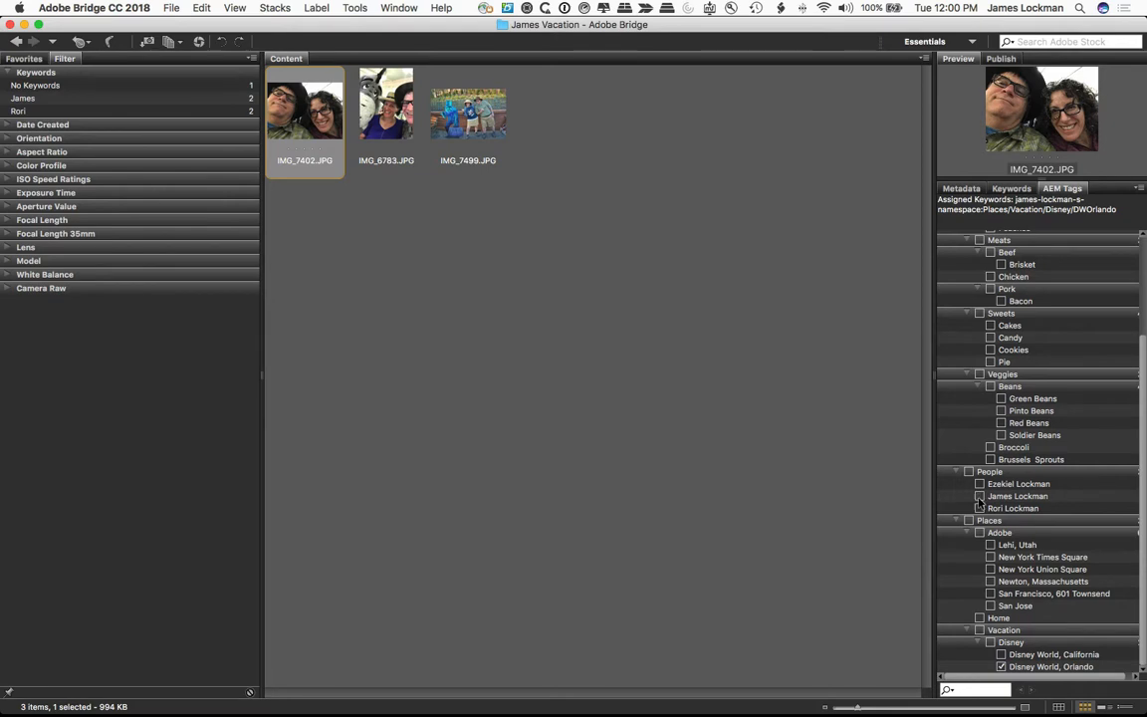
click(980, 496)
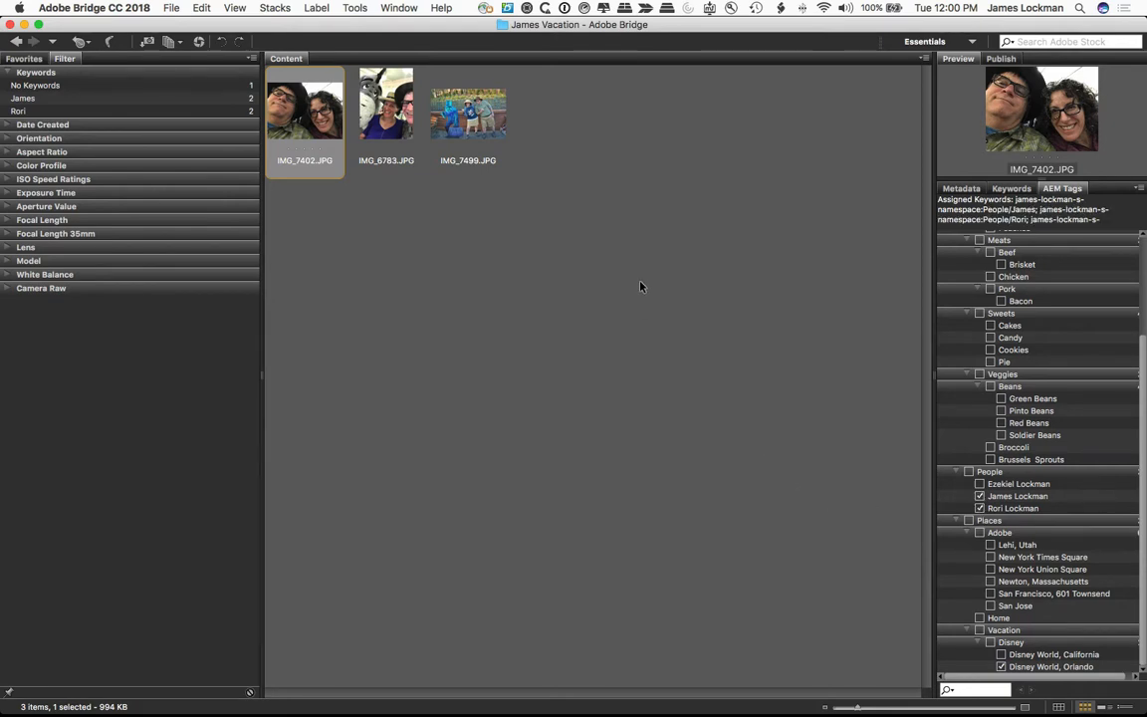
mouse_move(611, 286)
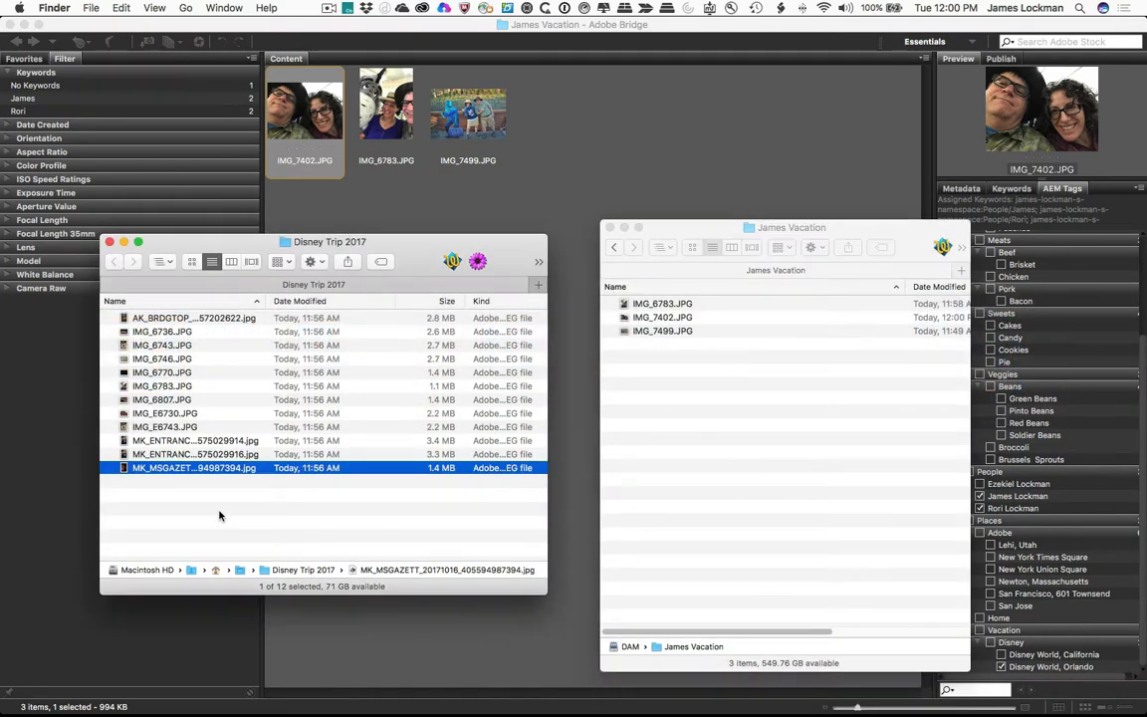
Move the Disney Trip 2017 photos into James Vacation, triggering the IMG_6783.JPG duplicate warning.
click(193, 318)
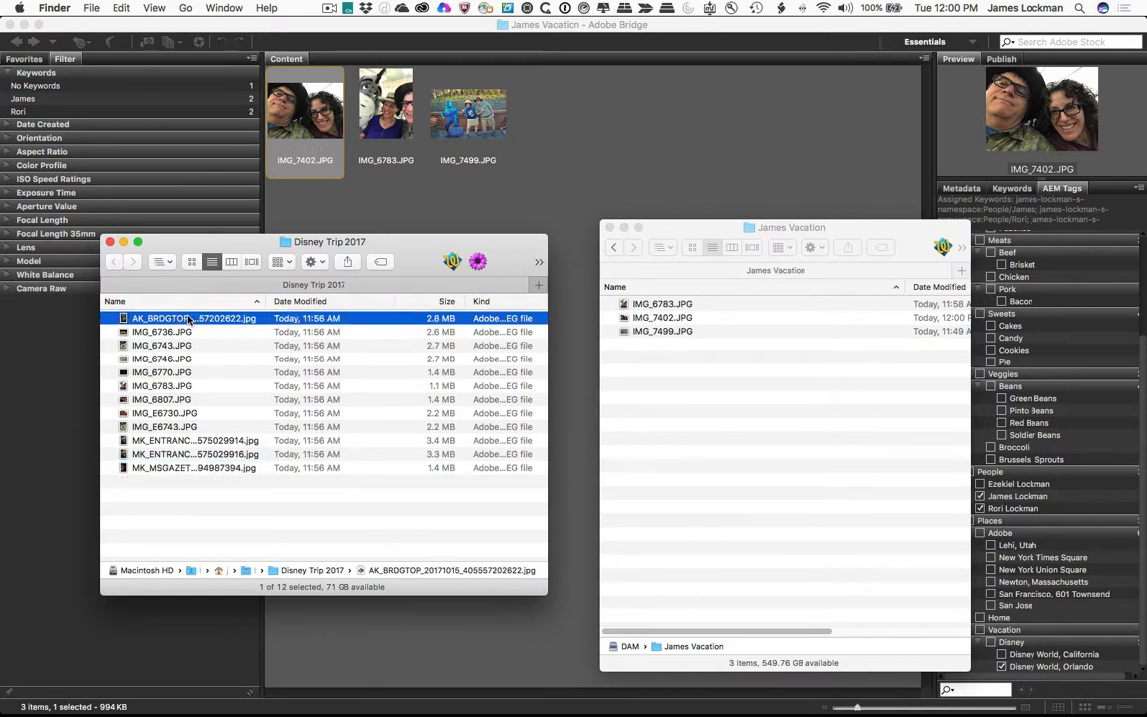
double_click(193, 318)
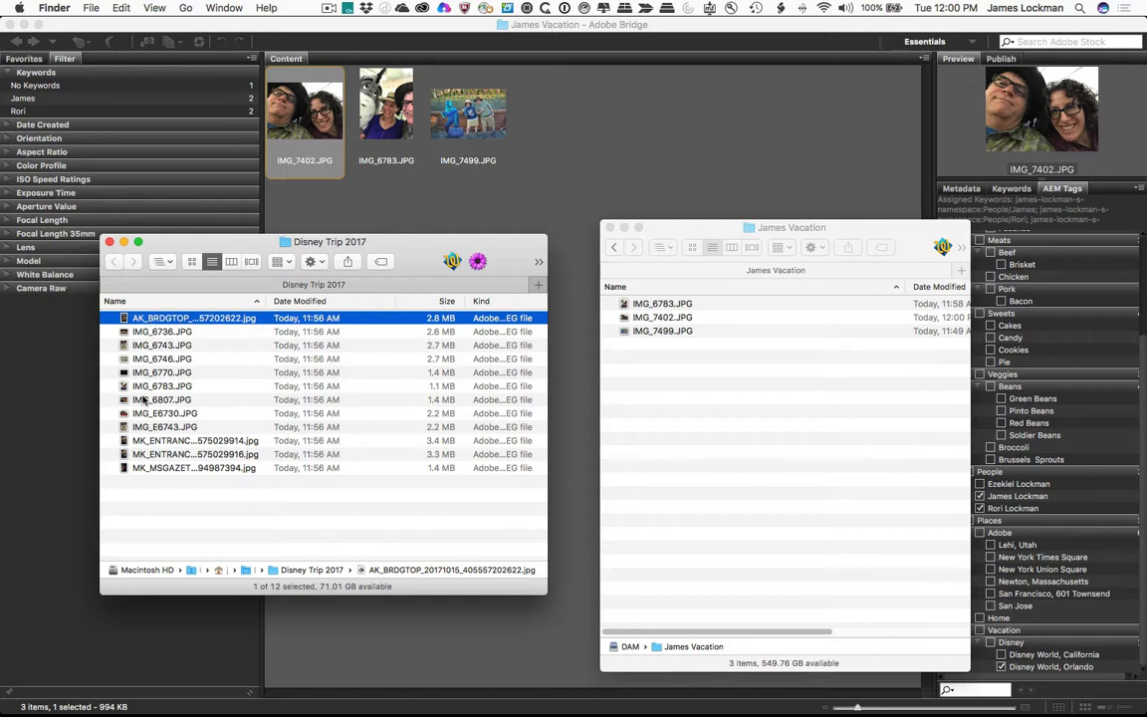
mouse_move(169, 343)
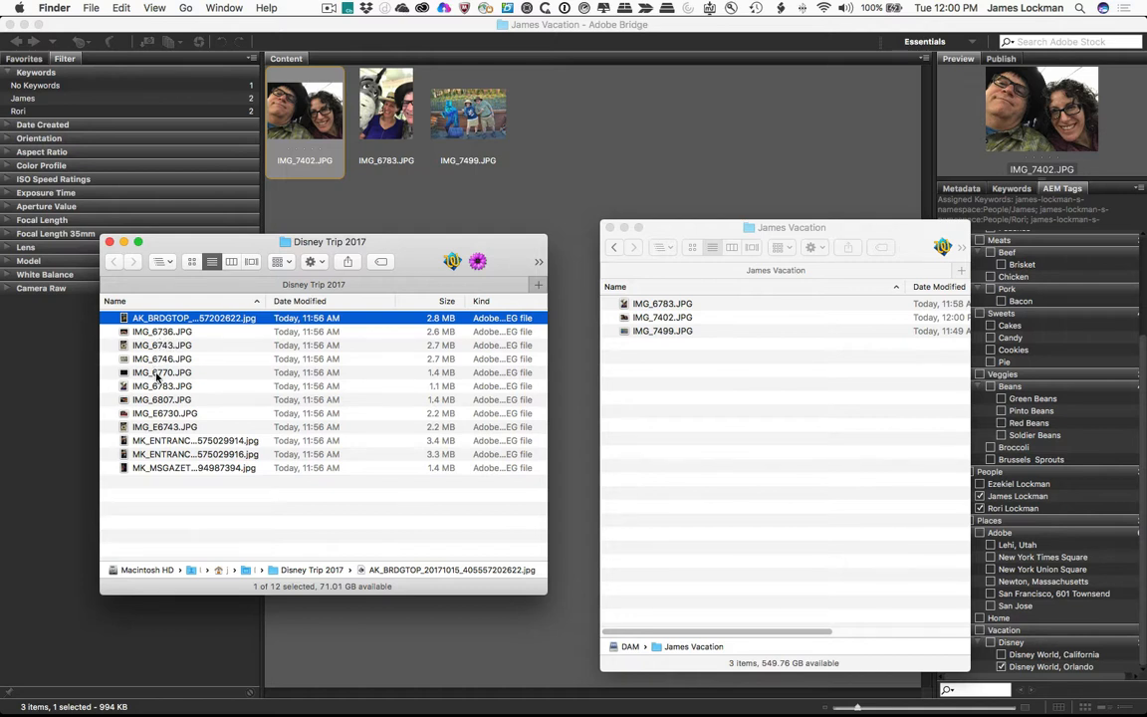
click(195, 440)
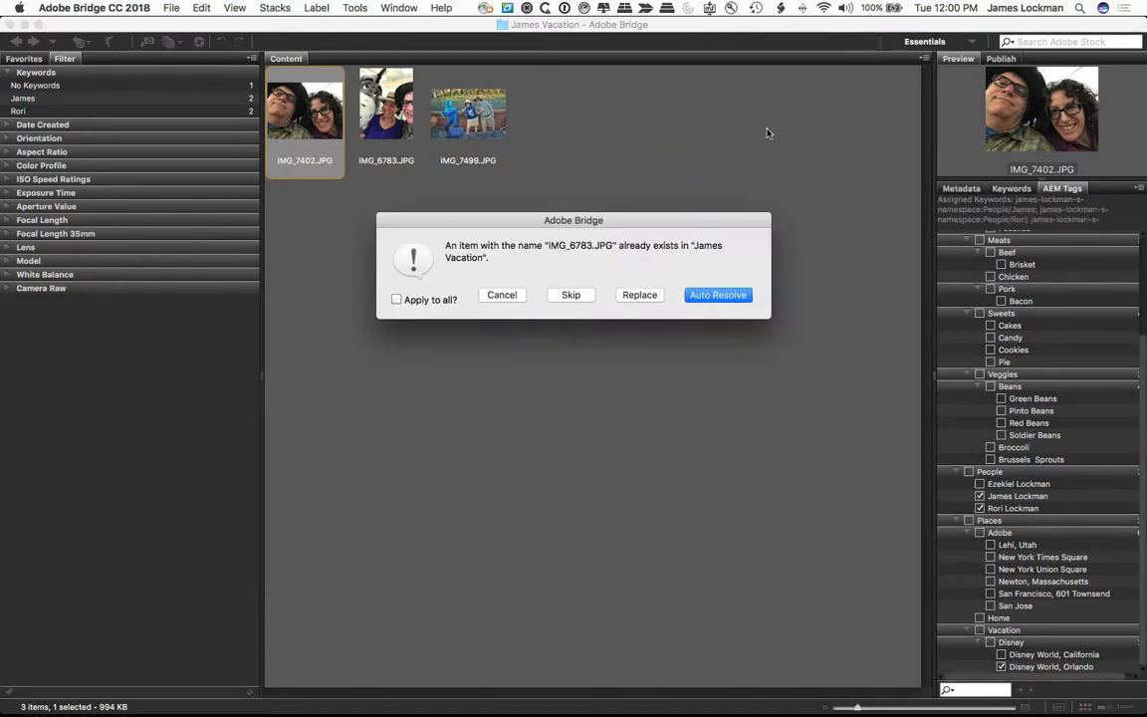
Skip the duplicate IMG_6783.JPG so the remaining photos finish copying.
click(717, 295)
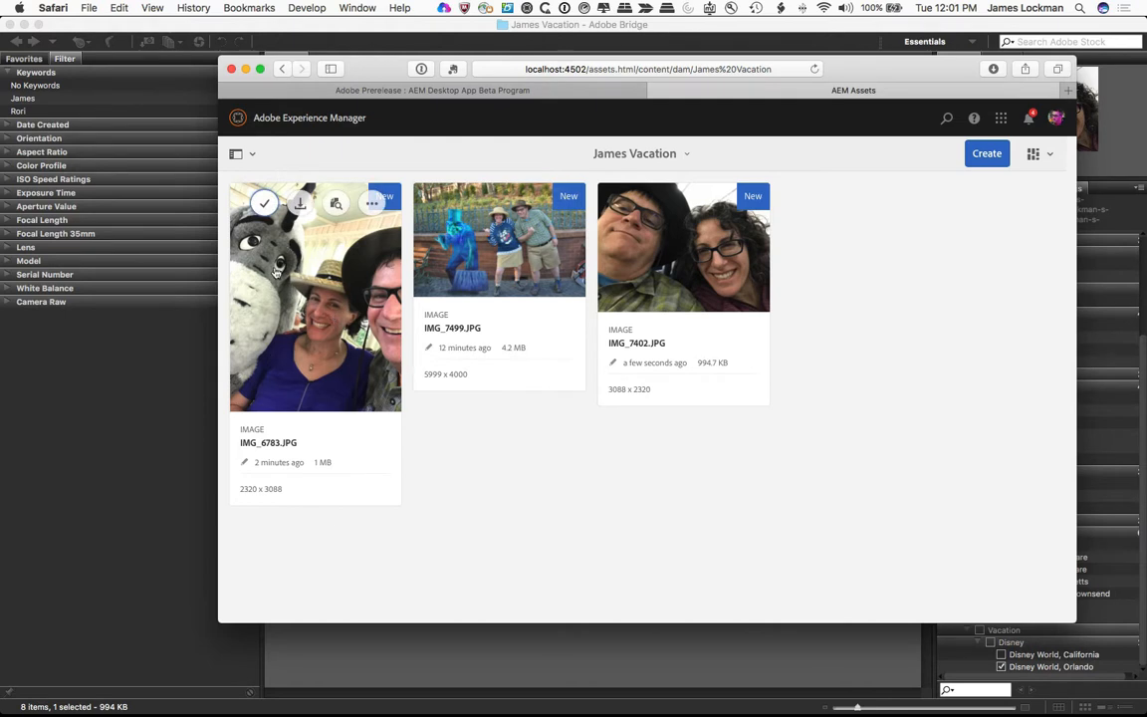
View IMG_7402.JPG's properties in AEM Assets down to its Tags section.
click(263, 203)
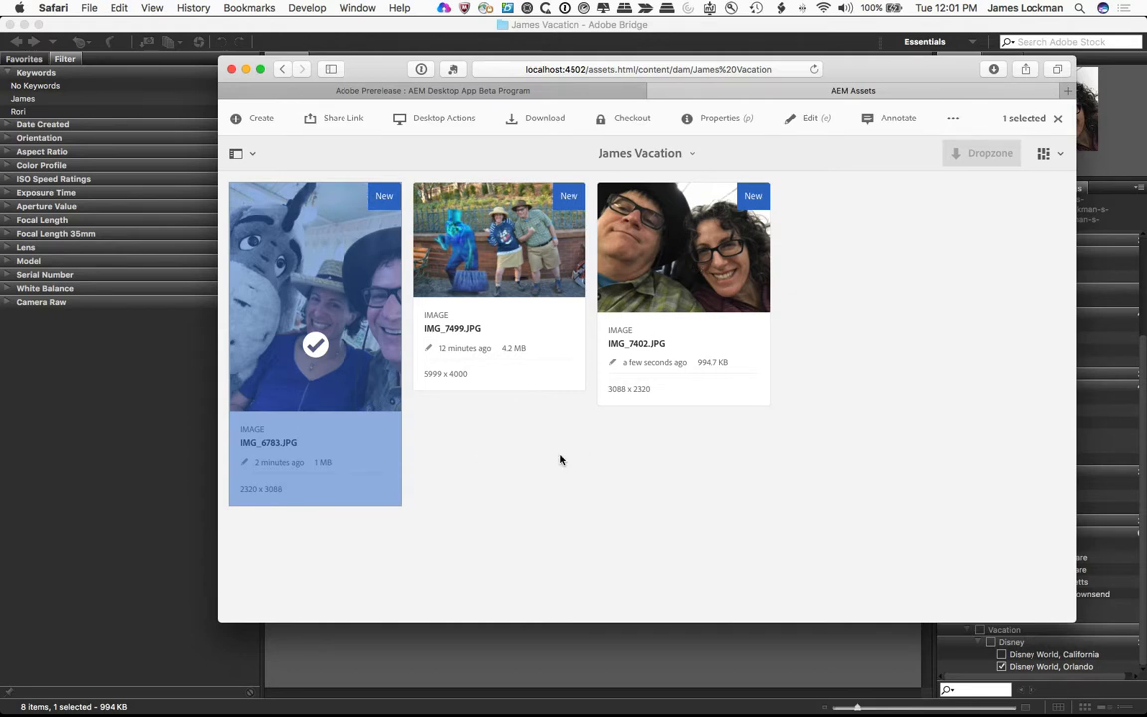
mouse_move(661, 231)
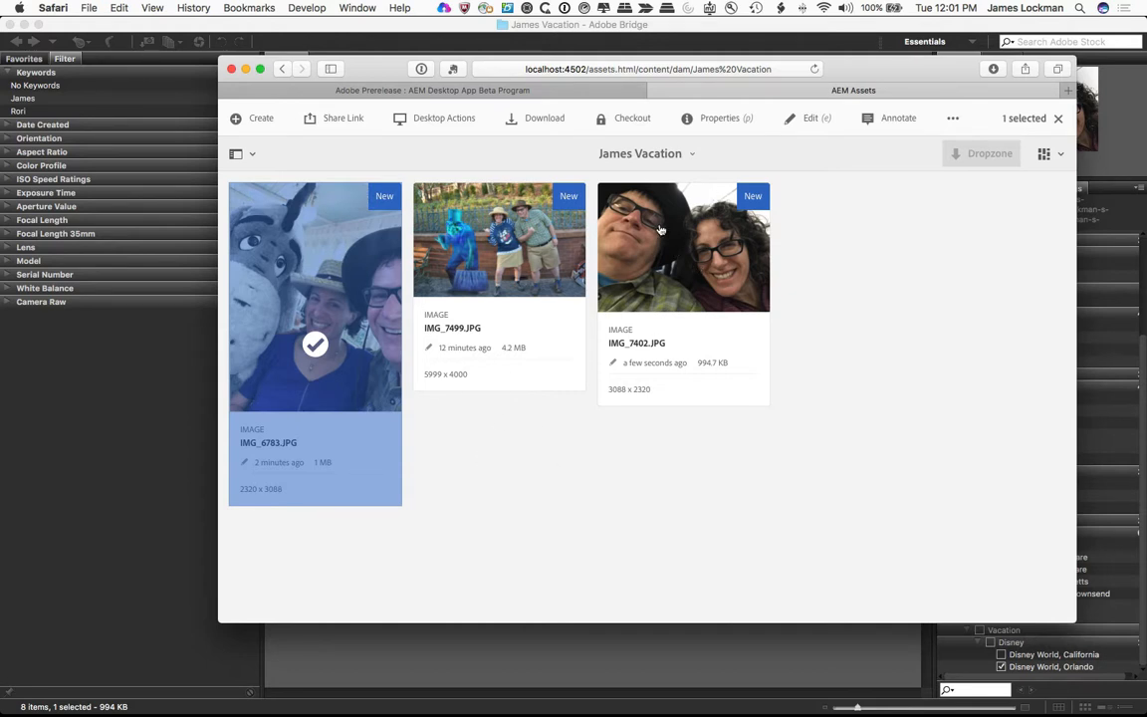
click(685, 247)
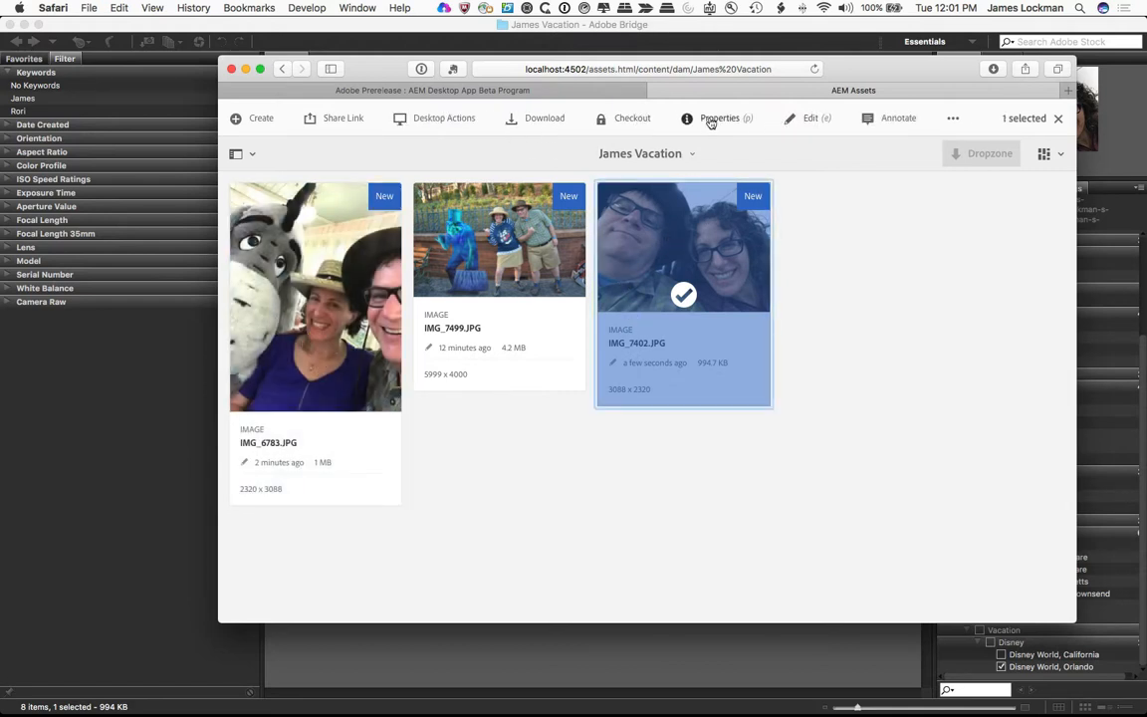
click(719, 118)
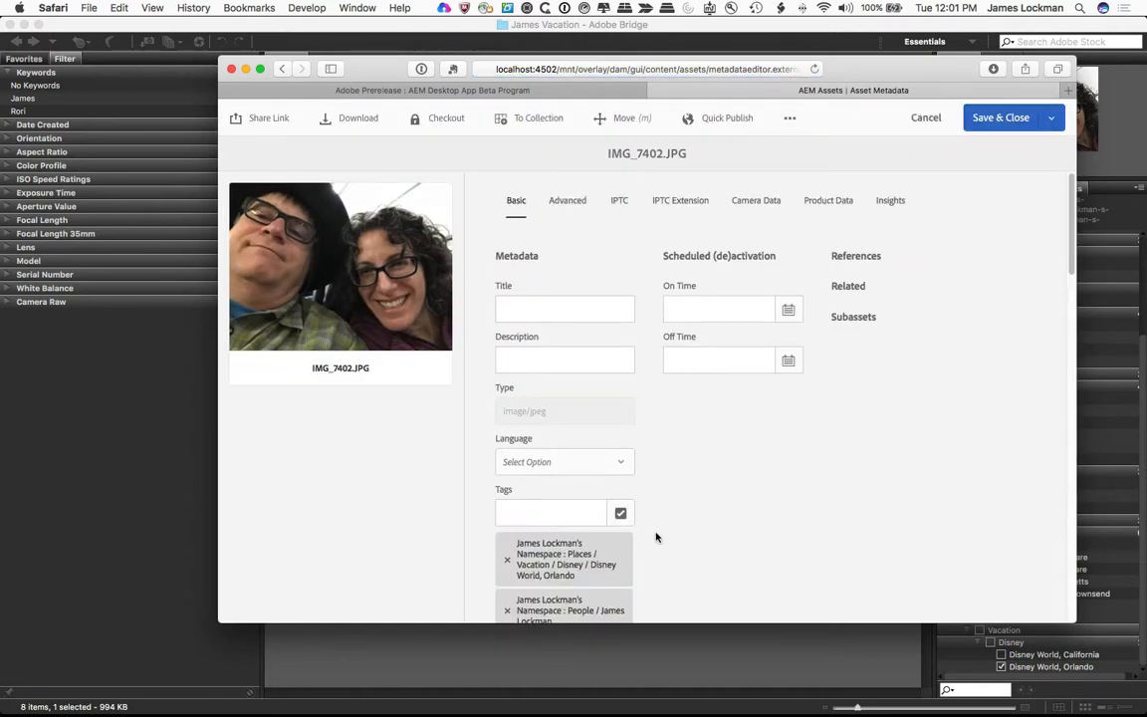
scroll(down, 3)
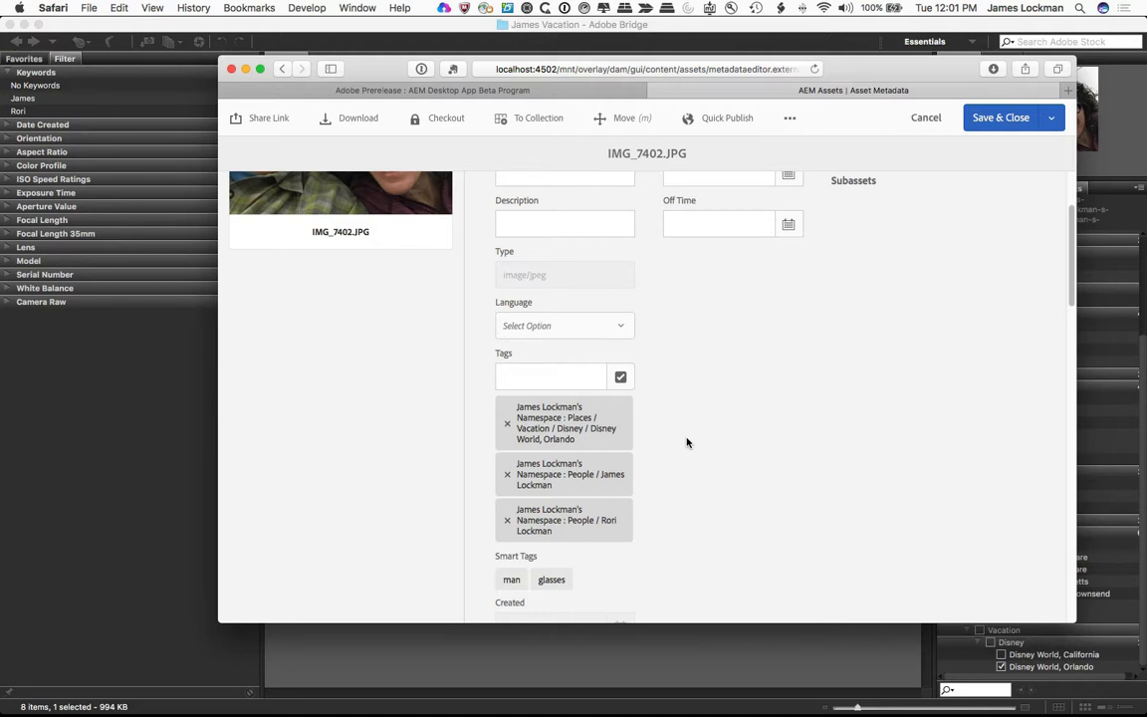
Save & Close the properties of IMG_7402.JPG and return to the folder.
click(1052, 118)
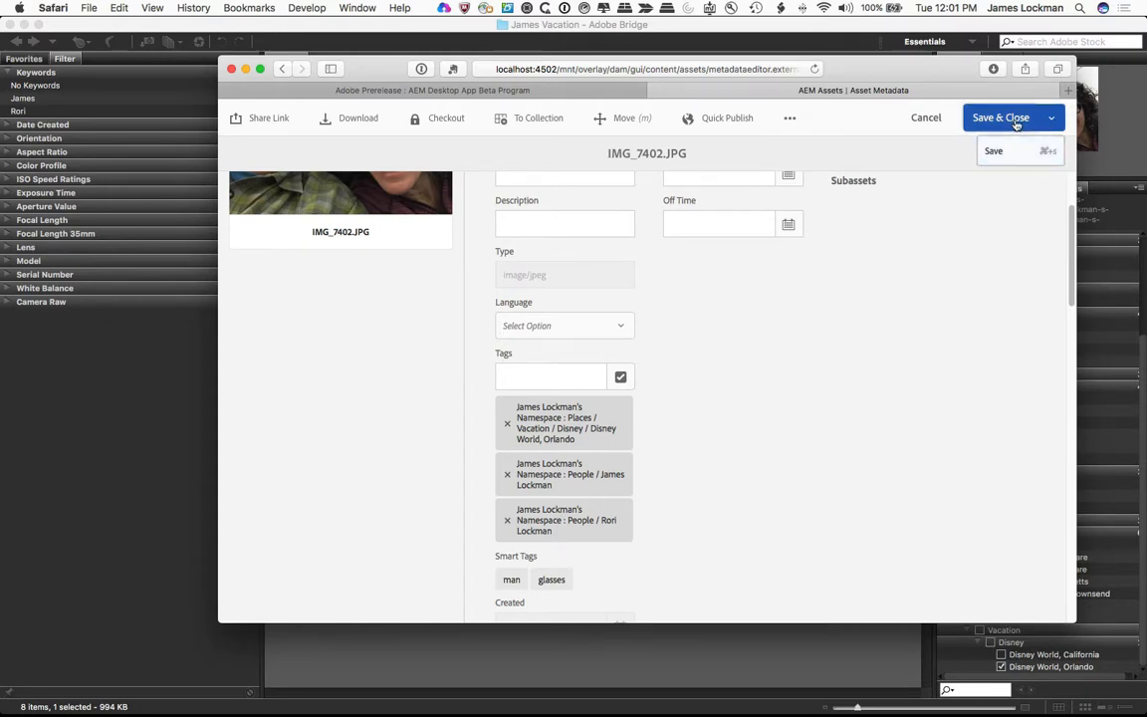
click(1000, 117)
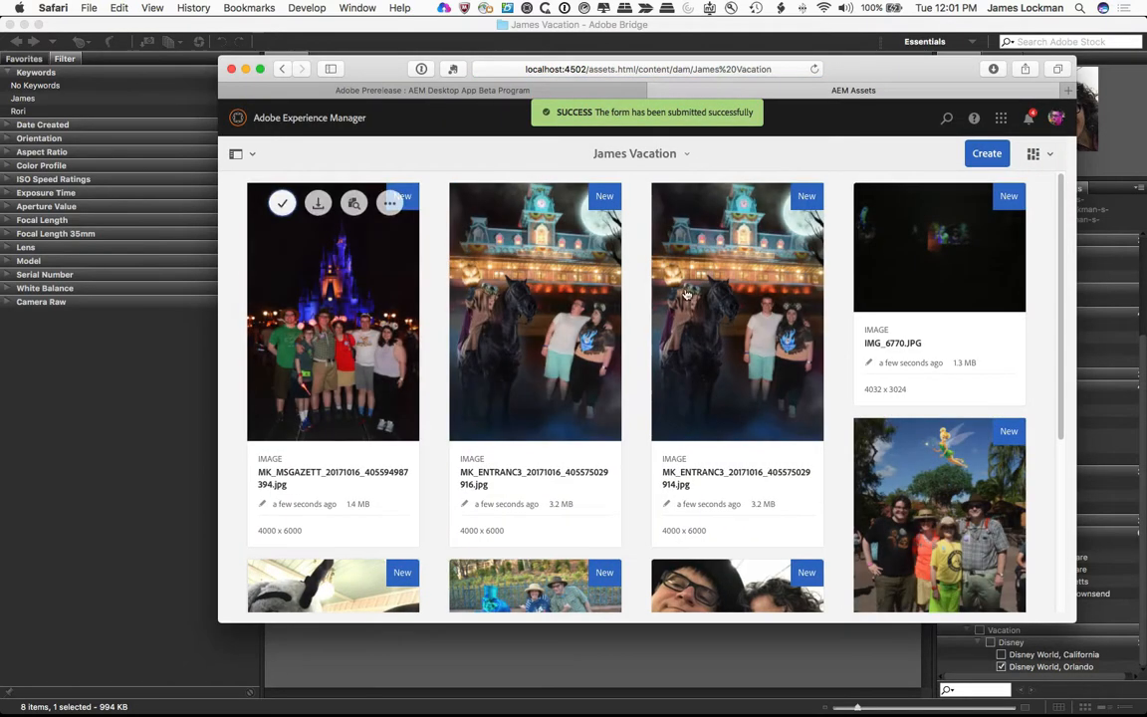
View the properties of a newly arrived MK_ENTRANC3 night photo showing its Disney World, Orlando tag.
scroll(down, 3)
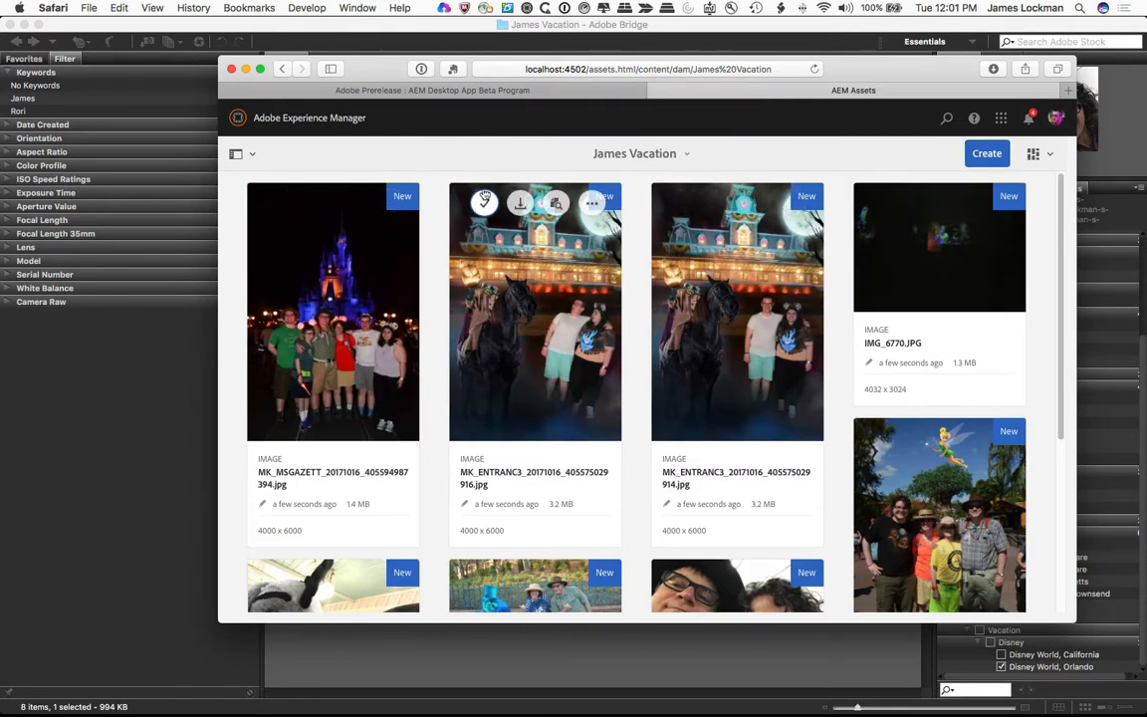
click(486, 203)
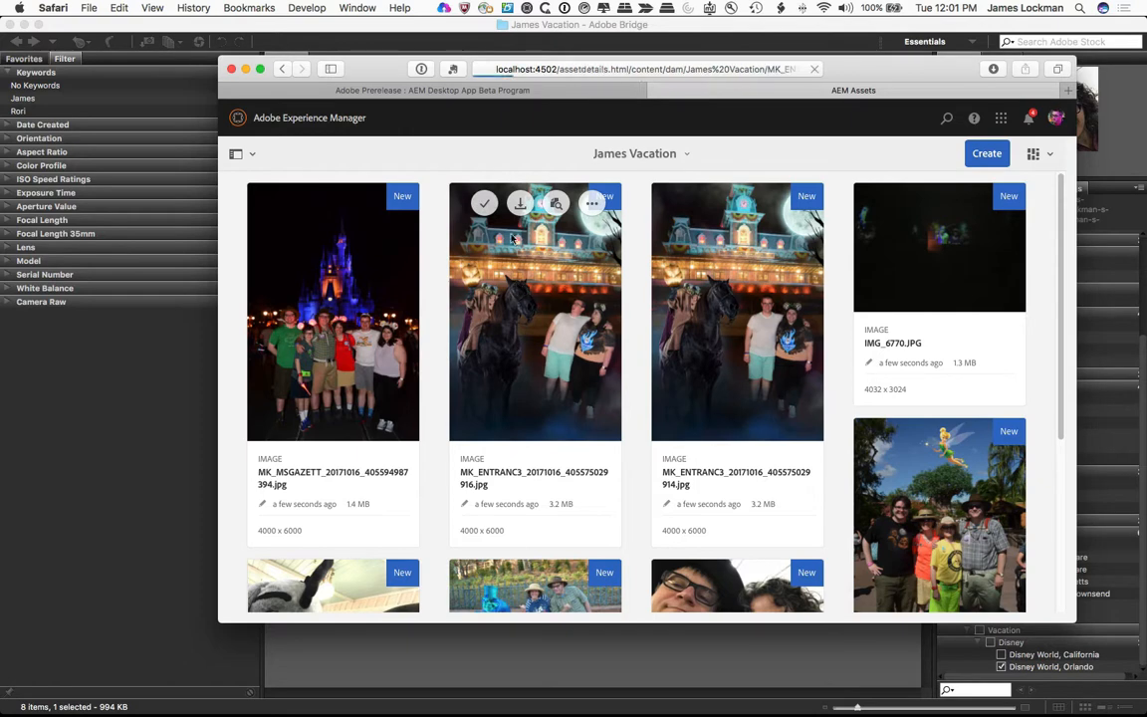
double_click(534, 310)
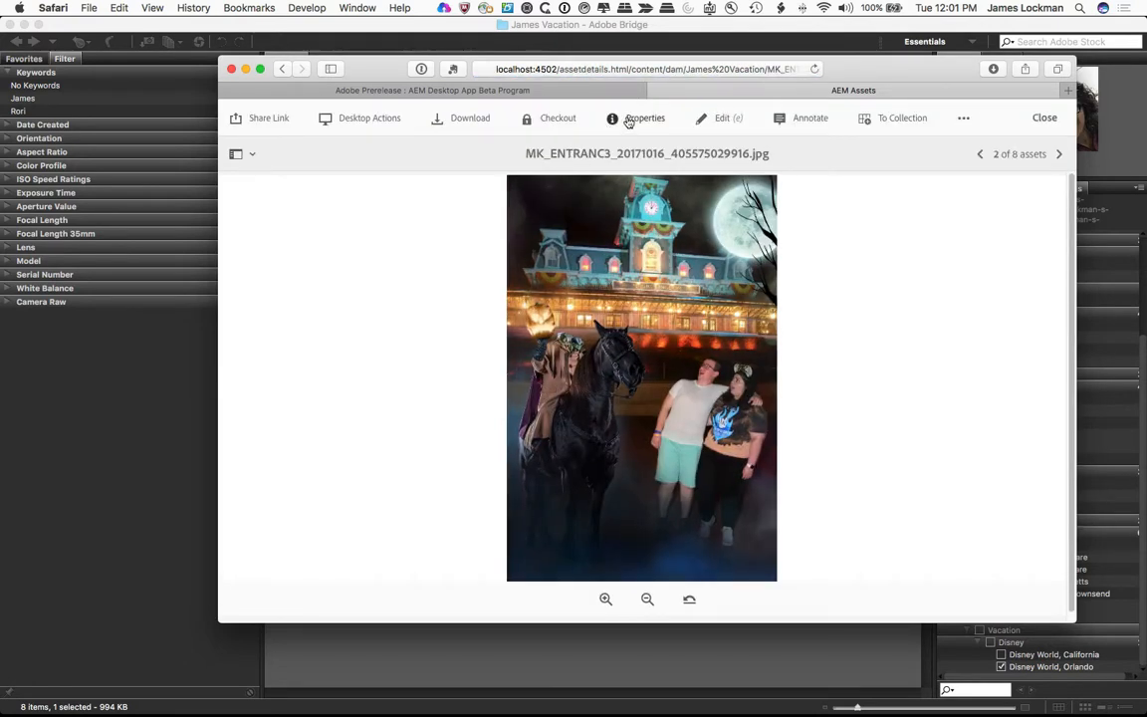
click(645, 118)
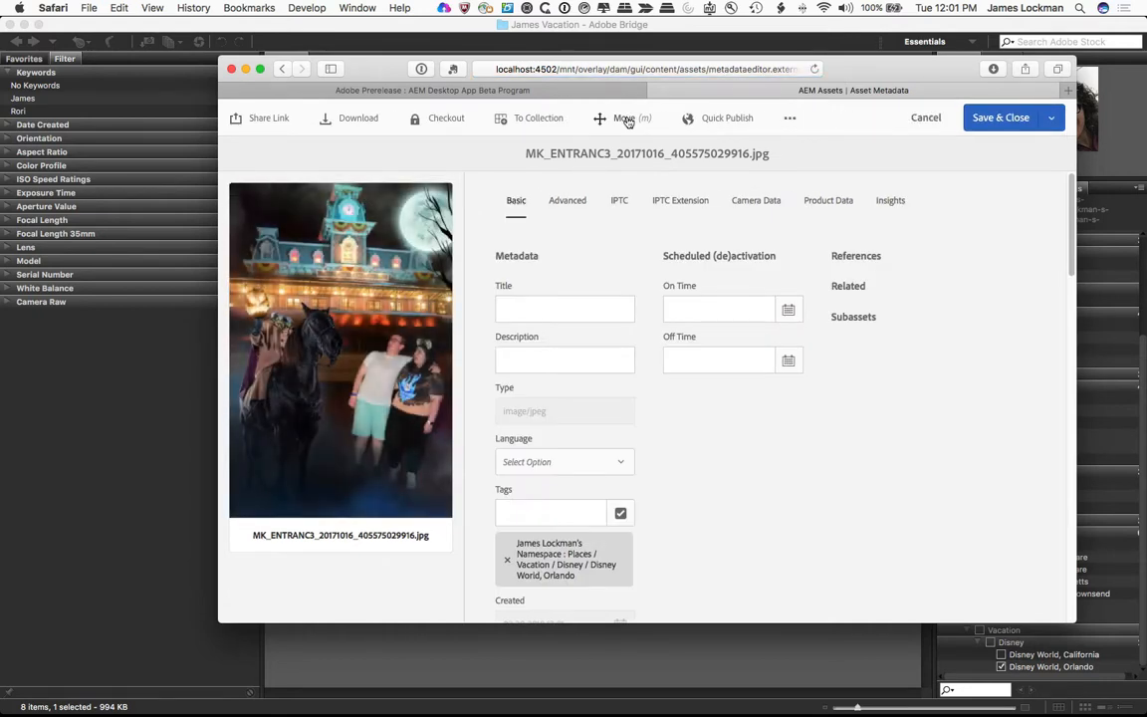
mouse_move(785, 534)
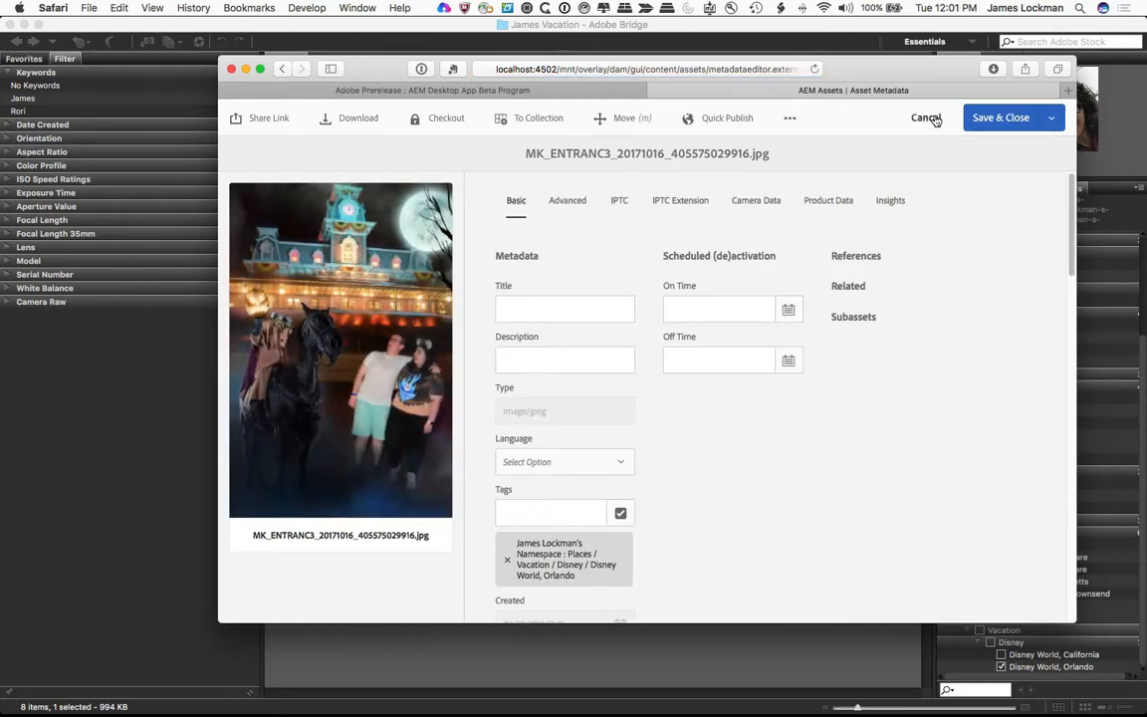
Cancel out of the properties and bring Adobe Bridge back to the front.
click(924, 118)
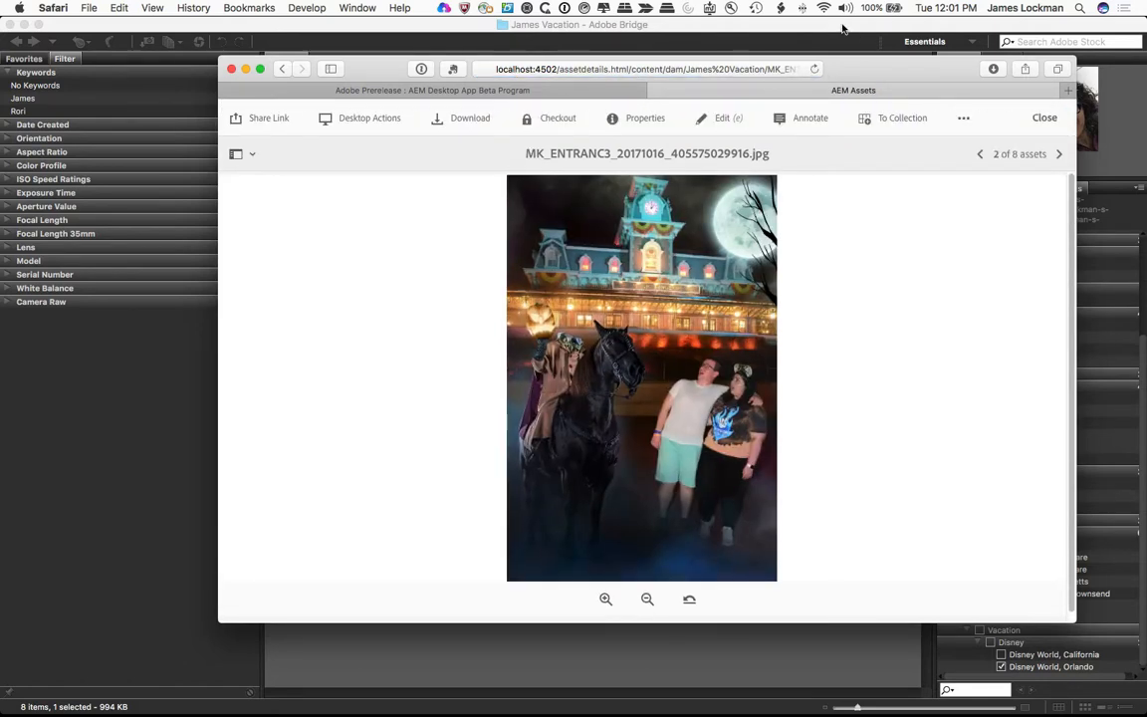
click(1044, 117)
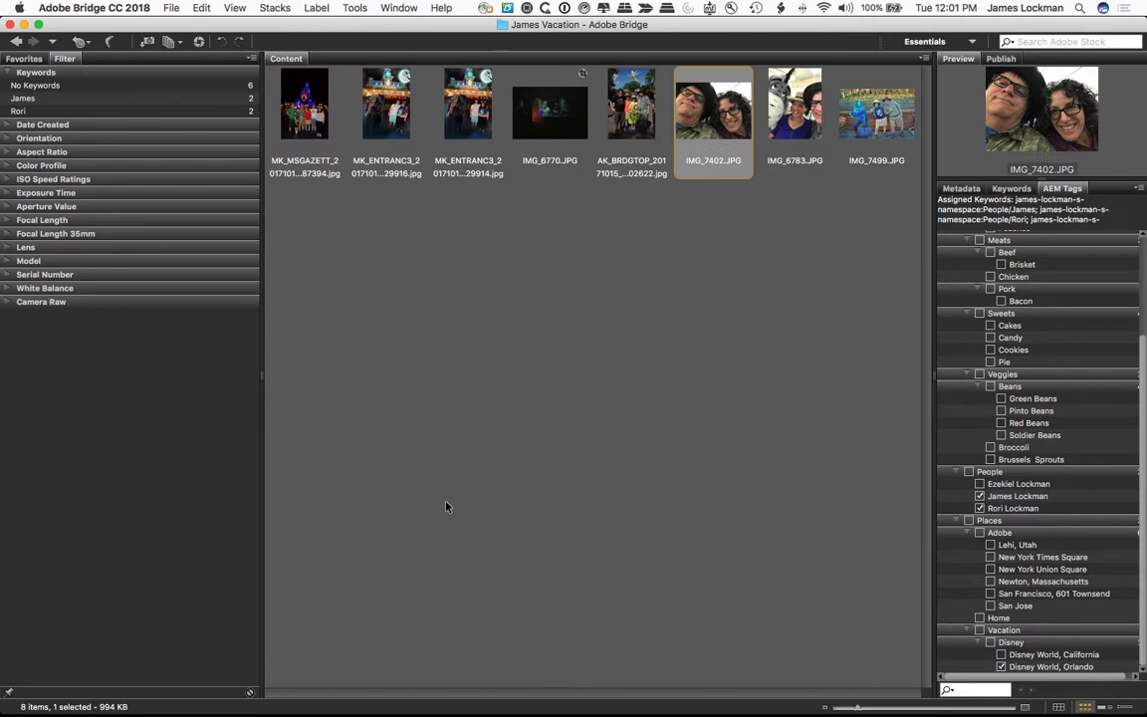
mouse_move(956, 283)
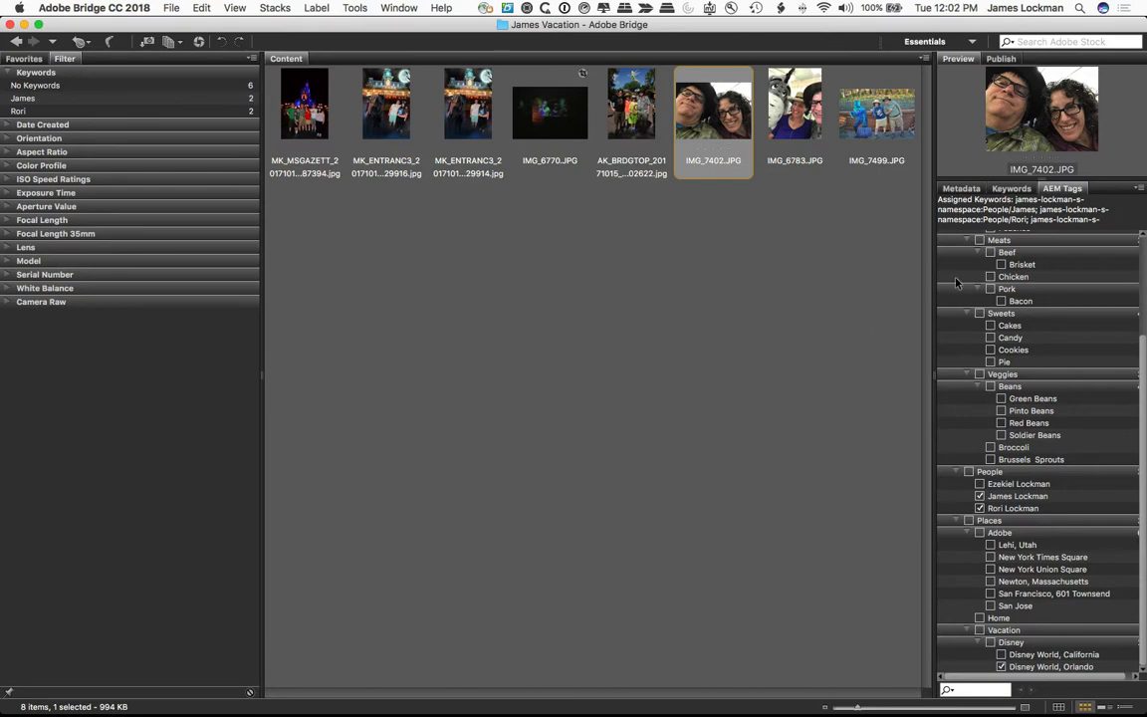